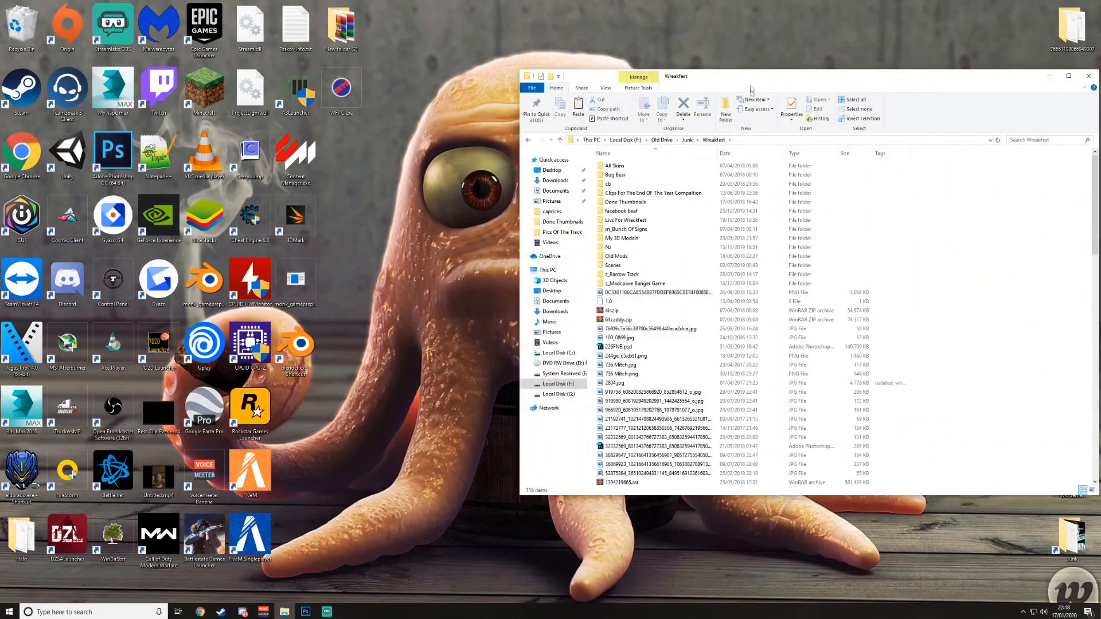
Step: Open Skin25_c5.psd from All Skins > w210s in Photoshop
double_click(615, 165)
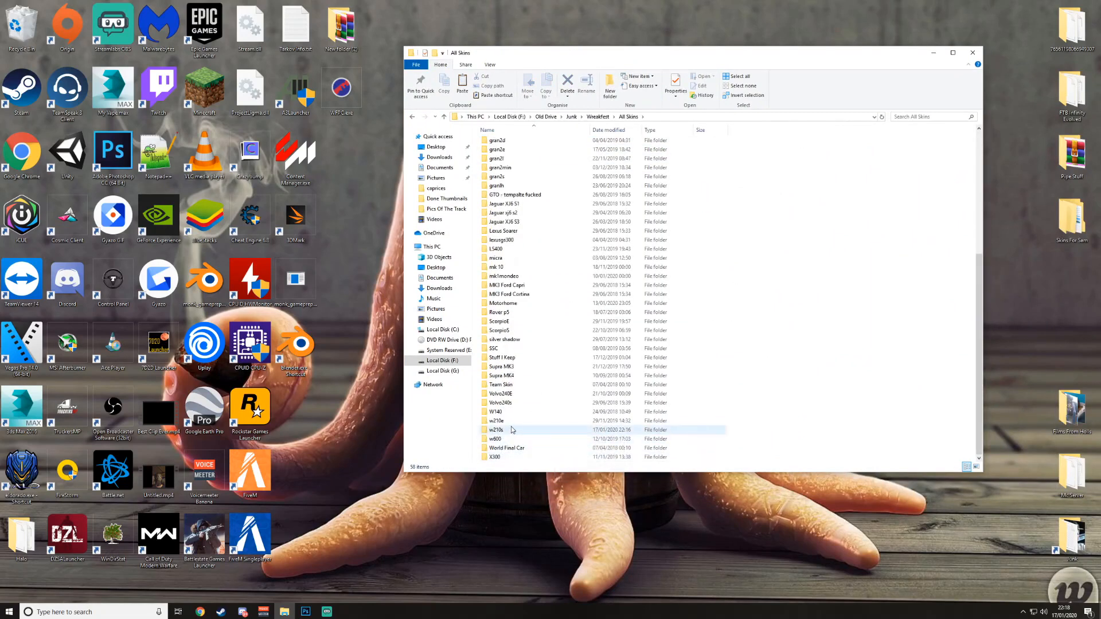
double_click(496, 429)
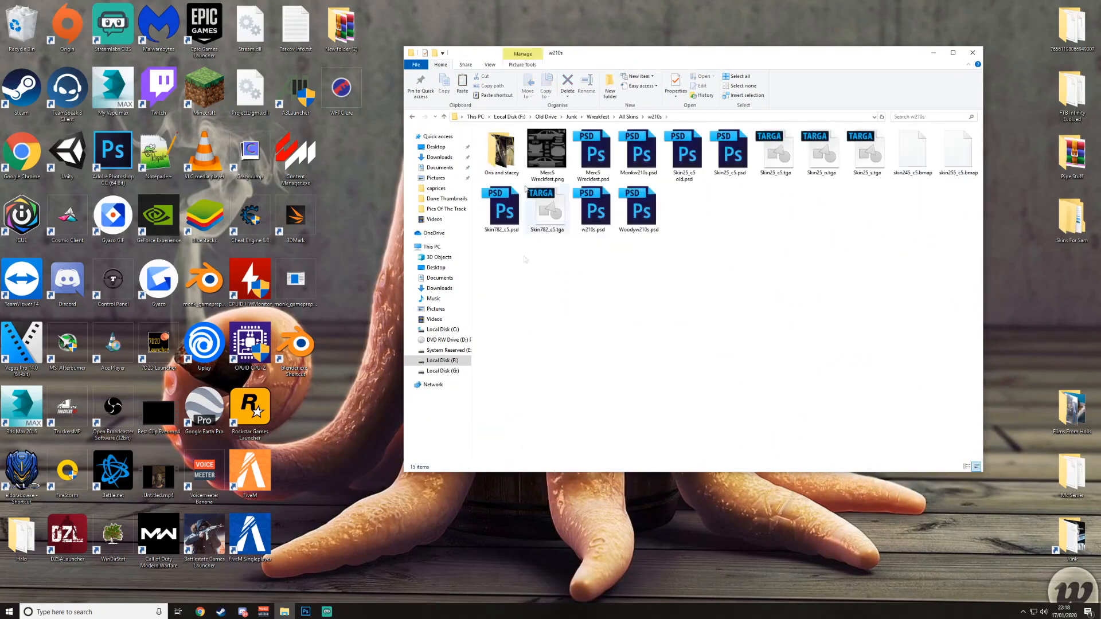
click(730, 151)
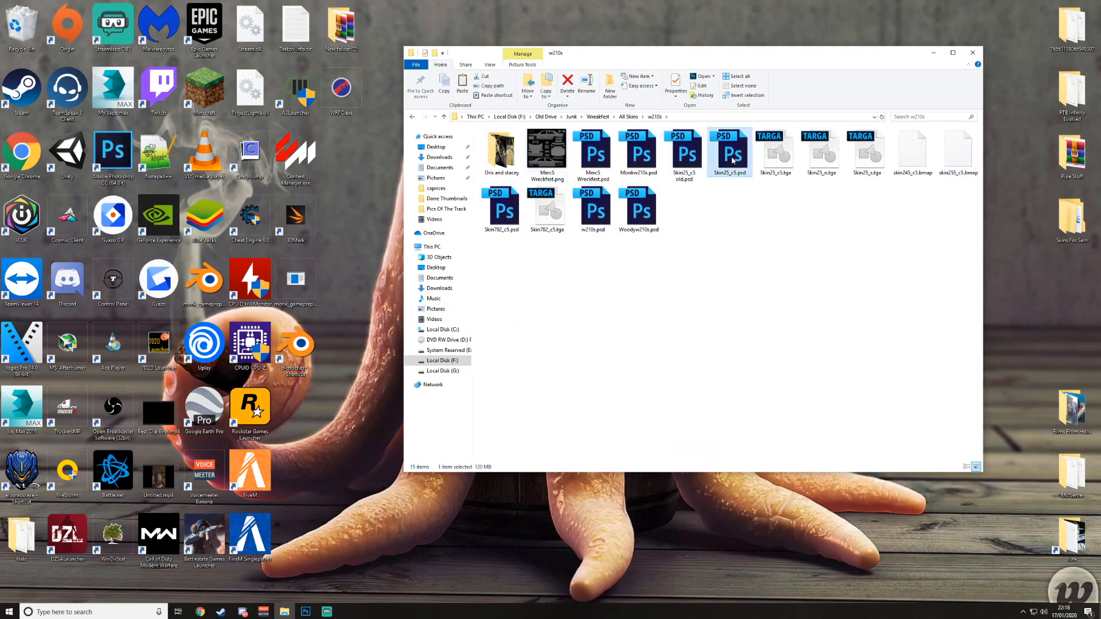
click(723, 181)
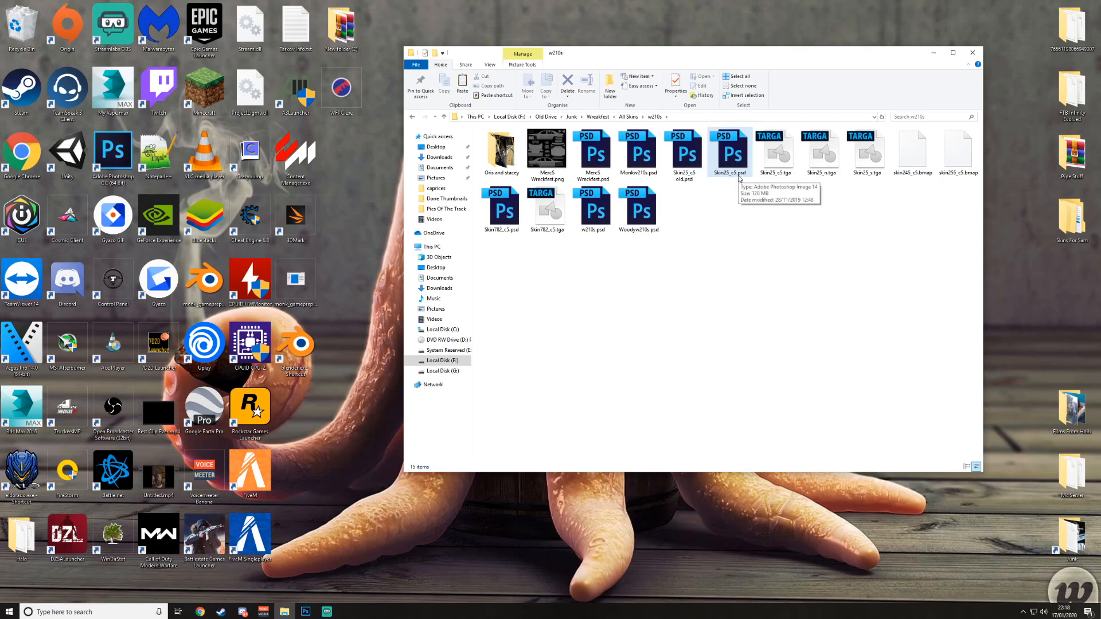
right_click(774, 150)
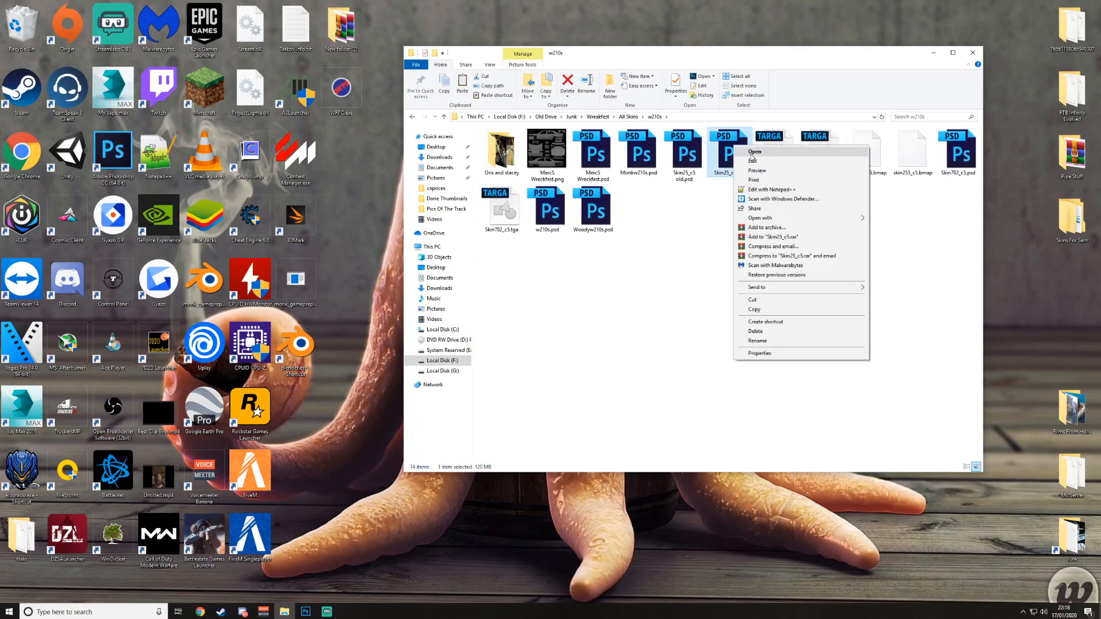
click(755, 151)
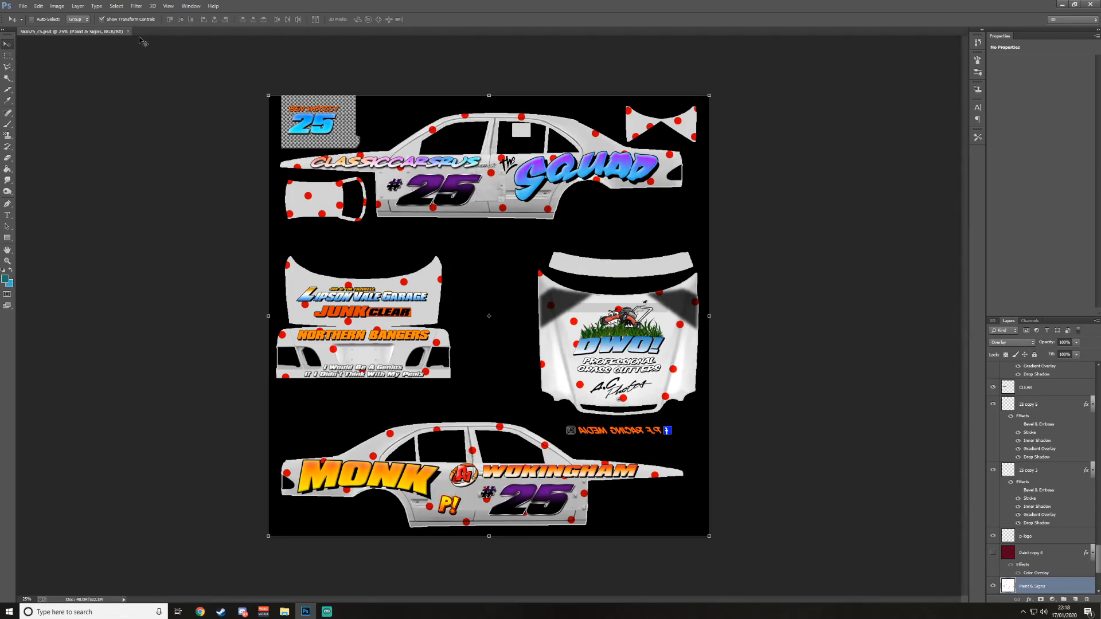
mouse_move(848, 438)
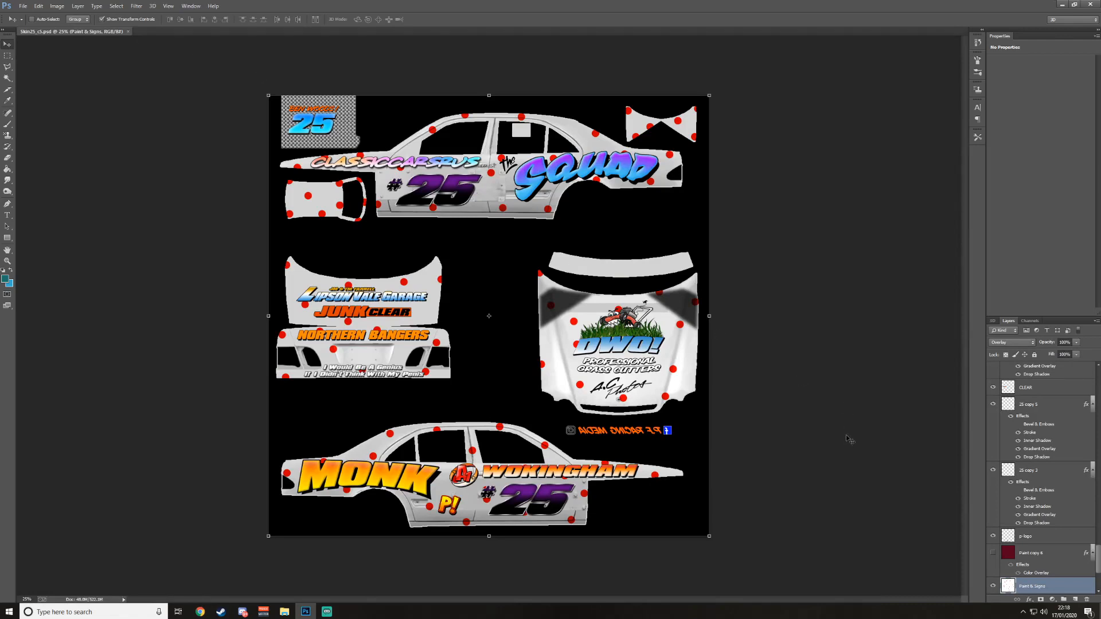
mouse_move(565, 344)
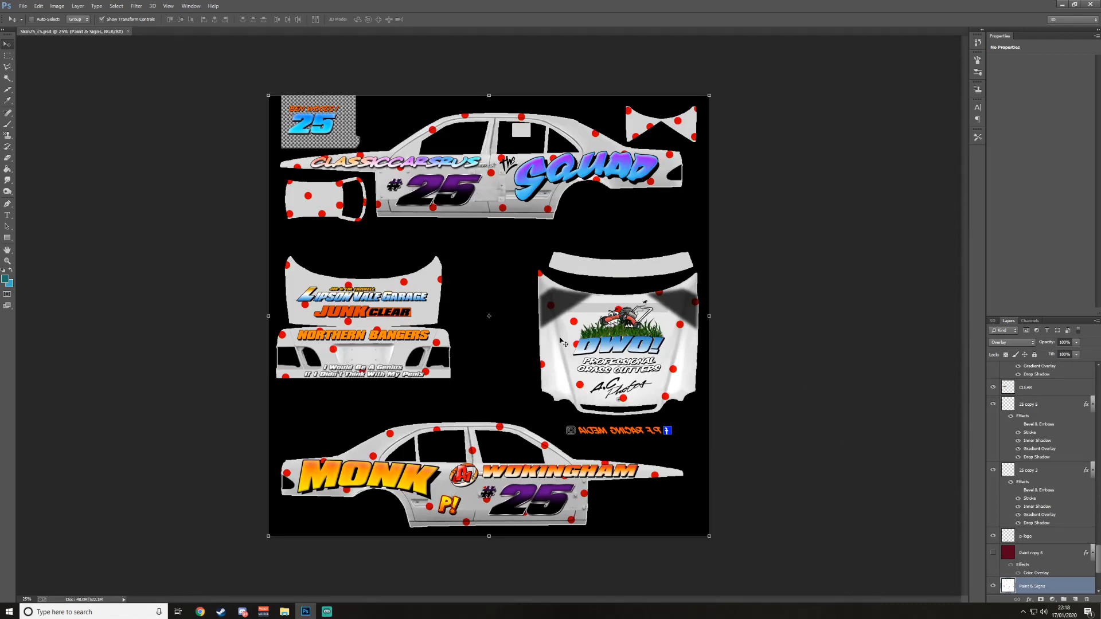
Step: Save the livery as Skin25_c5.tga, a 24-bit Targa, in the w210s folder
click(23, 6)
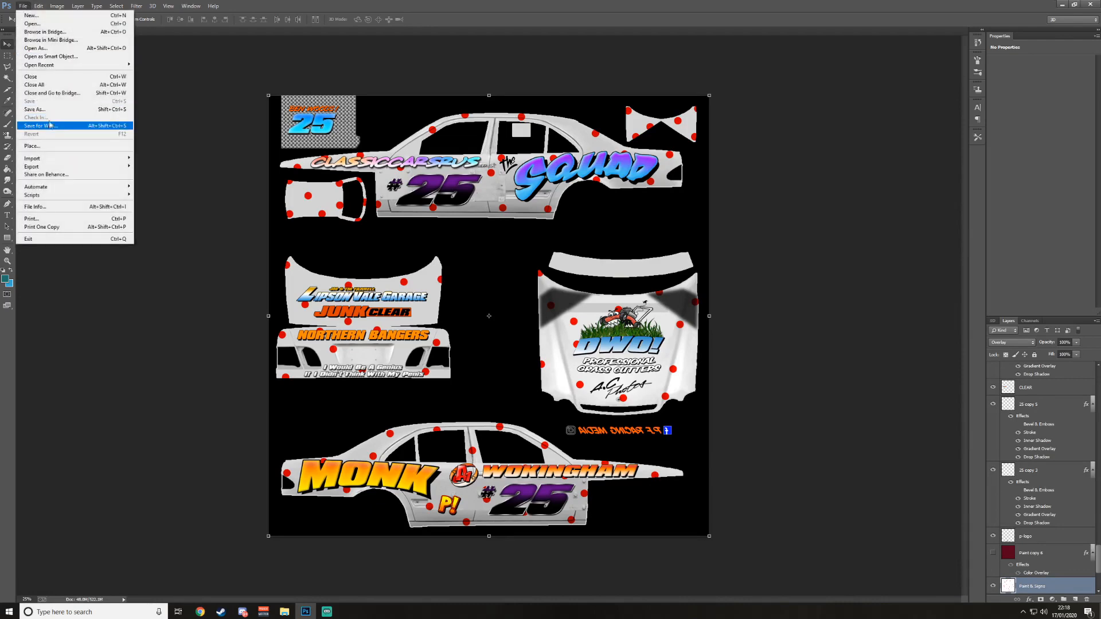
mouse_move(39, 109)
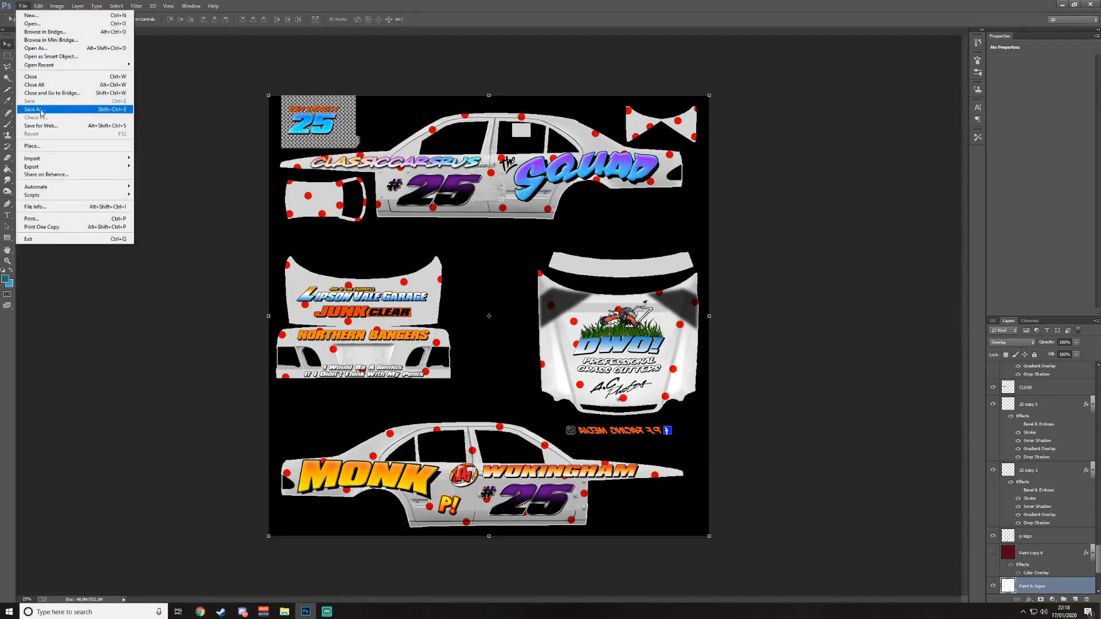
click(33, 109)
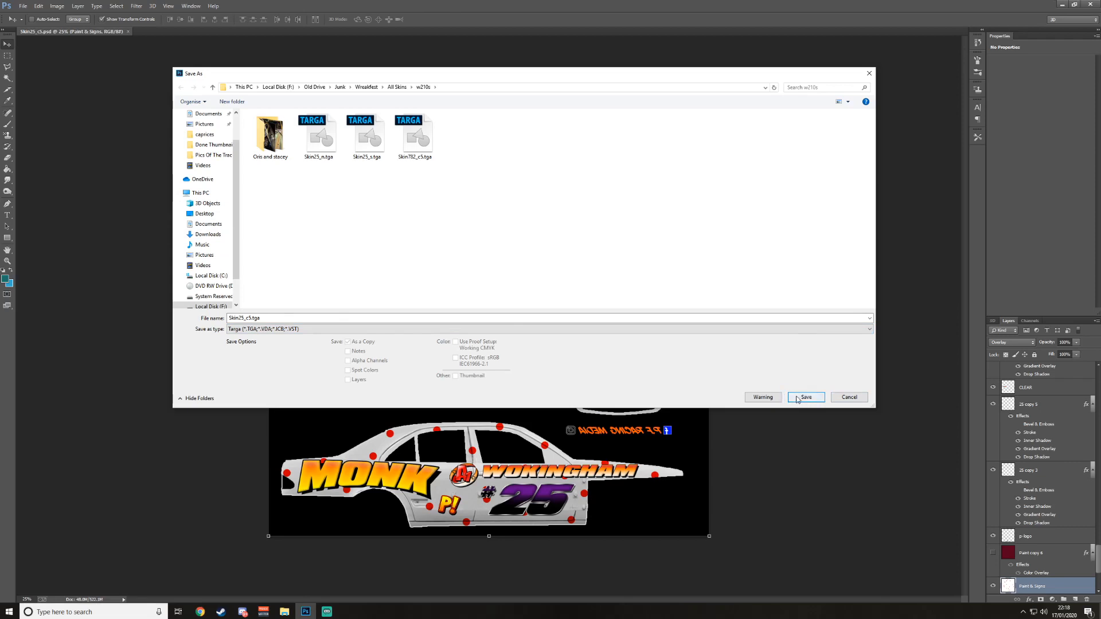
click(805, 397)
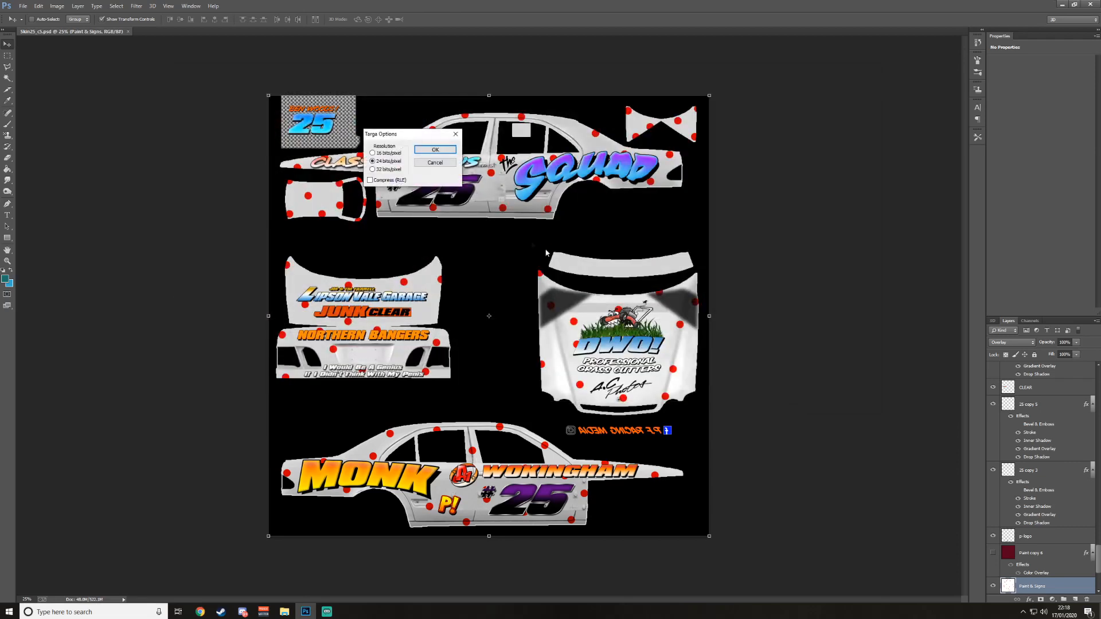
drag(406, 134, 451, 171)
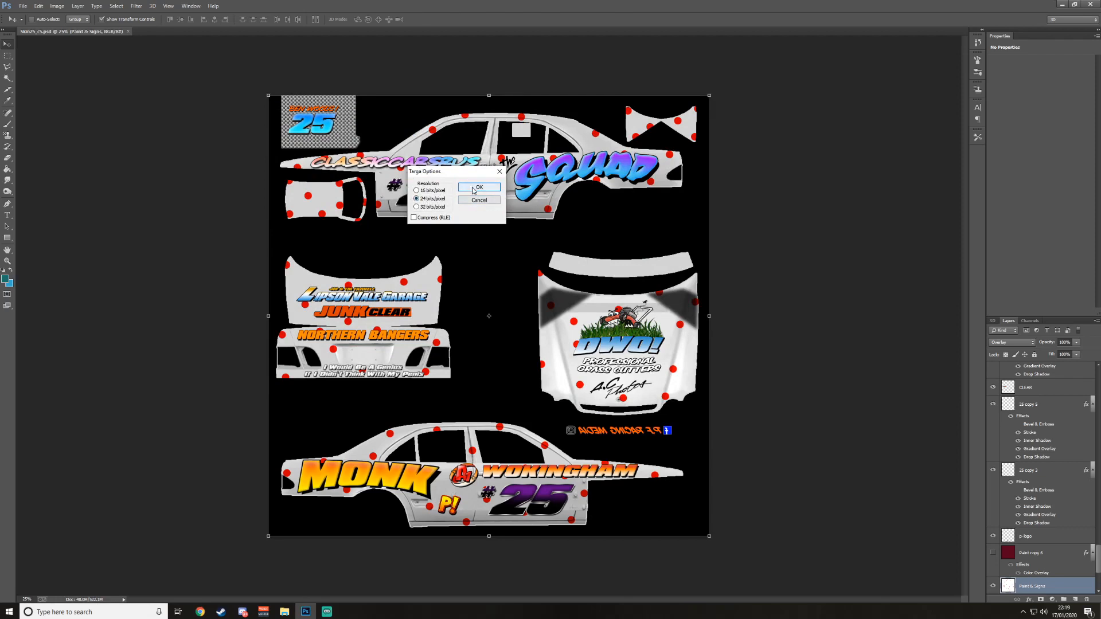
click(478, 188)
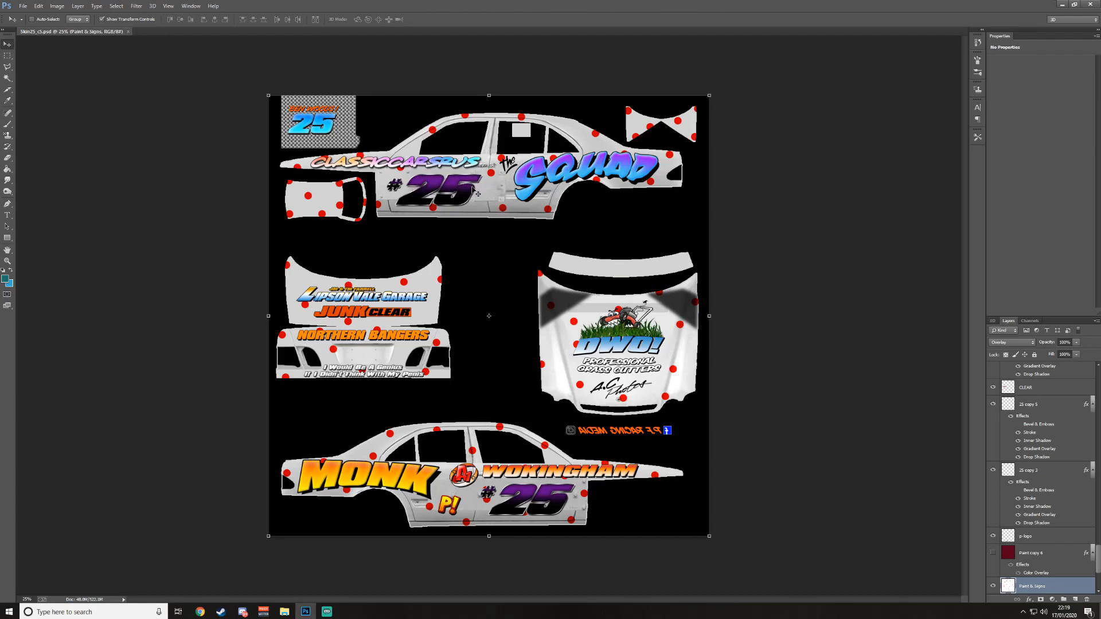
mouse_move(475, 345)
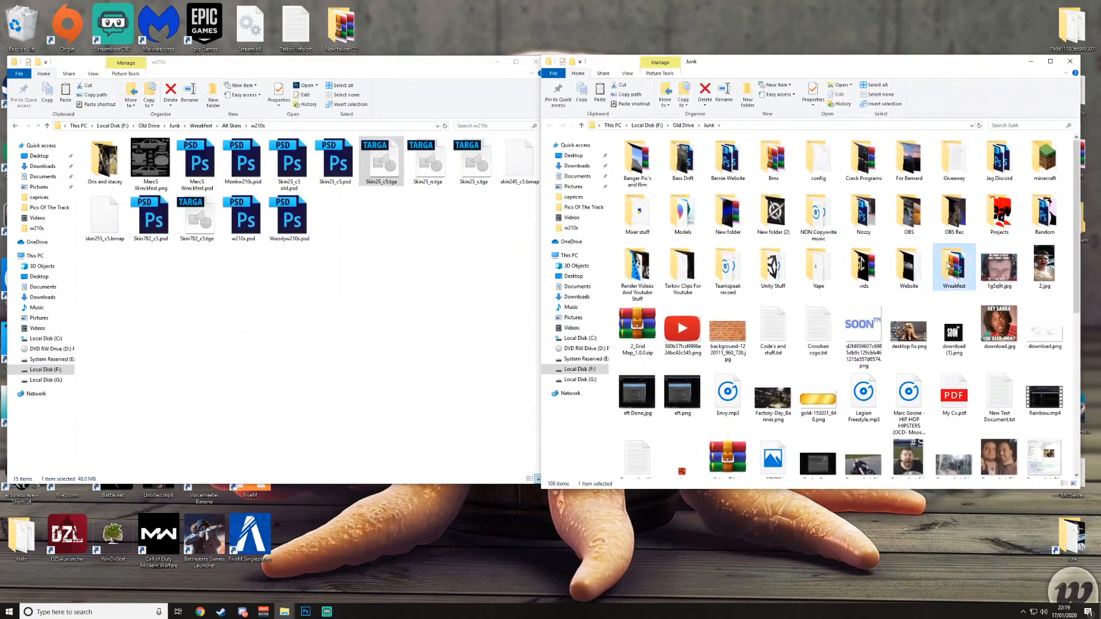
Step: Open the Wreckfest mods folder in the second window, then switch to Steam
double_click(953, 265)
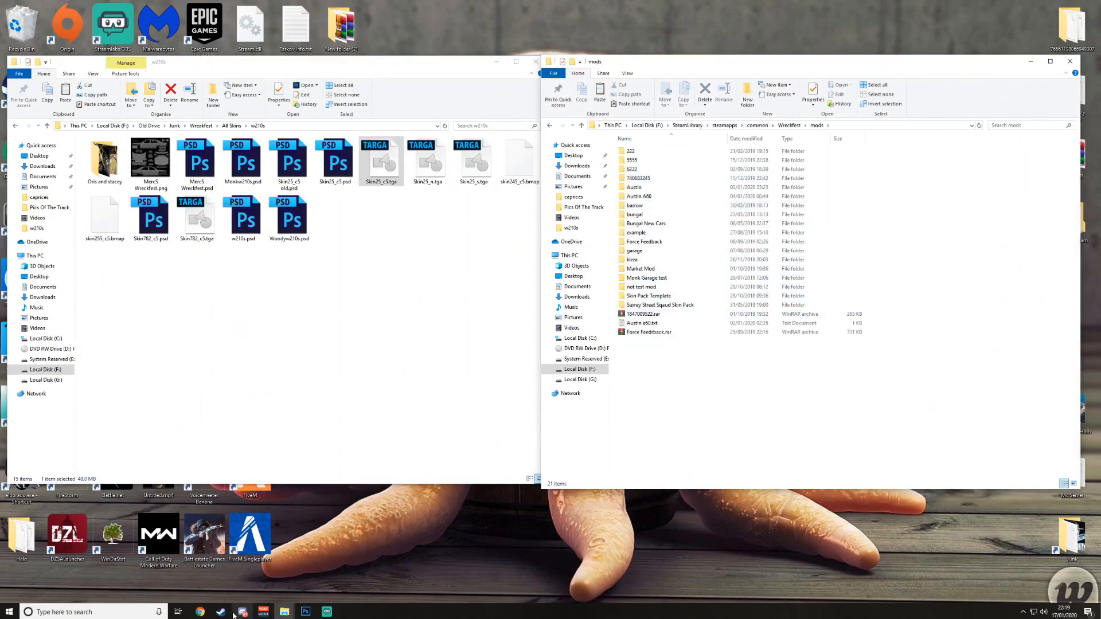
click(220, 612)
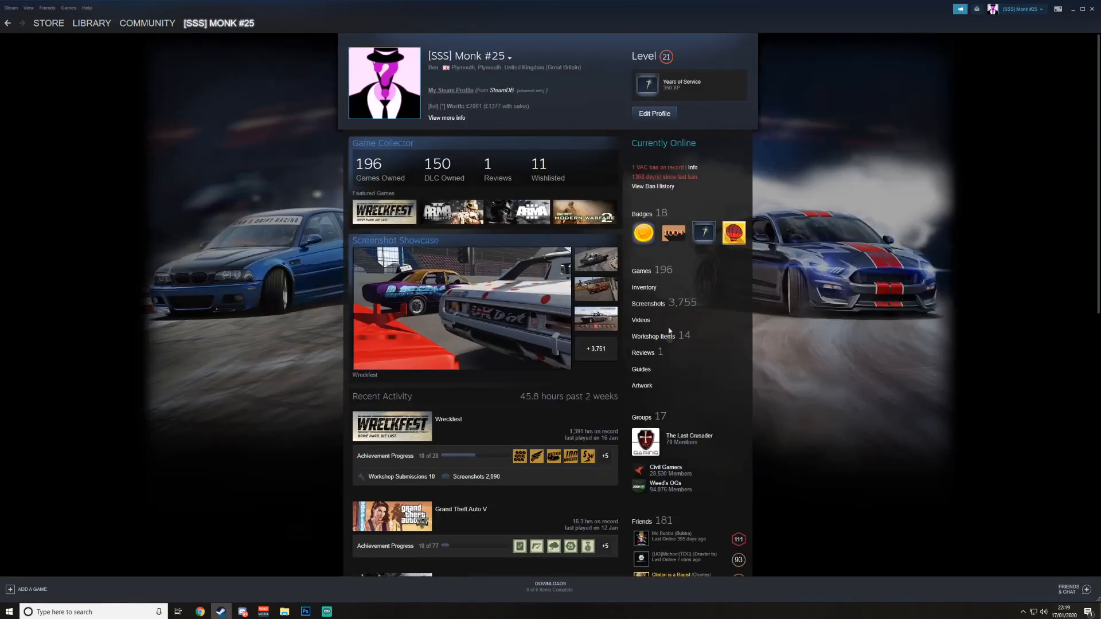
Step: Open the Skin Pack Template item from the profile's Workshop Items list
click(651, 335)
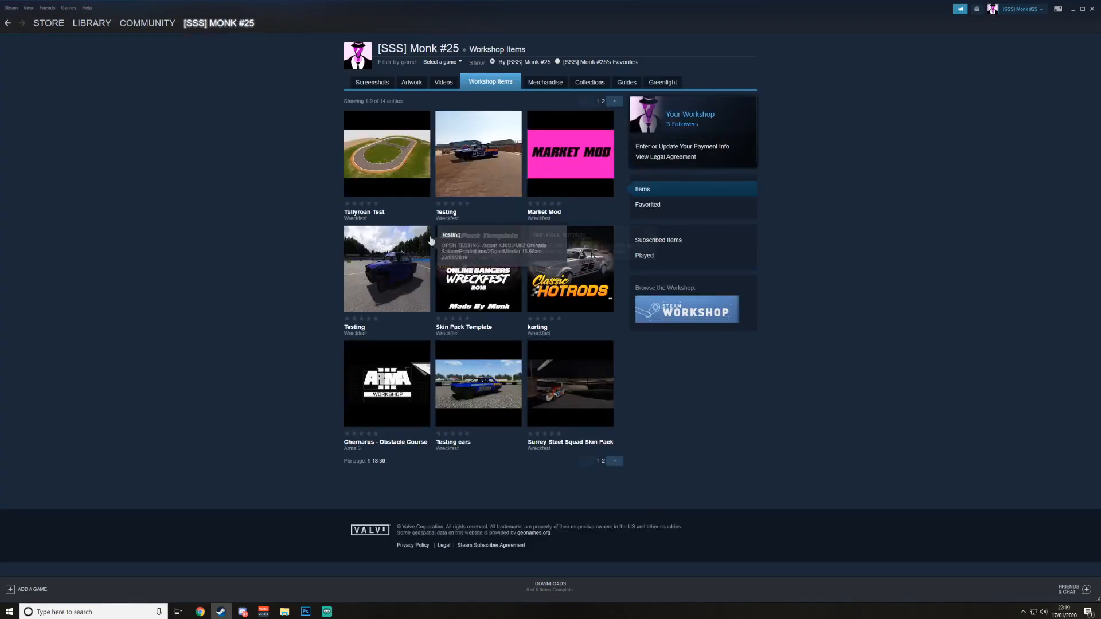
mouse_move(484, 295)
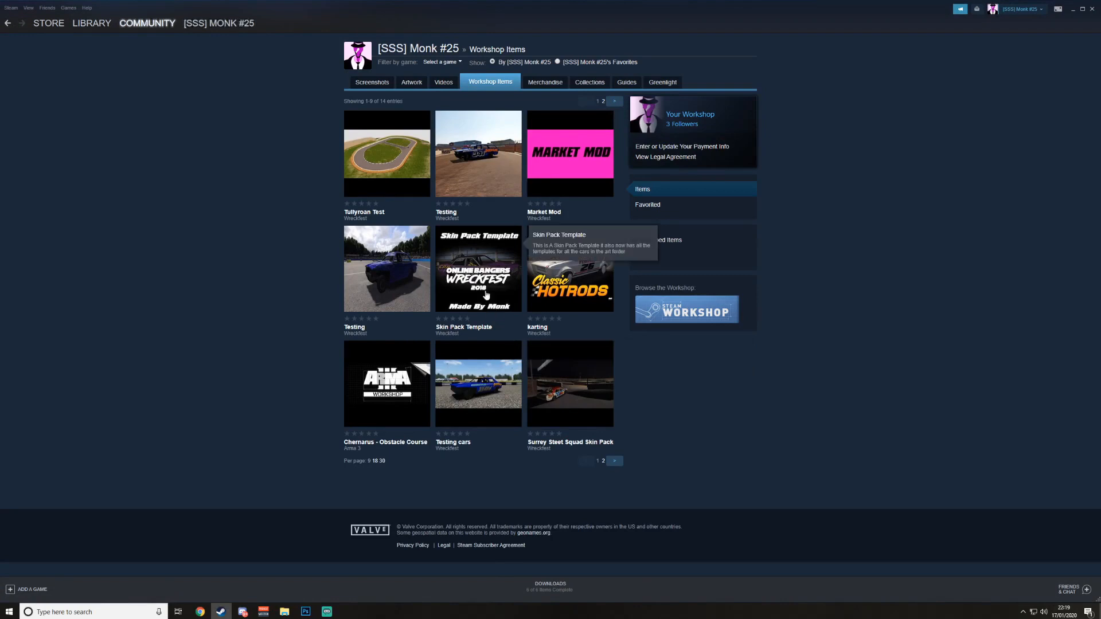
click(478, 269)
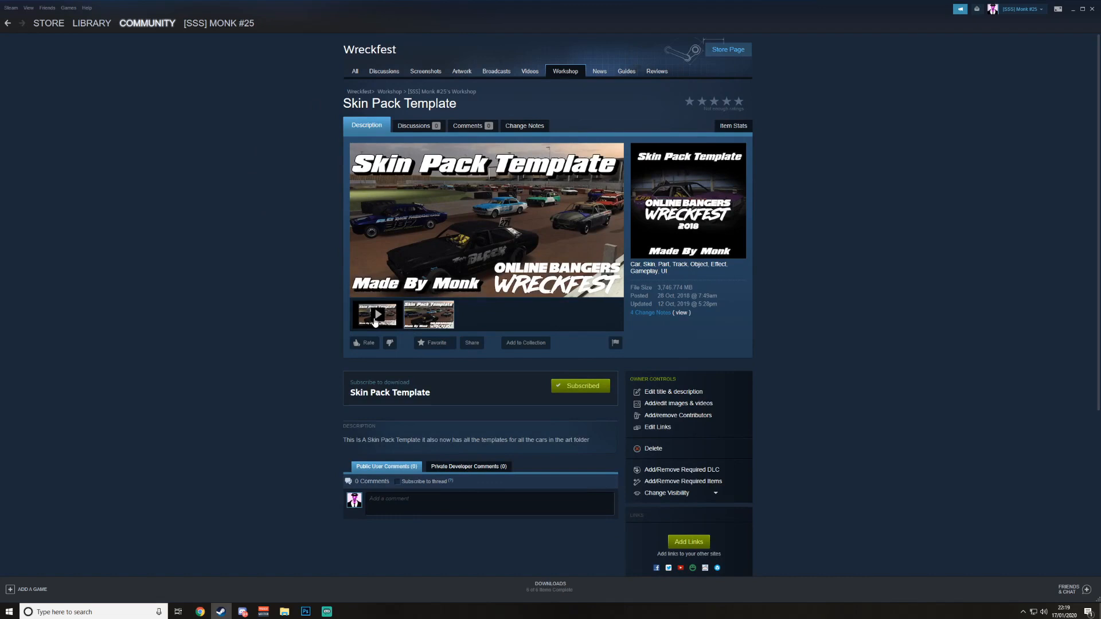
mouse_move(346, 317)
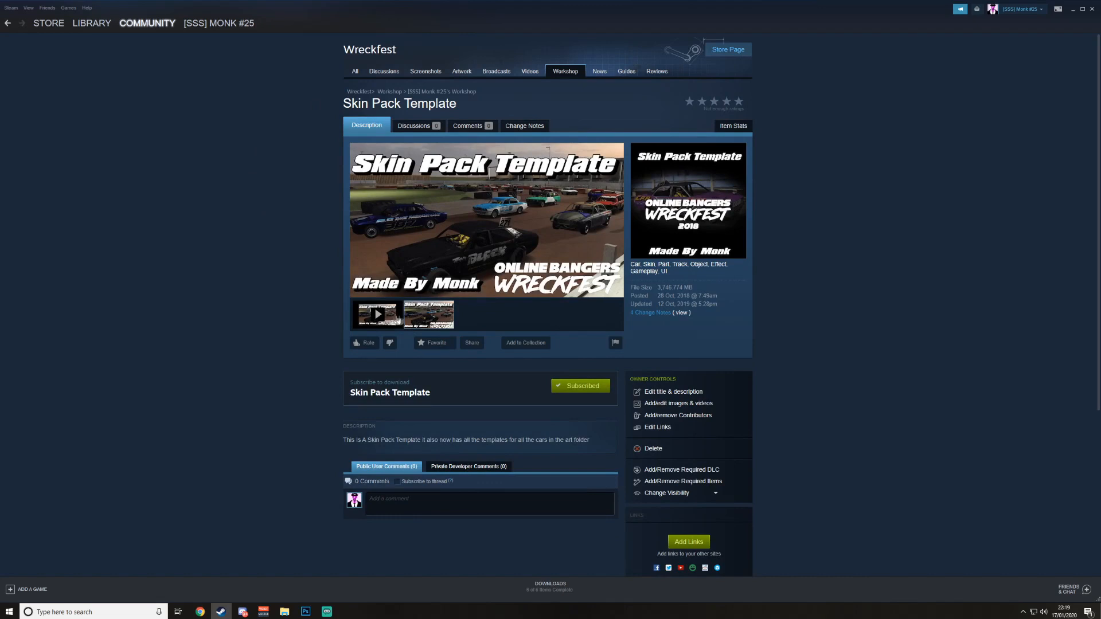
mouse_move(395, 314)
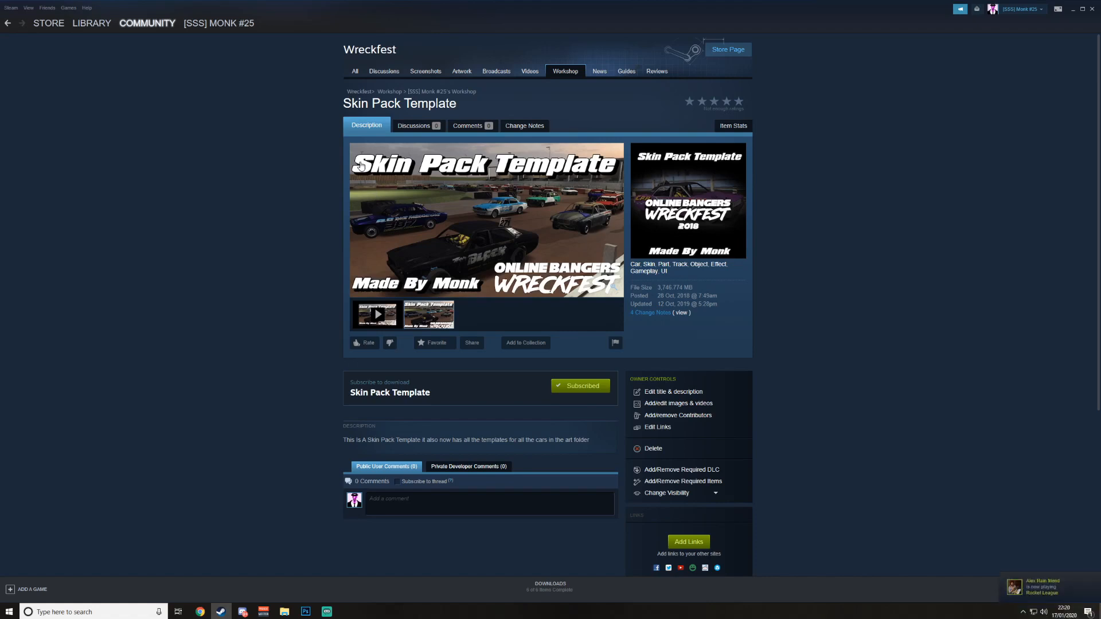
mouse_move(1001, 33)
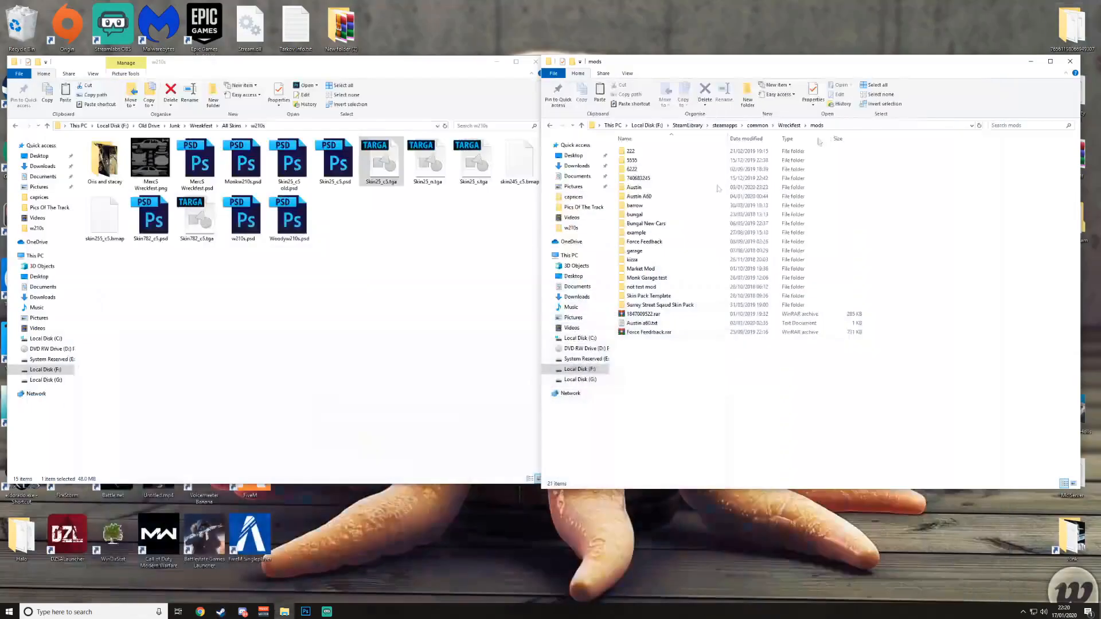
Step: Browse the Skin Pack Template's data folders into the merc600 art folder and back
click(659, 305)
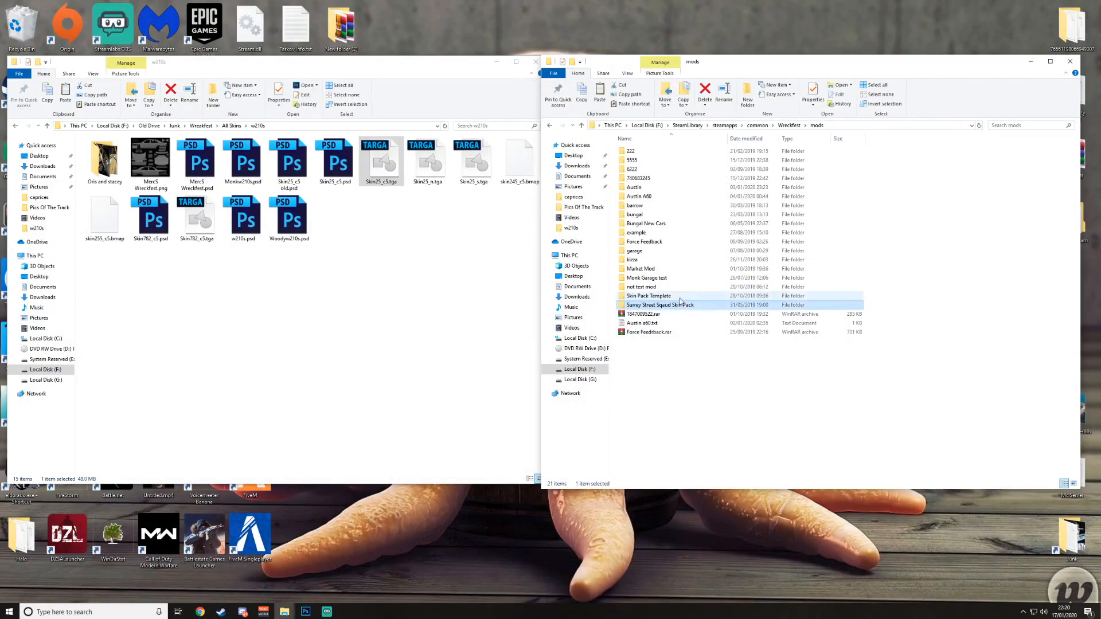
double_click(648, 295)
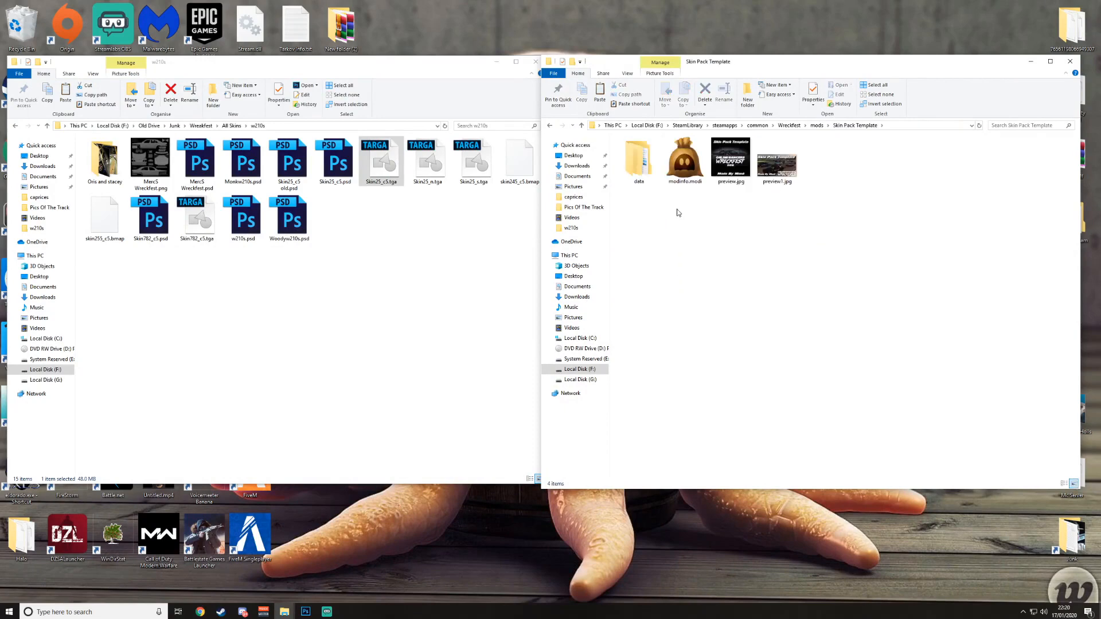
click(637, 158)
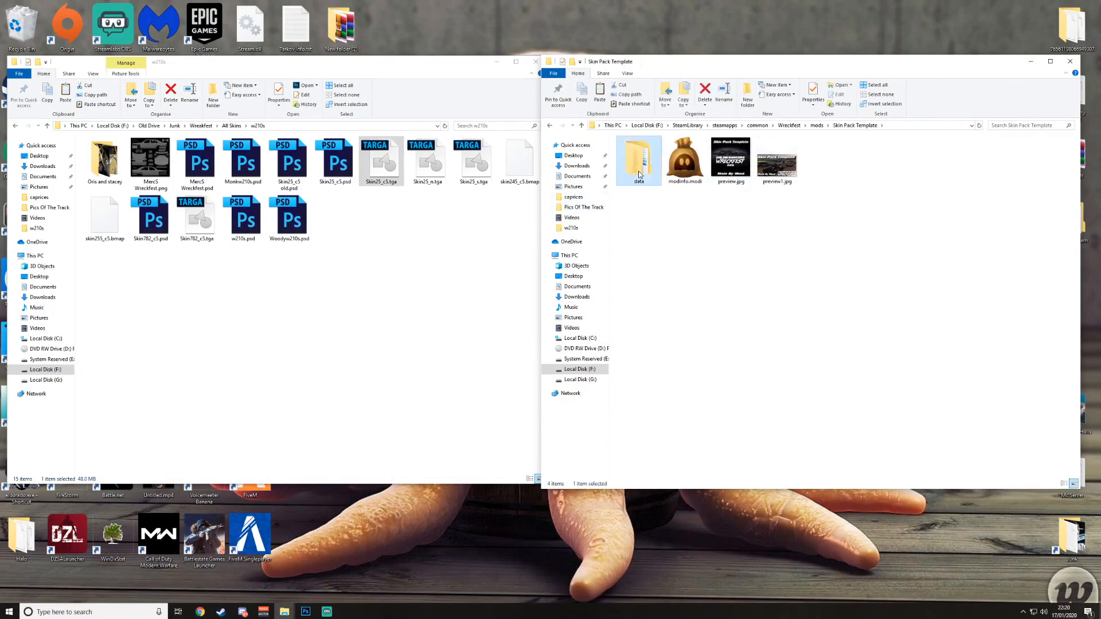
double_click(638, 156)
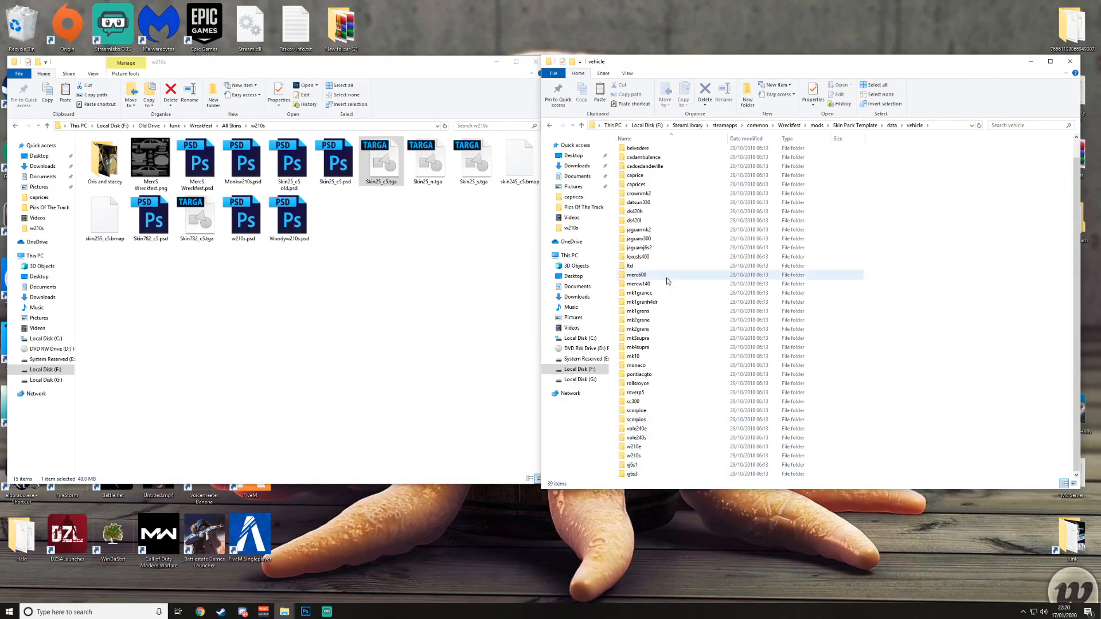
double_click(634, 274)
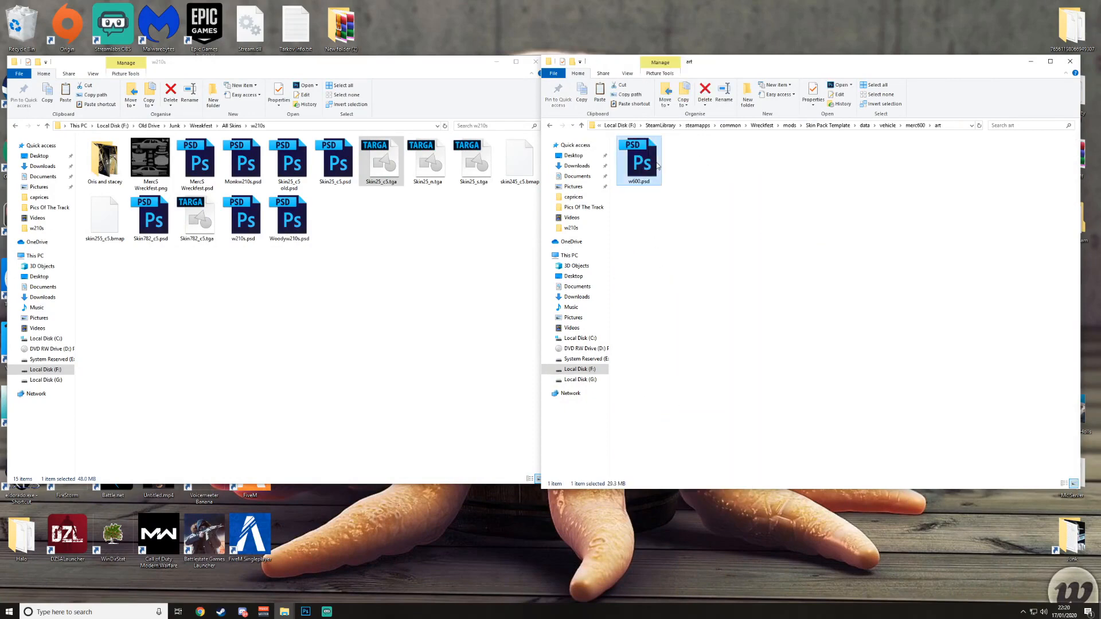
click(915, 125)
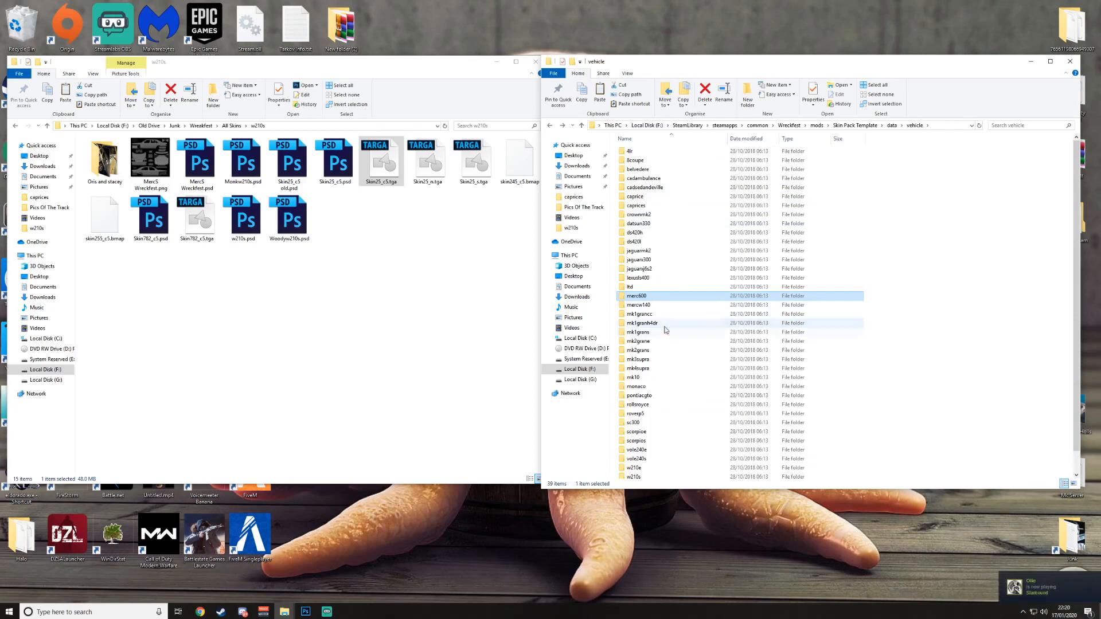
mouse_move(663, 331)
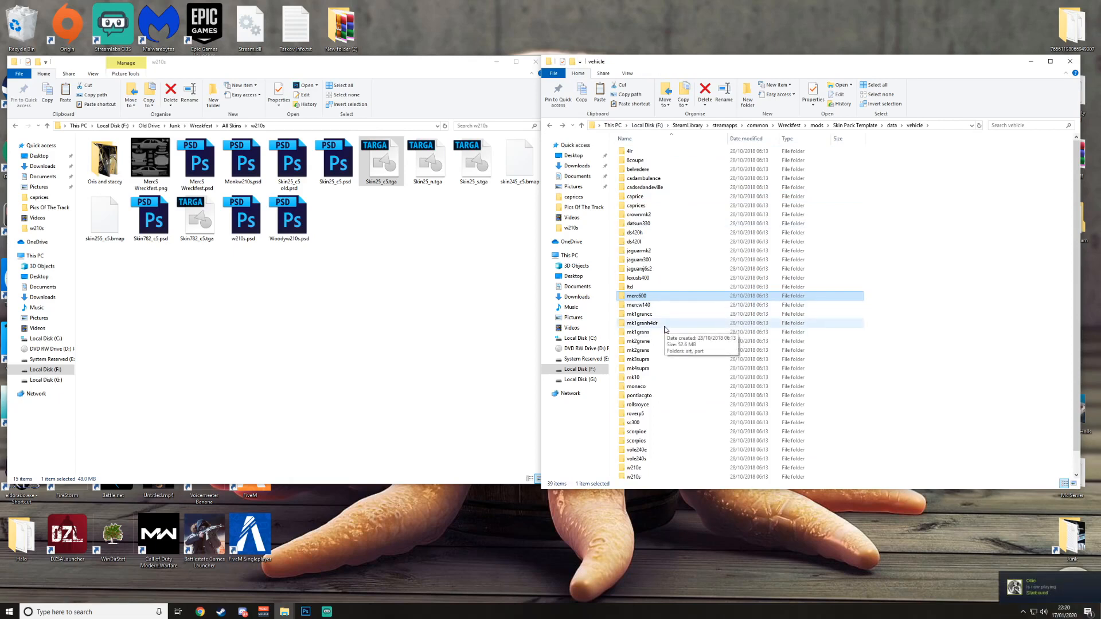
mouse_move(936, 294)
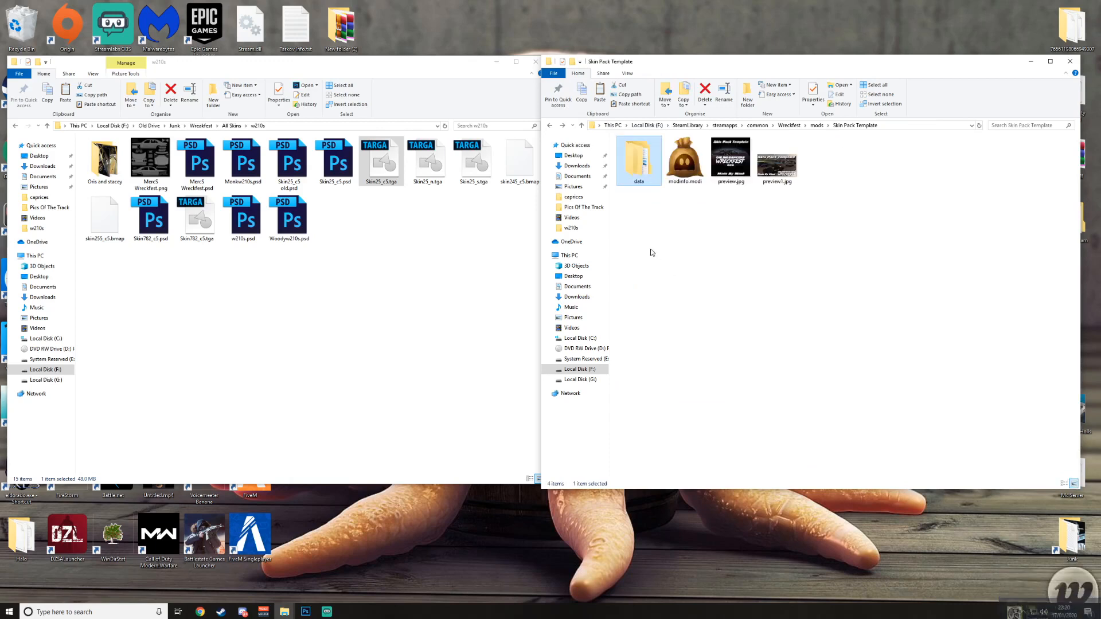
Step: Open the Surrey Street Sigaud Skin Pack's vehicle > w210s > art folder
click(817, 125)
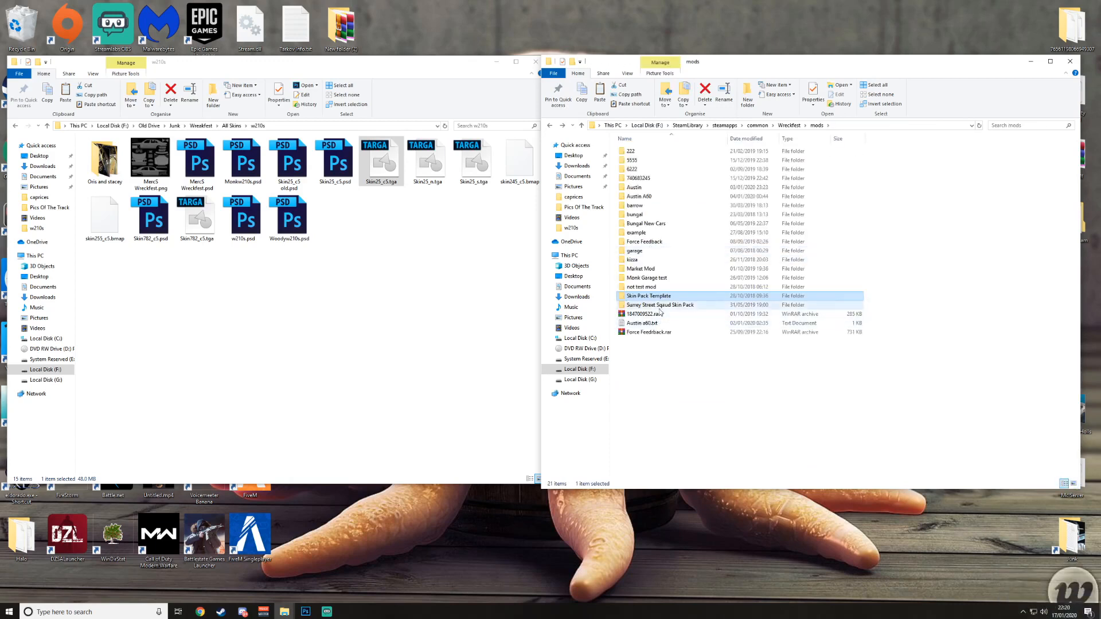
double_click(659, 304)
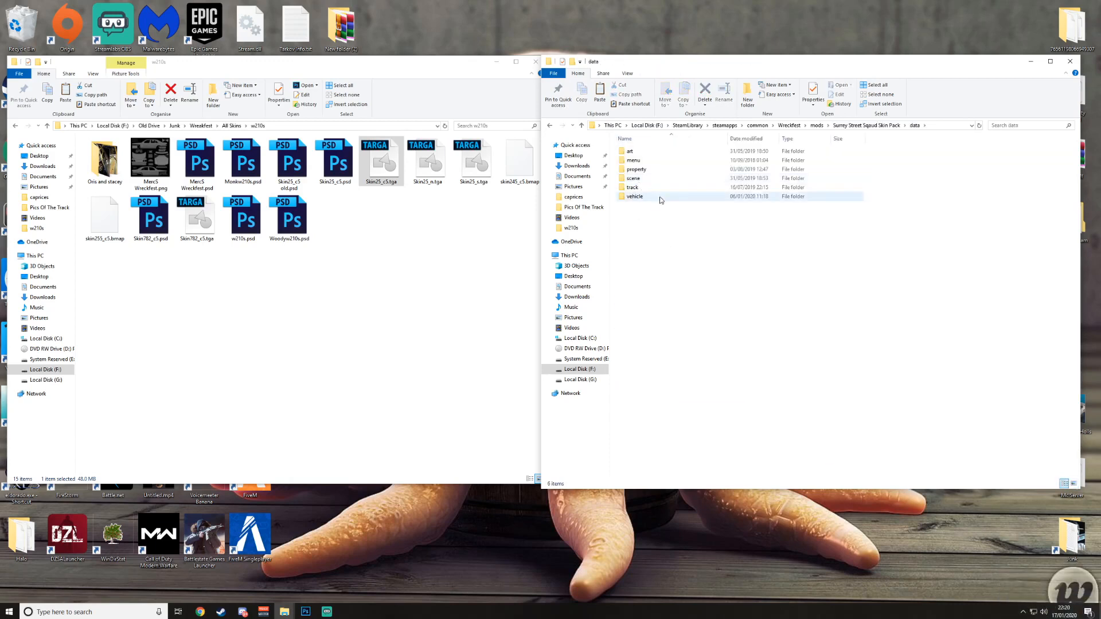
click(635, 197)
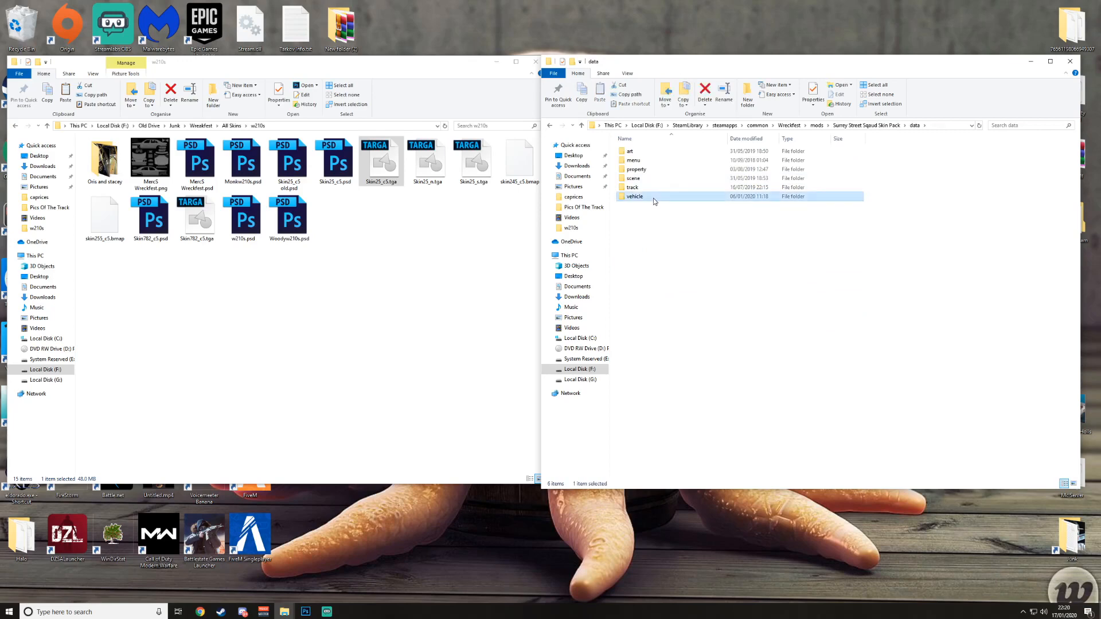
double_click(634, 196)
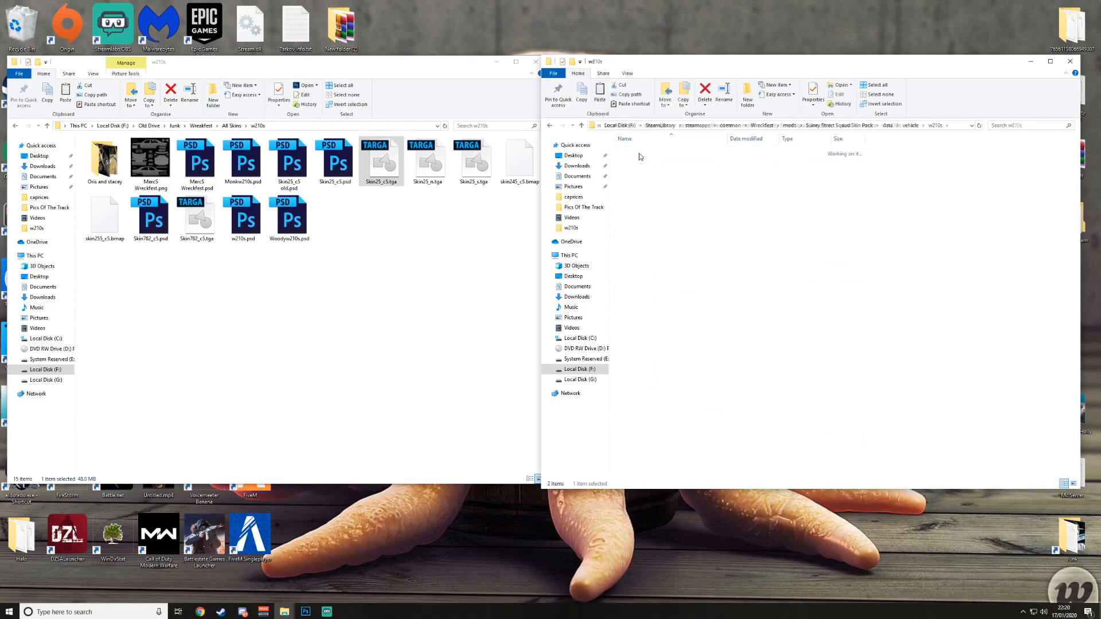
double_click(923, 125)
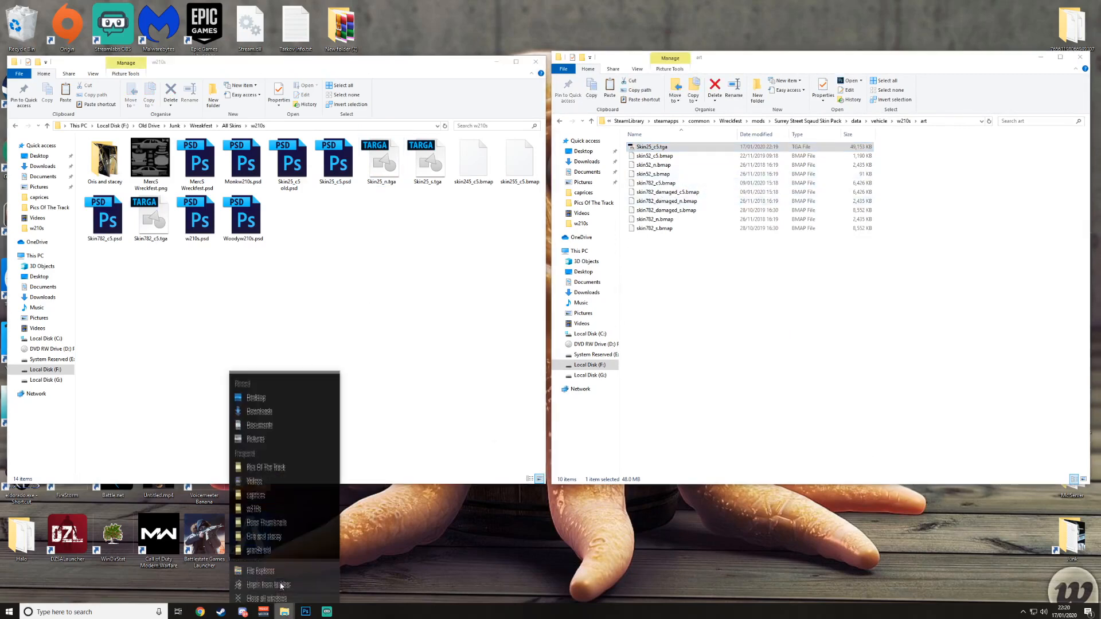
Step: Open a second Explorer window and browse drive G's Steam steamapps common folder
click(261, 570)
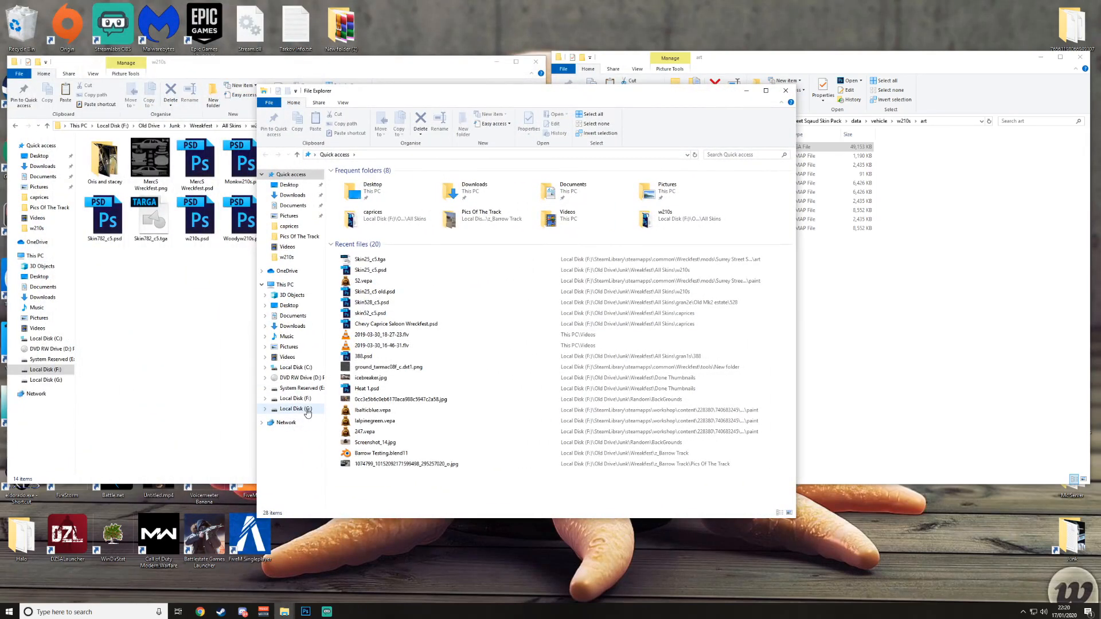
click(294, 409)
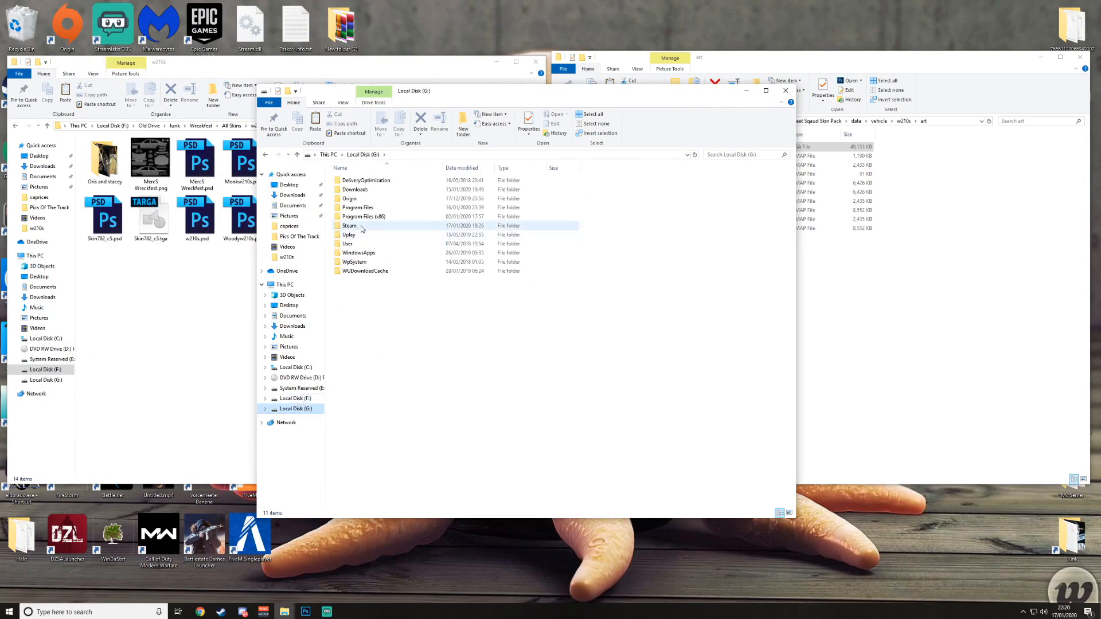
mouse_move(378, 229)
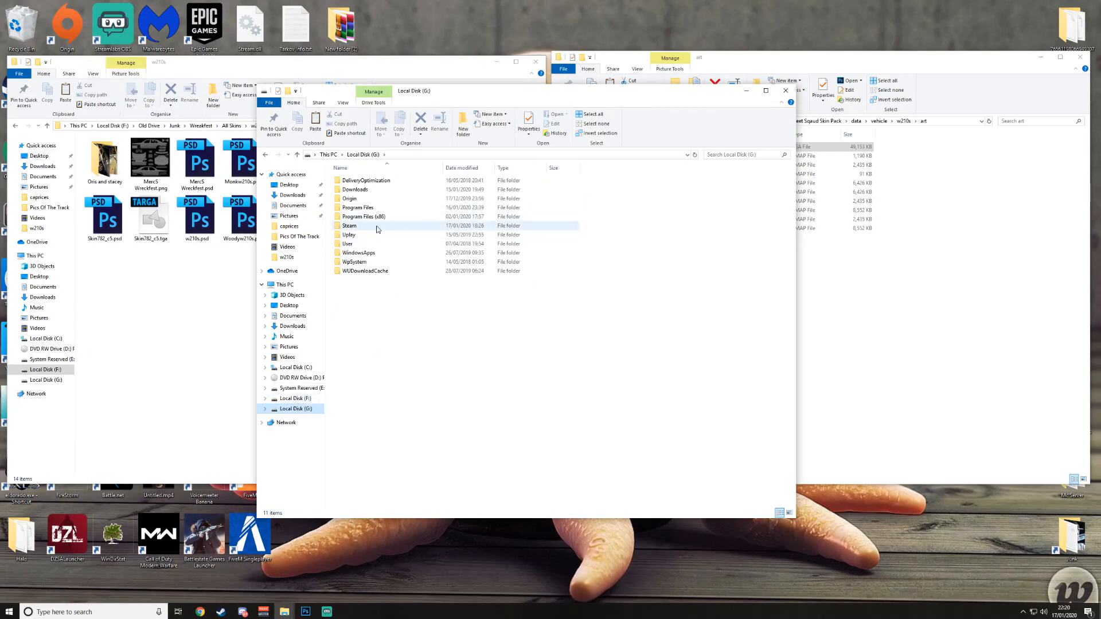
double_click(350, 226)
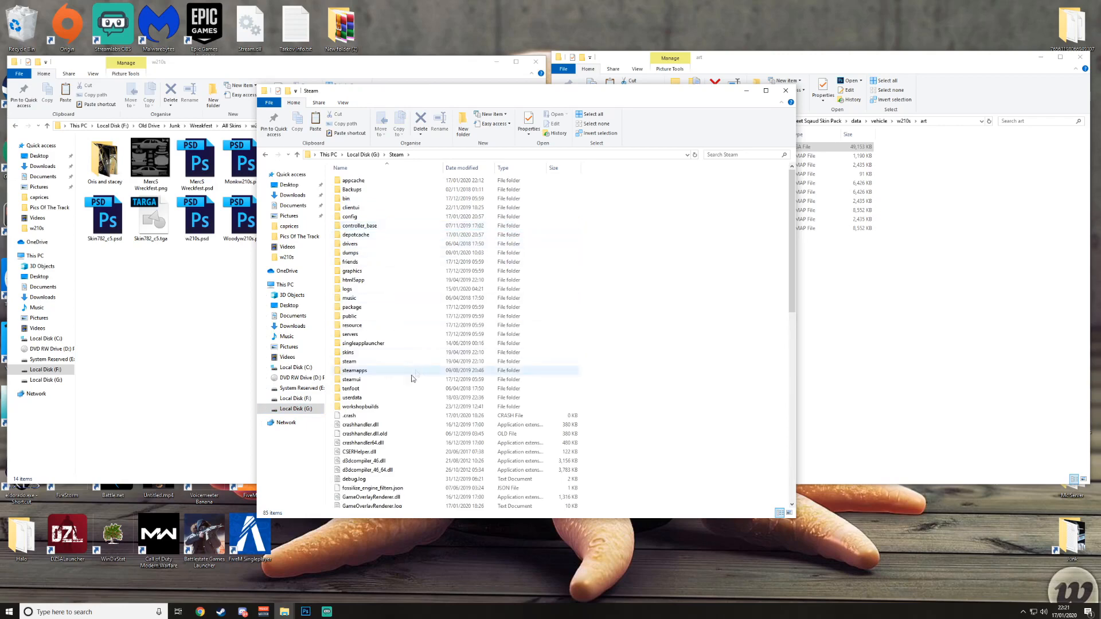
click(296, 398)
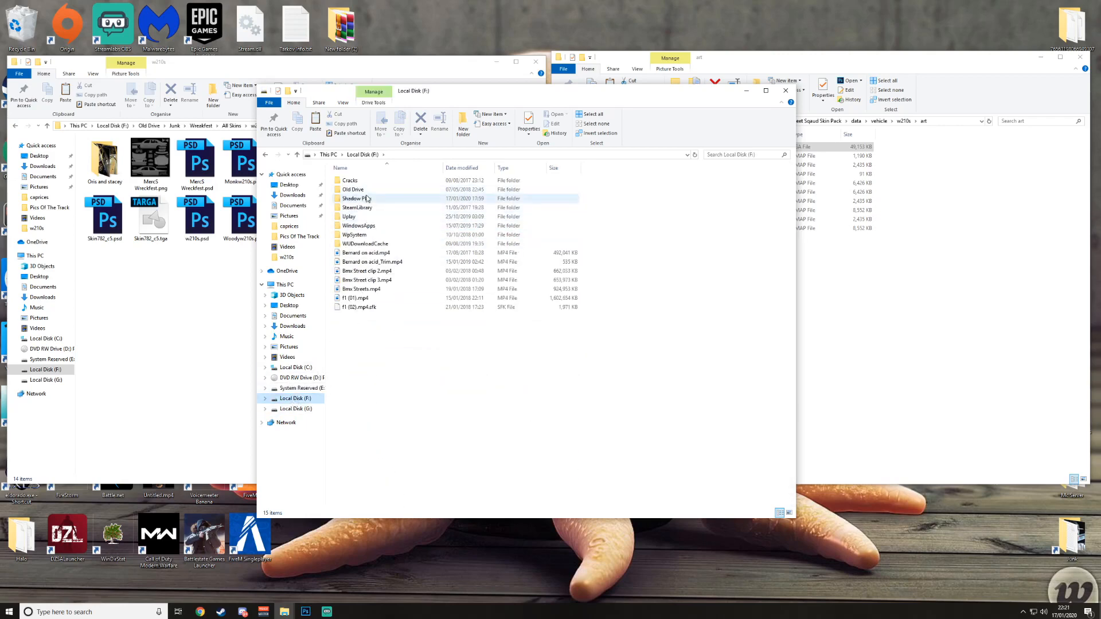
click(294, 409)
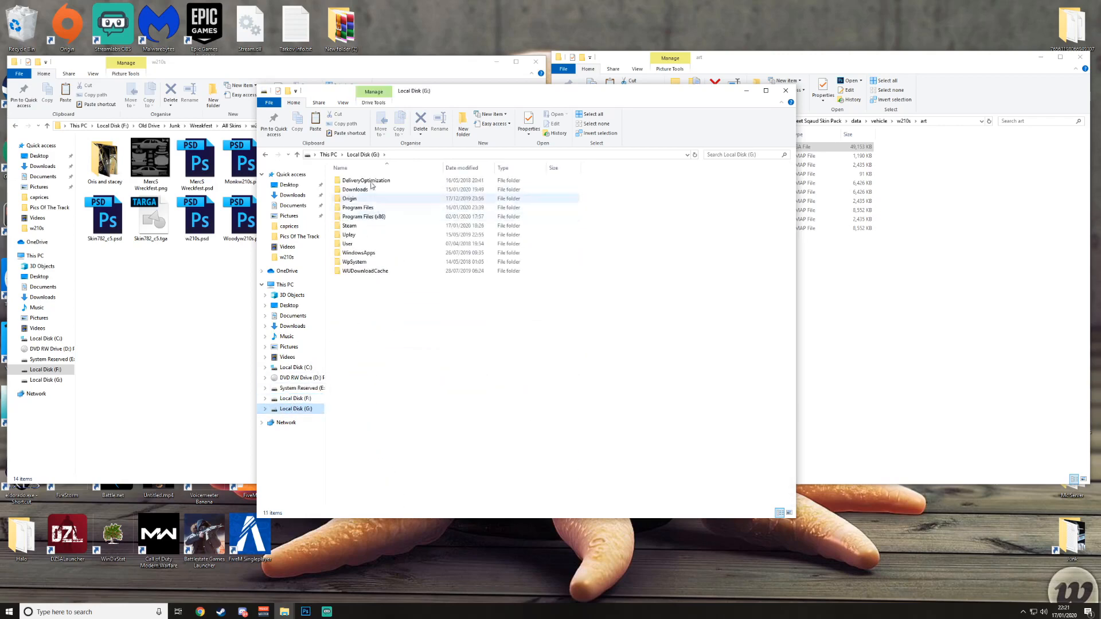
double_click(349, 225)
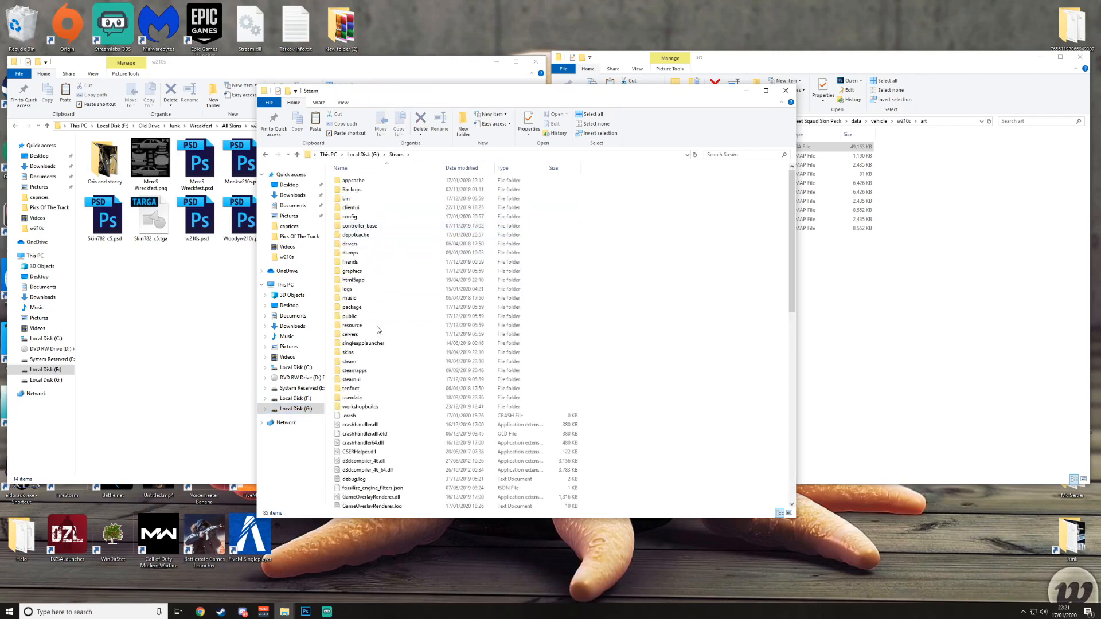
double_click(355, 370)
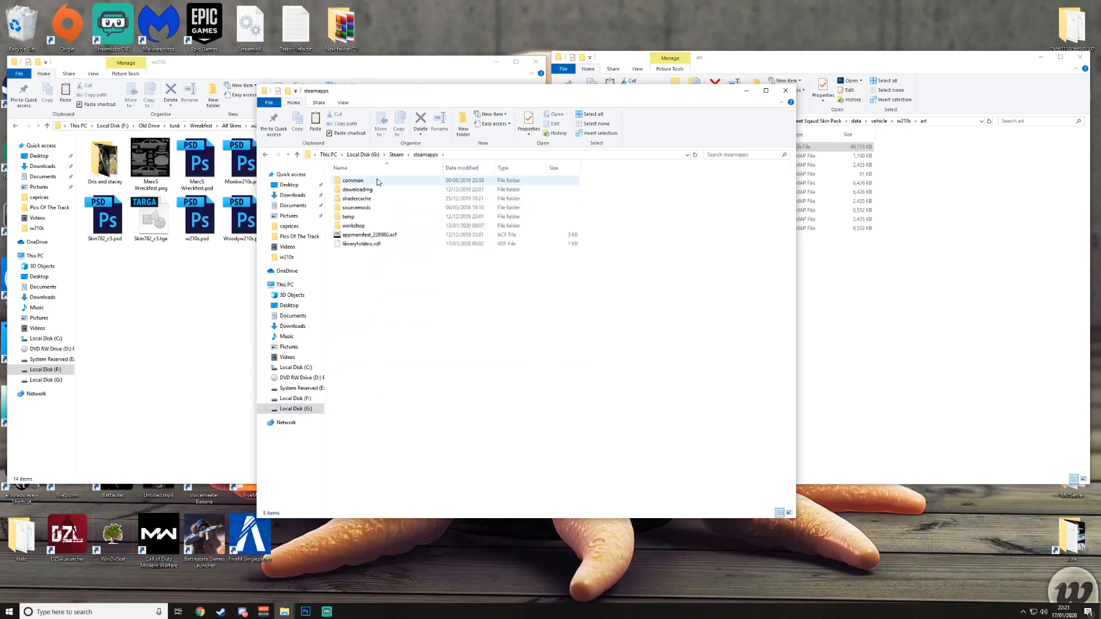
double_click(353, 180)
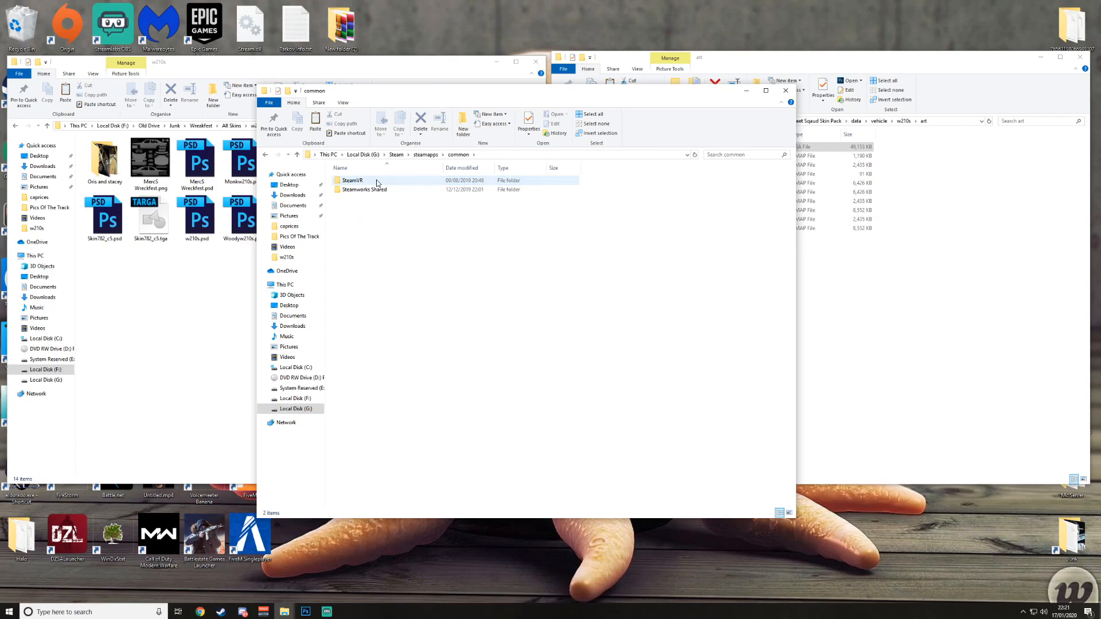
Step: Switch to the F: Steam library and open Wreckfest > tools
click(425, 155)
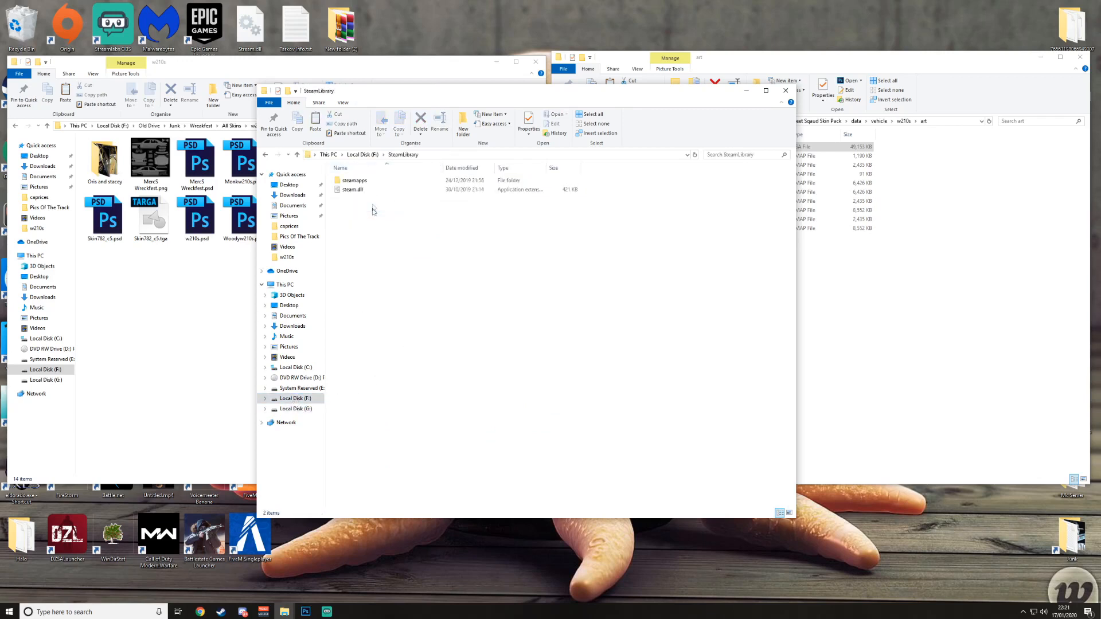
double_click(354, 181)
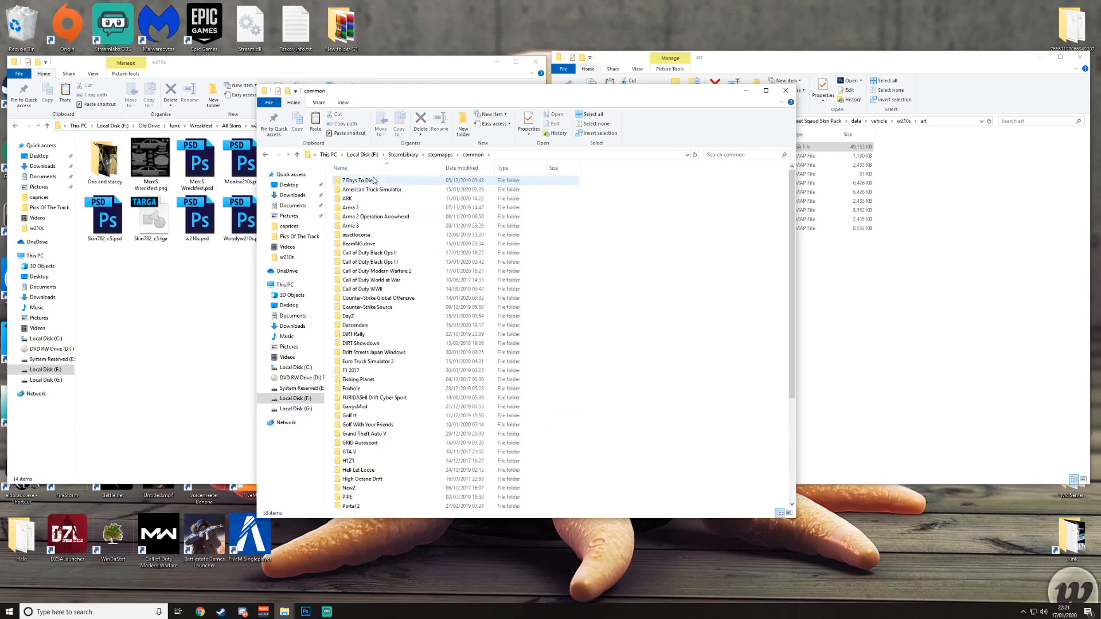
scroll(down, 3)
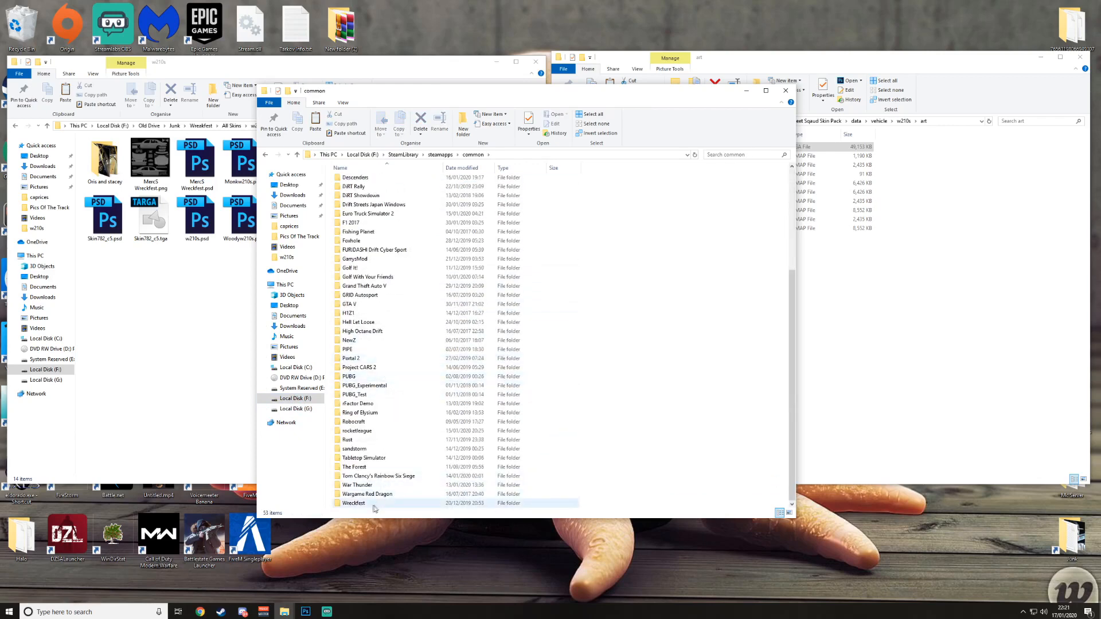
double_click(354, 503)
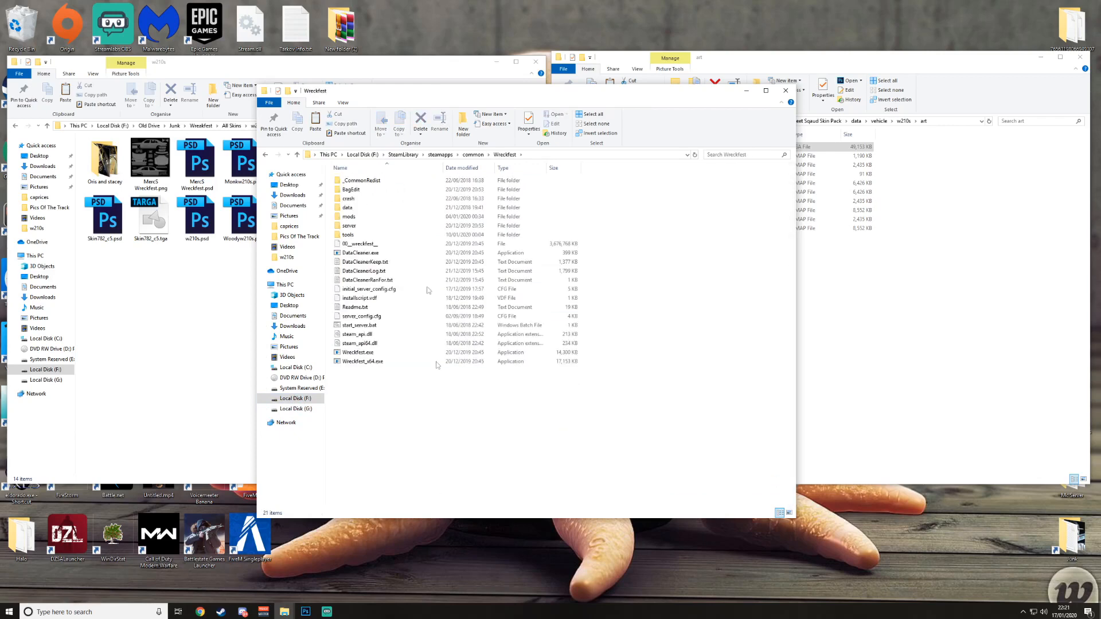
click(348, 207)
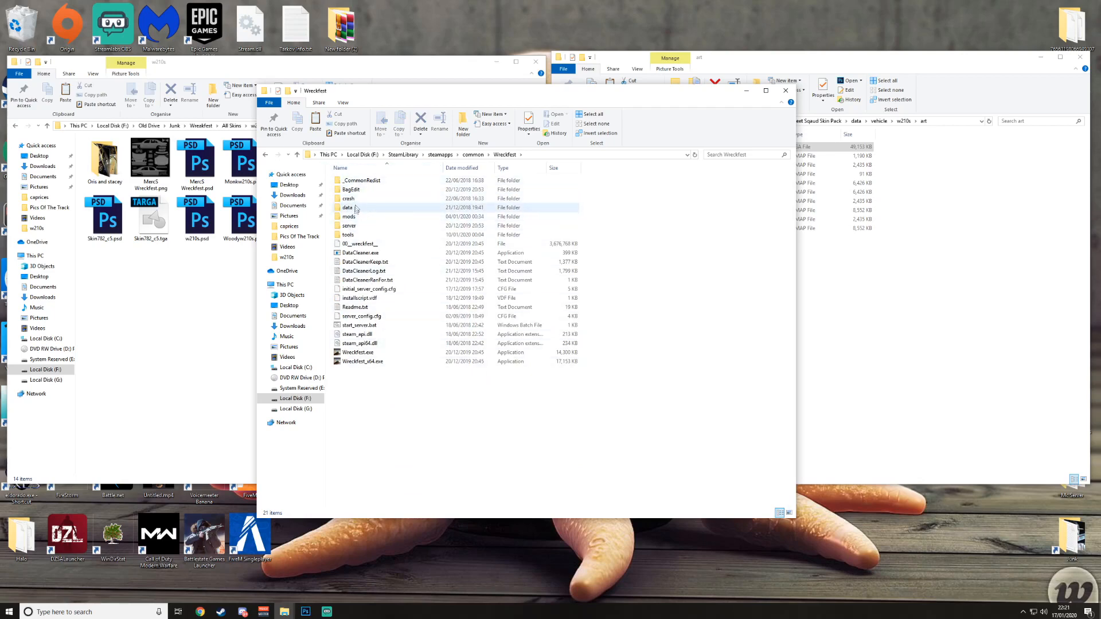
double_click(347, 235)
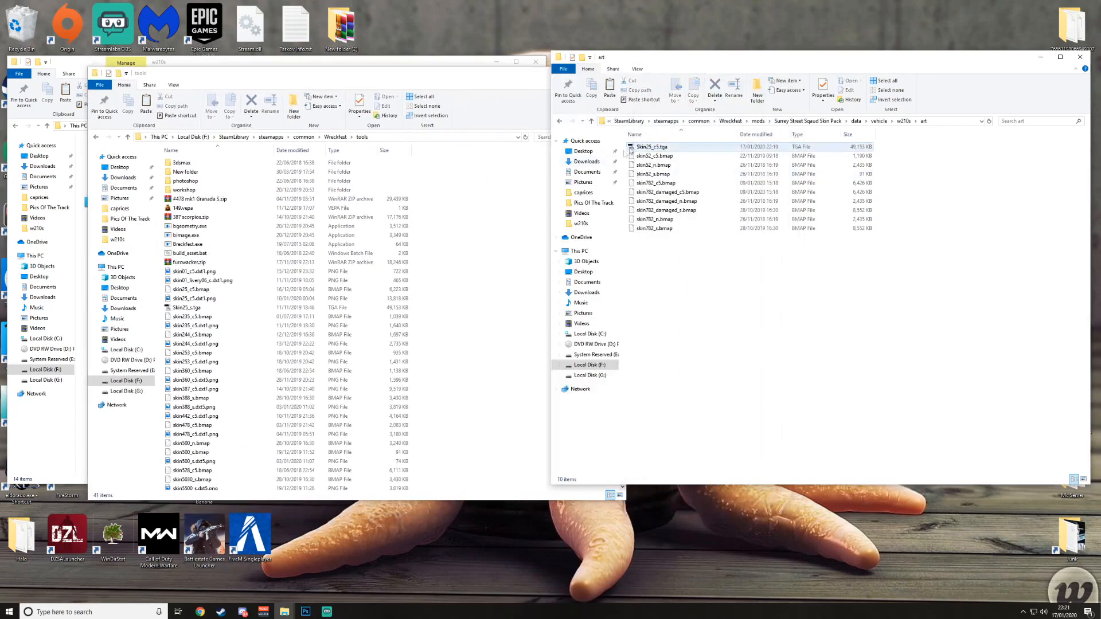
Step: Convert Skin25_c5.tga to skin25_c5.bmap with the bimage tool and close the console
click(653, 147)
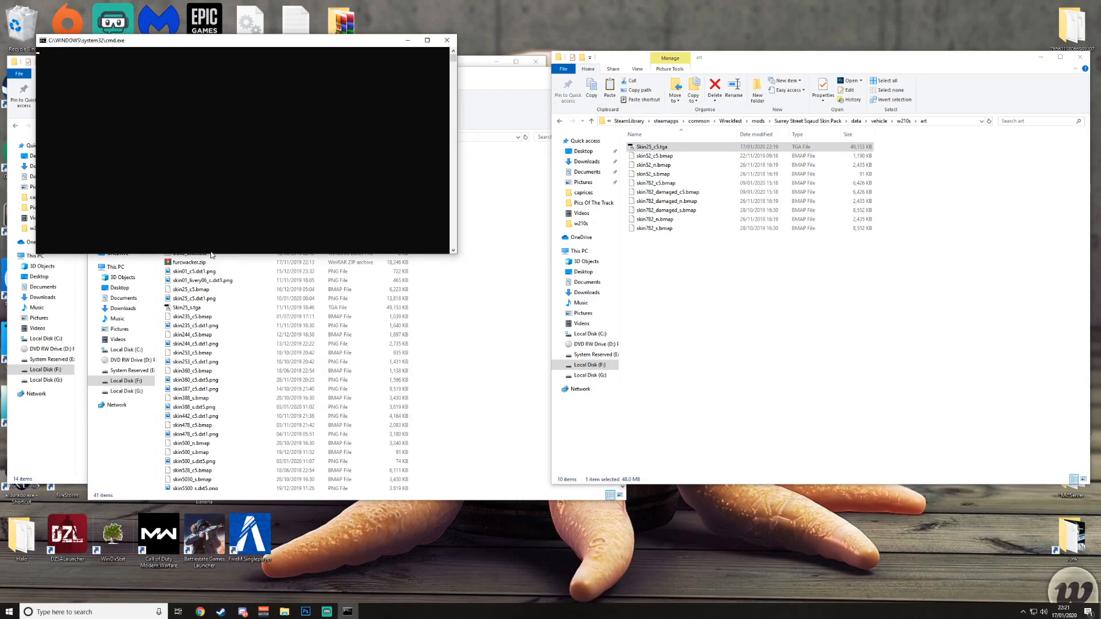
mouse_move(146, 223)
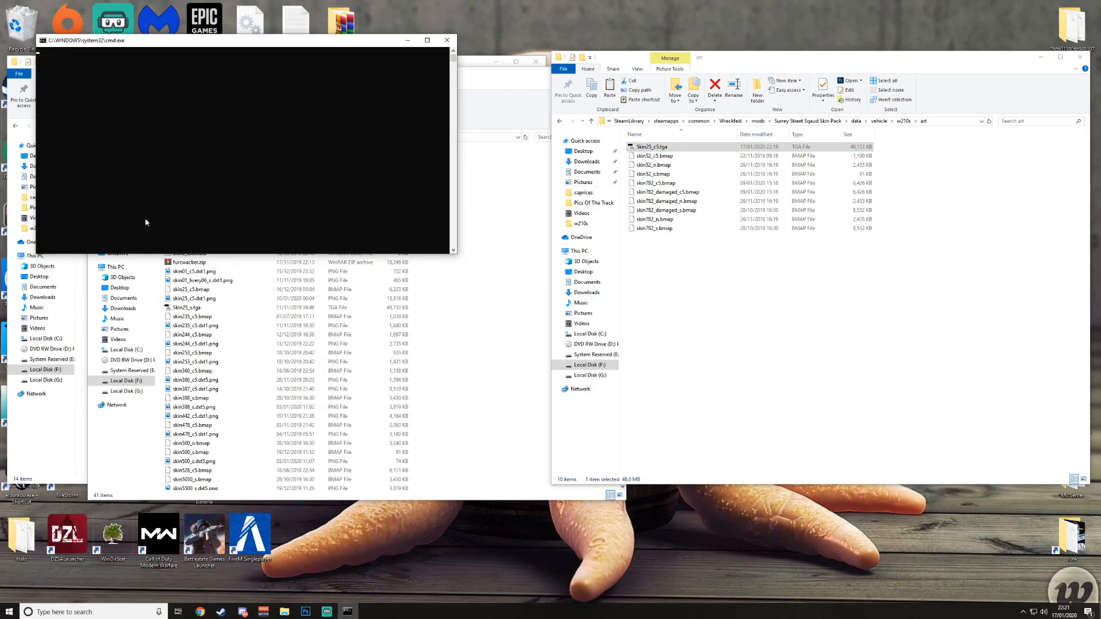
mouse_move(165, 244)
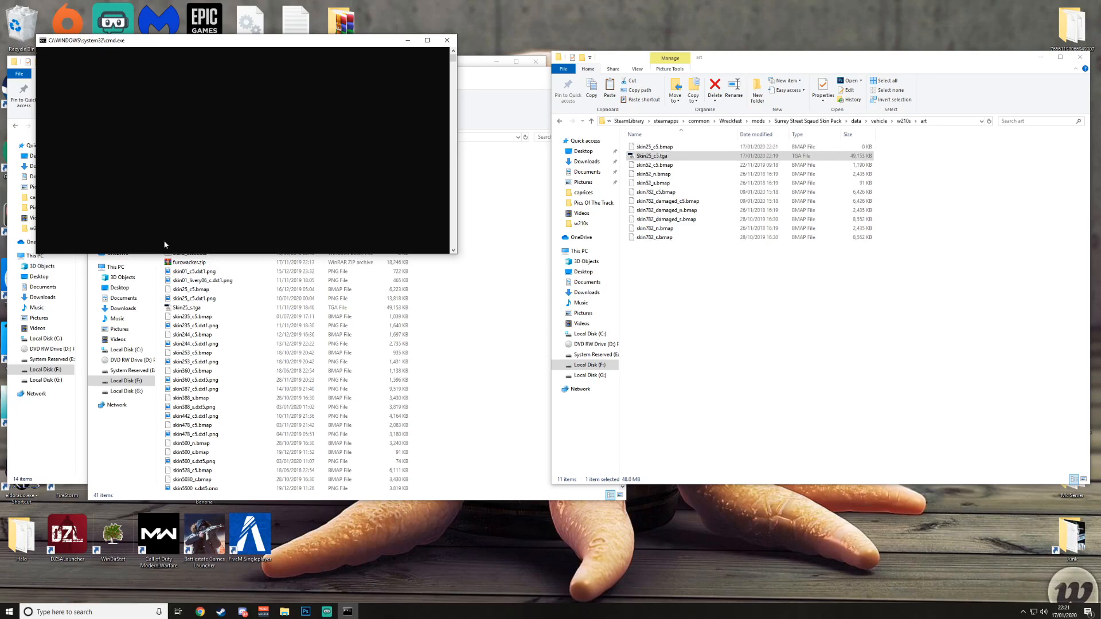
click(445, 41)
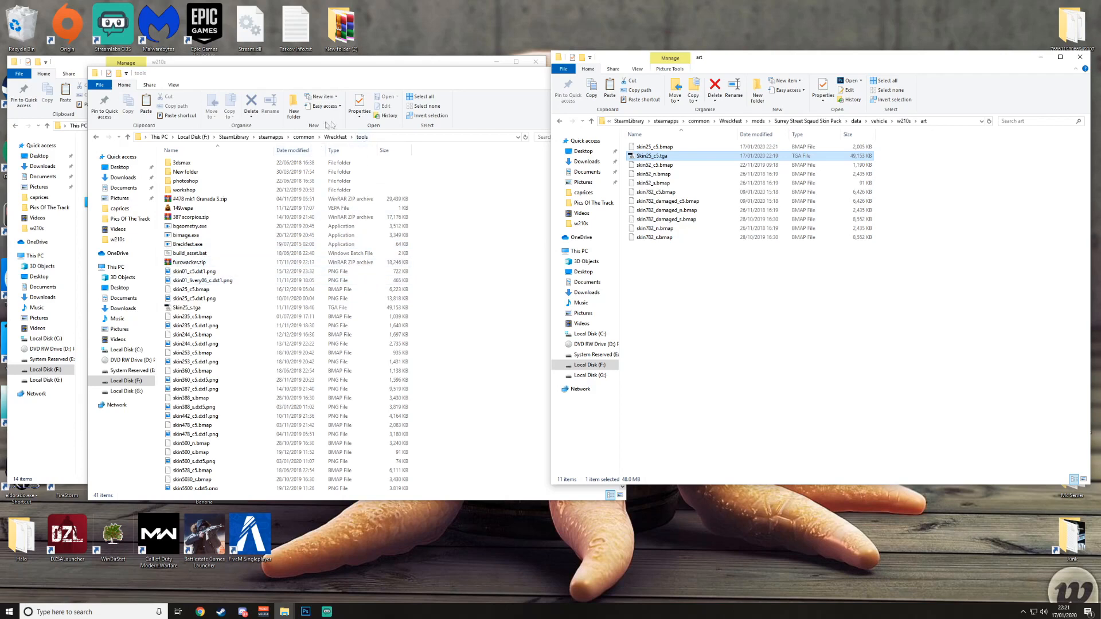
mouse_move(332, 133)
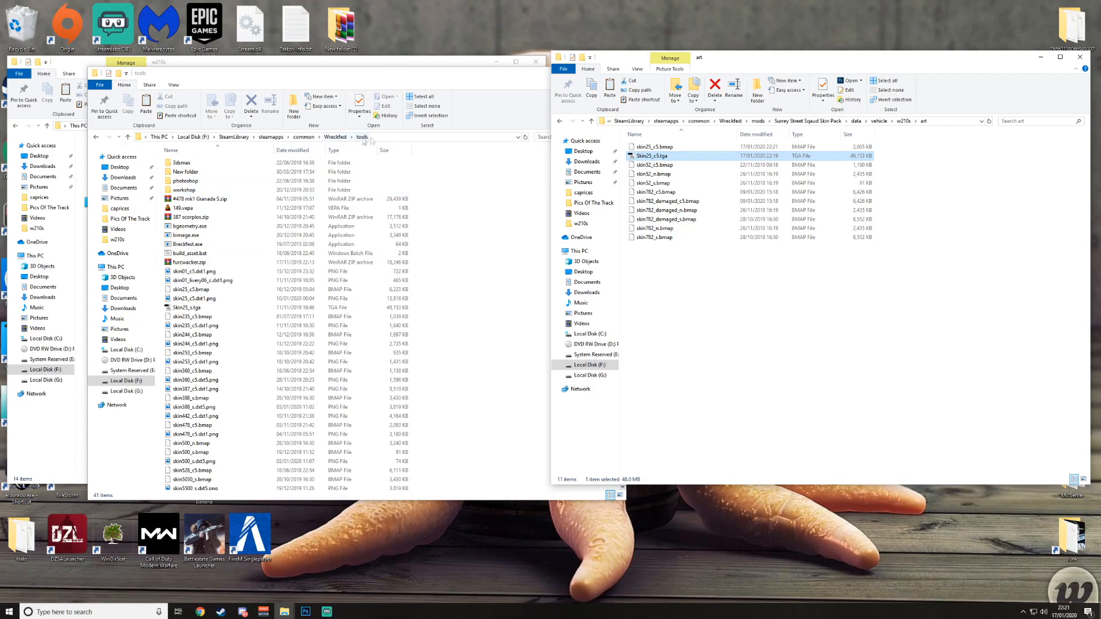
Step: Browse mods > Skin Pack Template > vehicle > w210s > part > paint in the left window
click(335, 138)
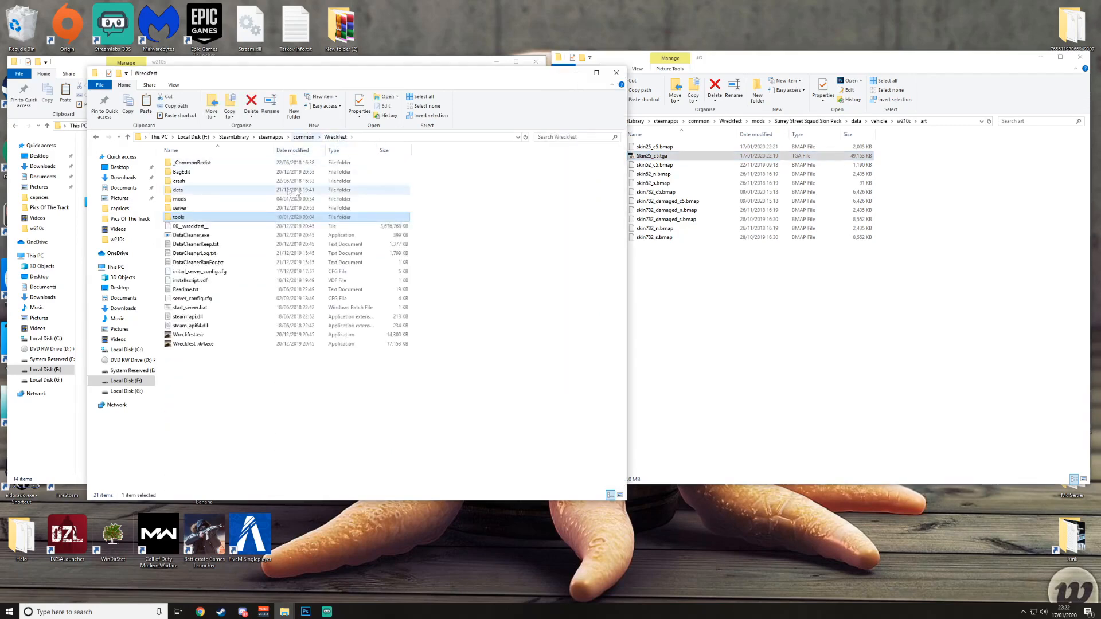
double_click(178, 199)
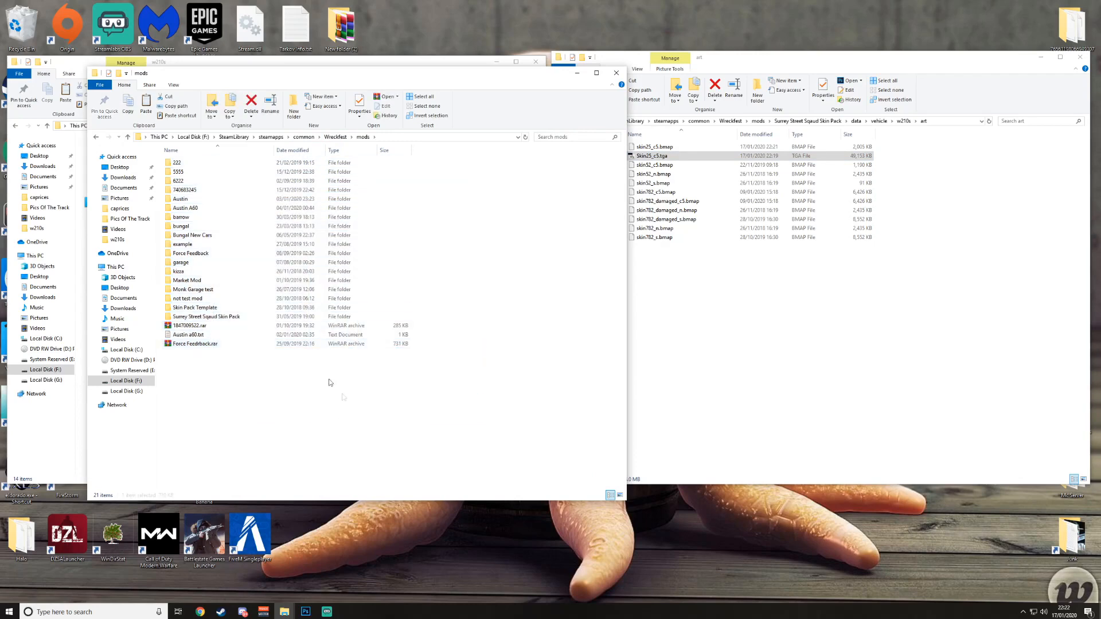
double_click(195, 308)
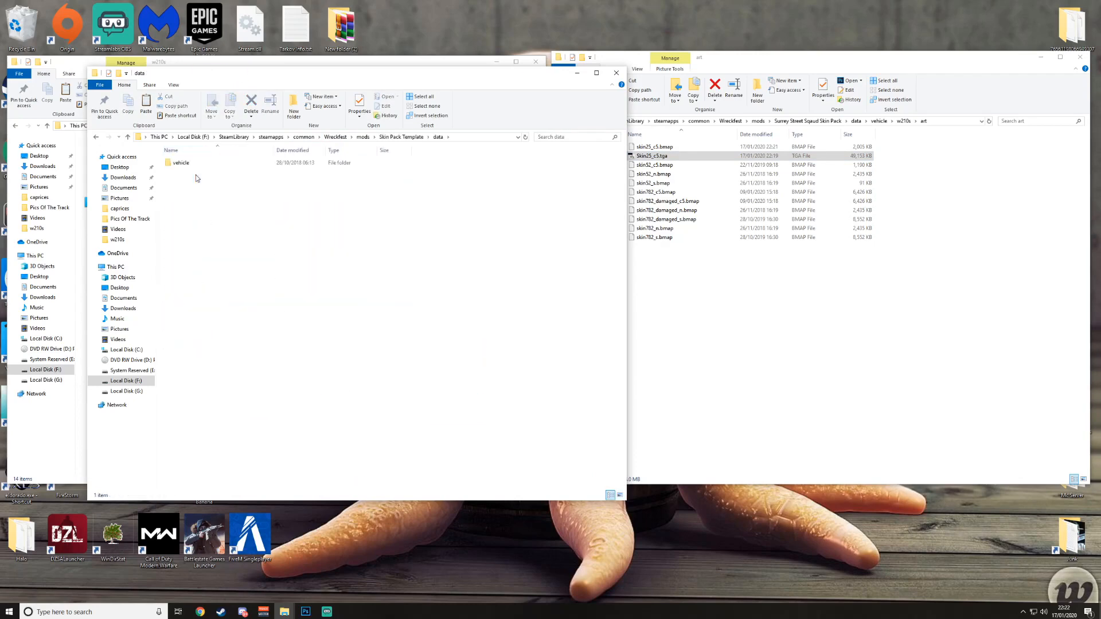
double_click(180, 162)
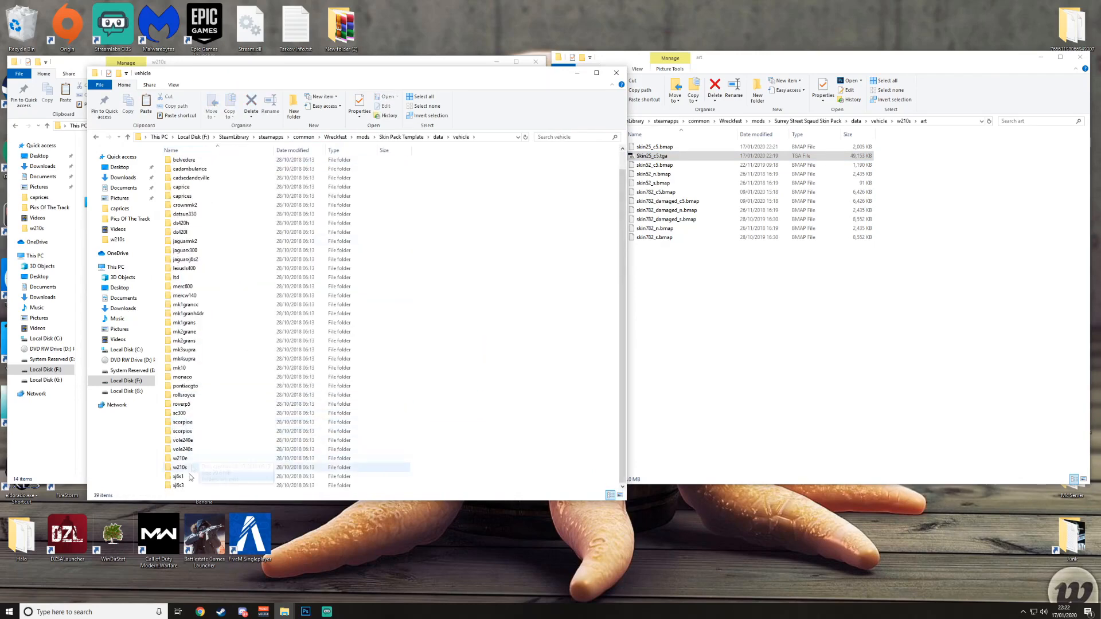
mouse_move(179, 468)
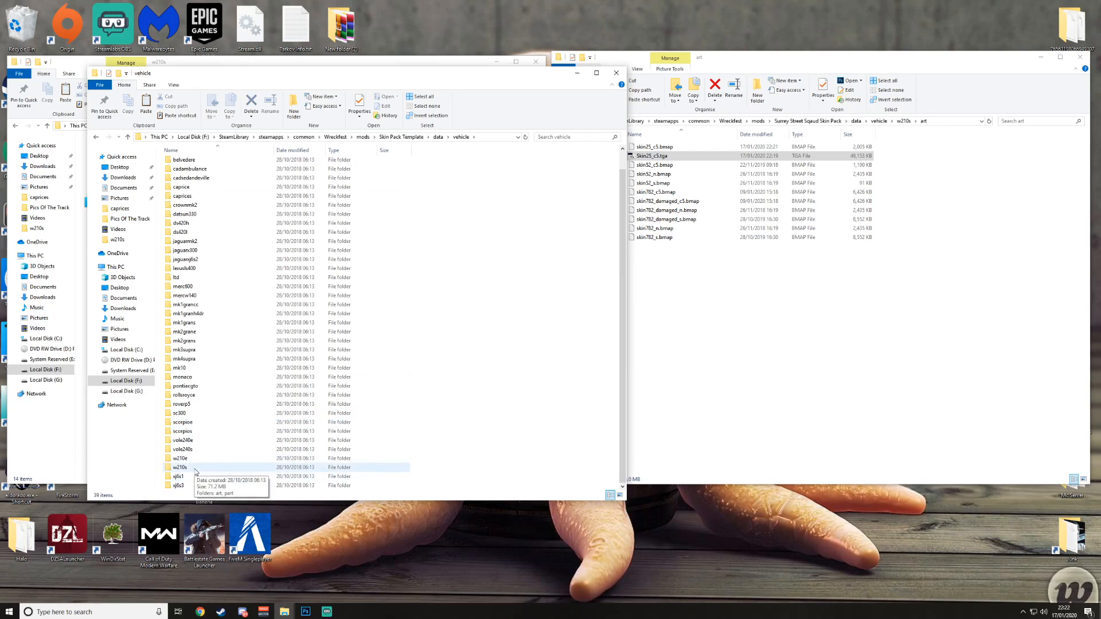
double_click(179, 467)
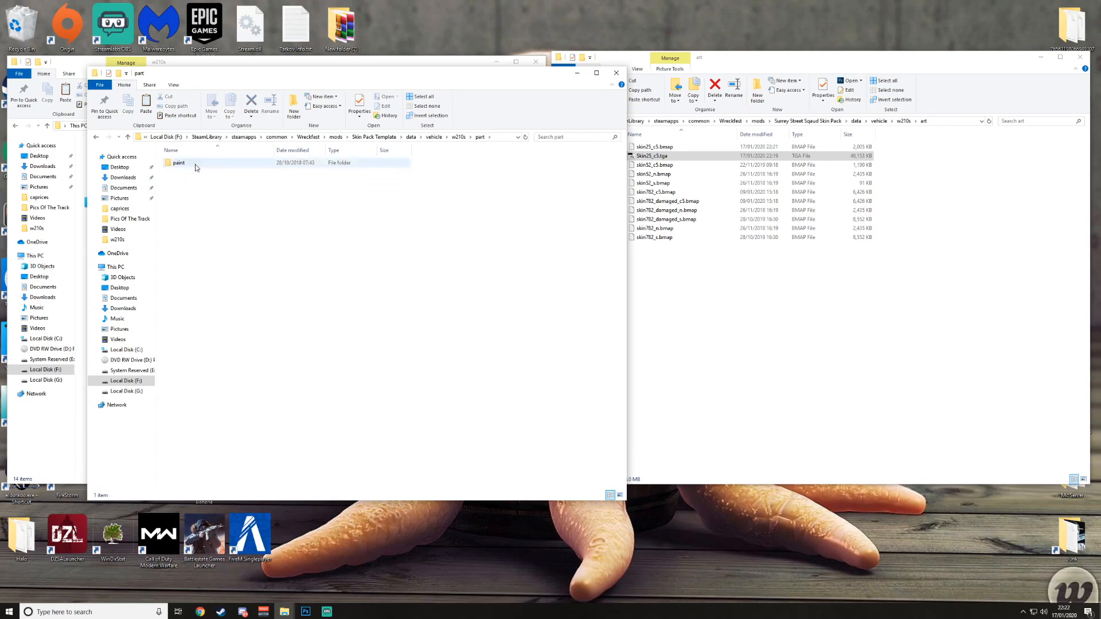
double_click(177, 163)
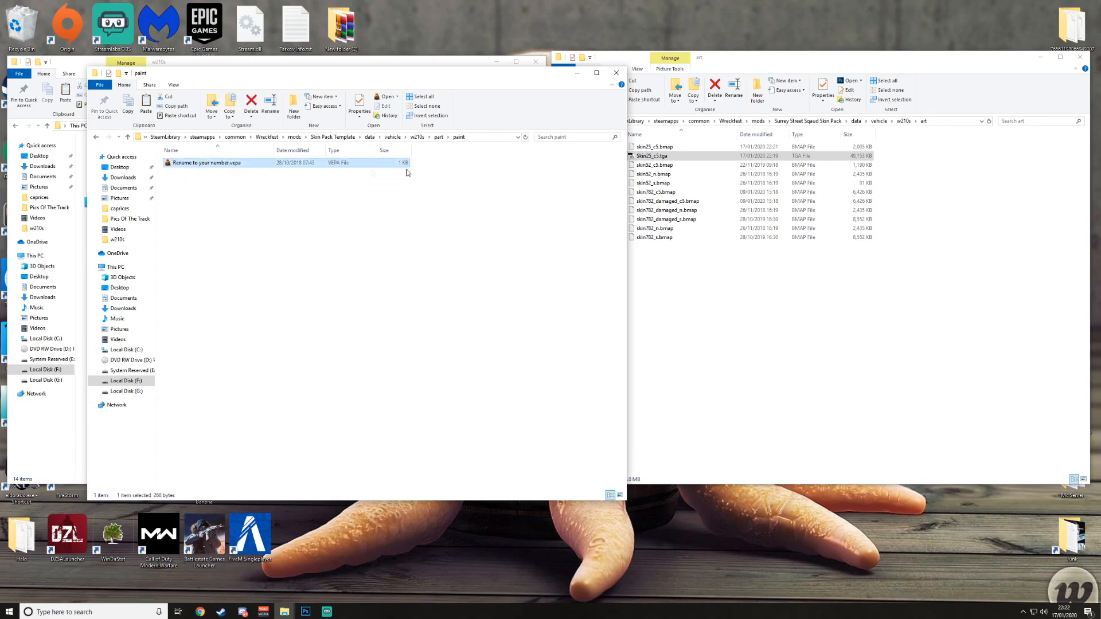
mouse_move(288, 170)
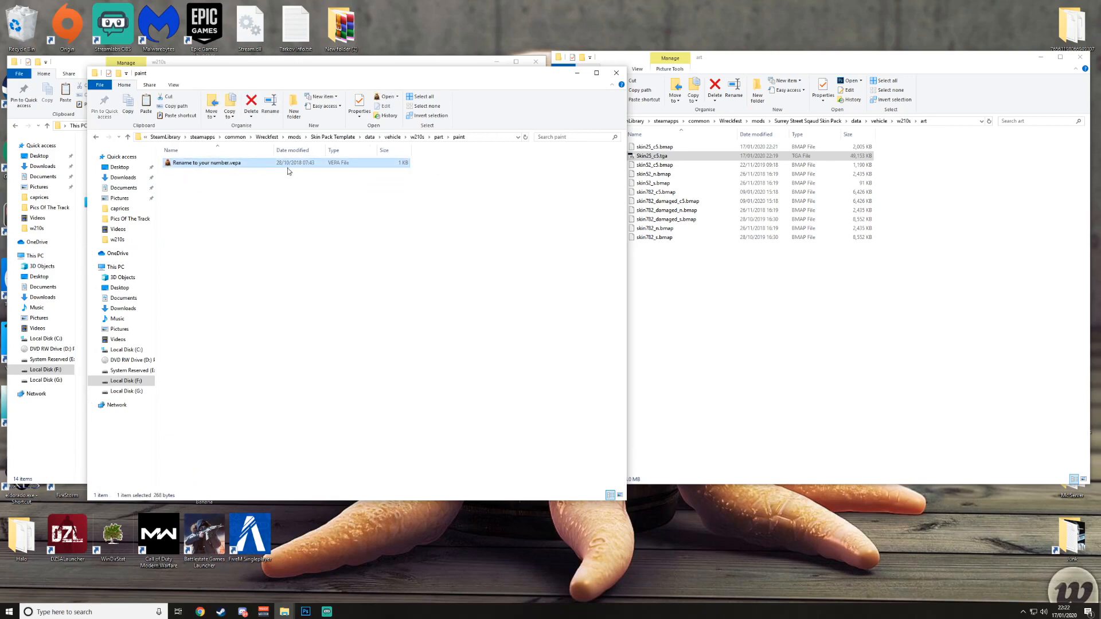
Step: Copy 'Rename to your number.vepa' into the skin pack's paint folder and rename it 25.vepa
right_click(206, 162)
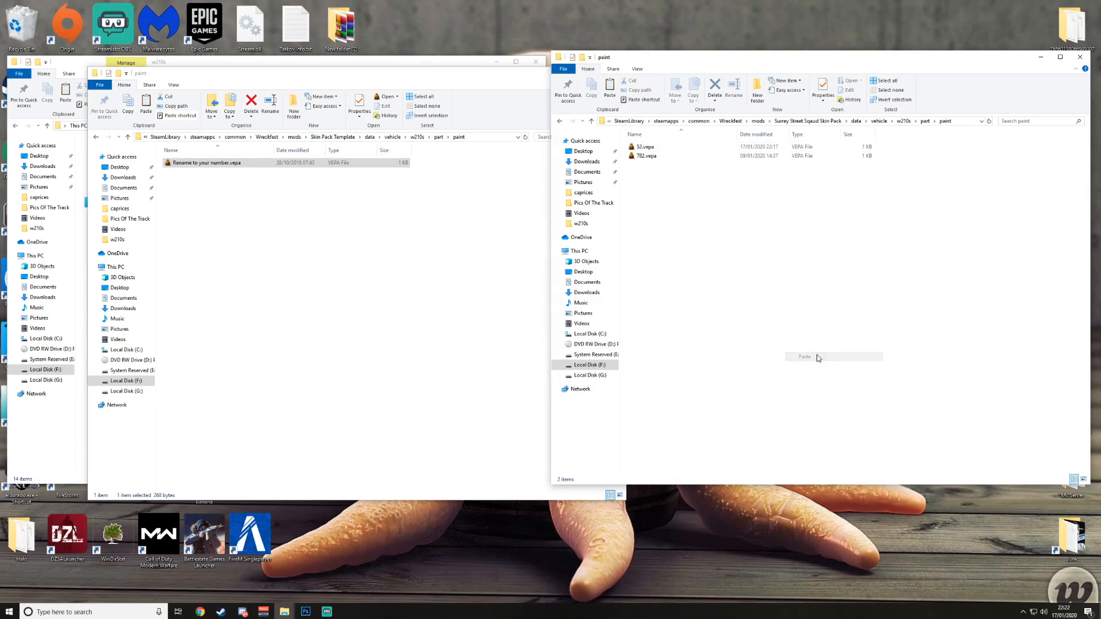
right_click(656, 164)
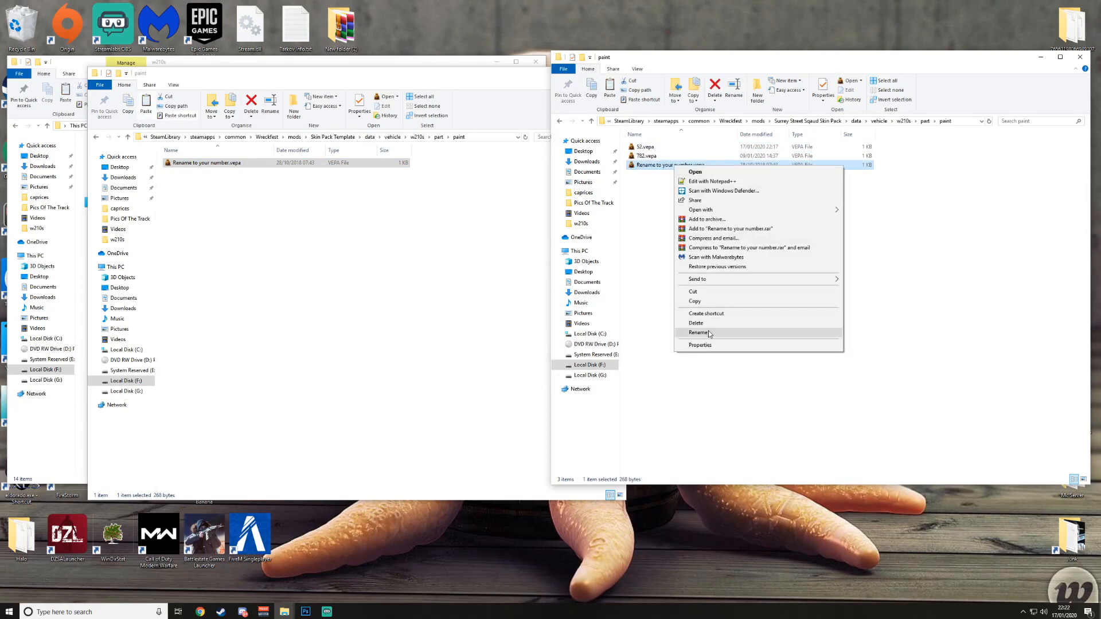
click(698, 332)
text(25)
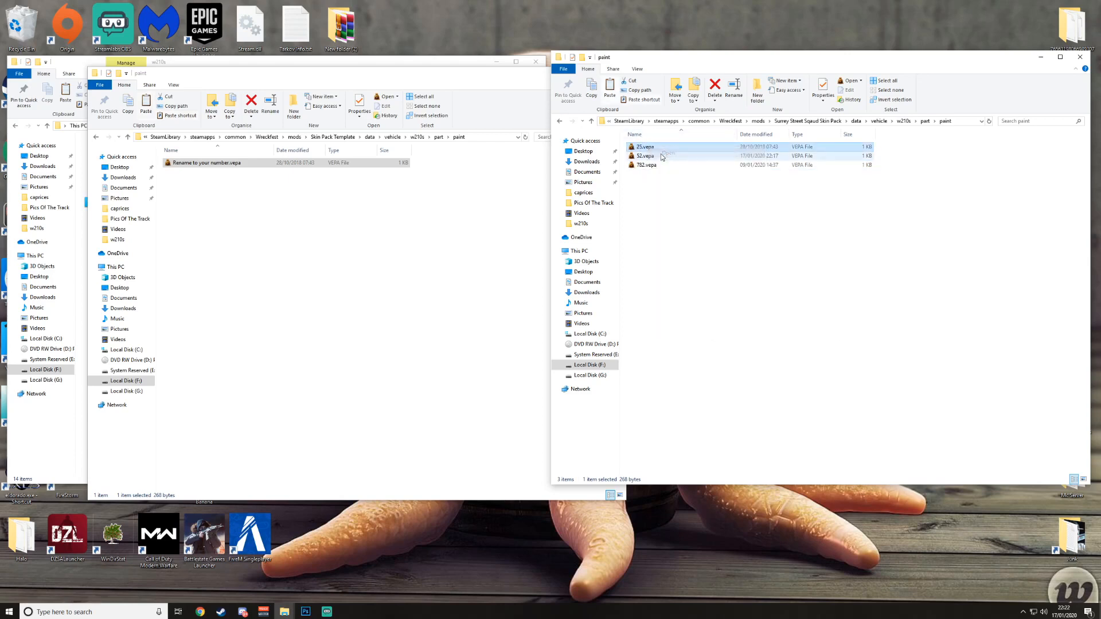
click(645, 147)
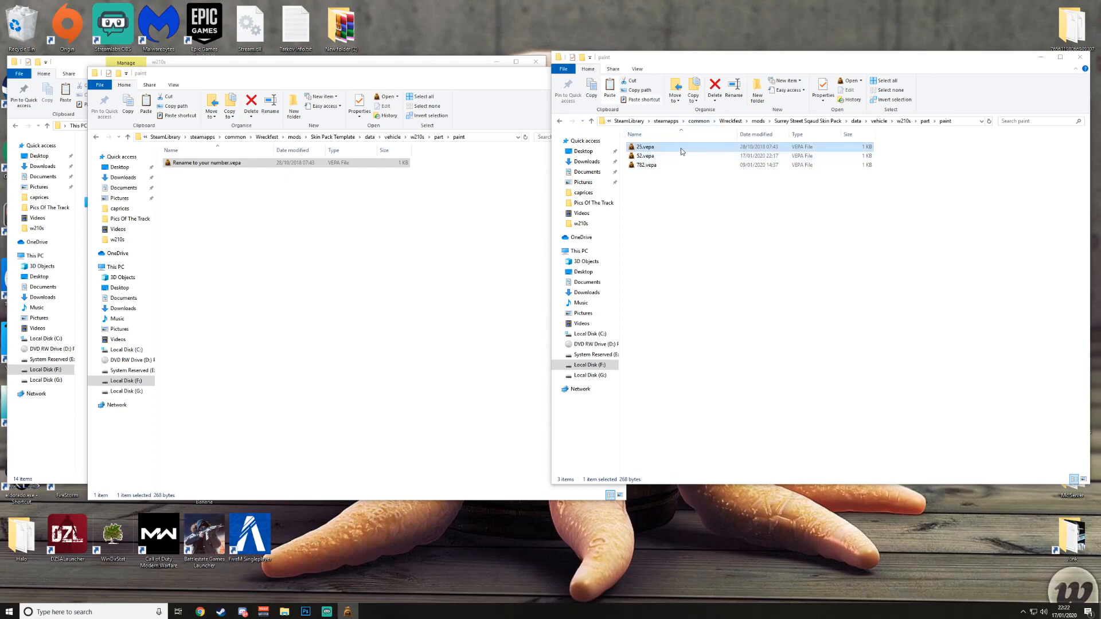
click(660, 216)
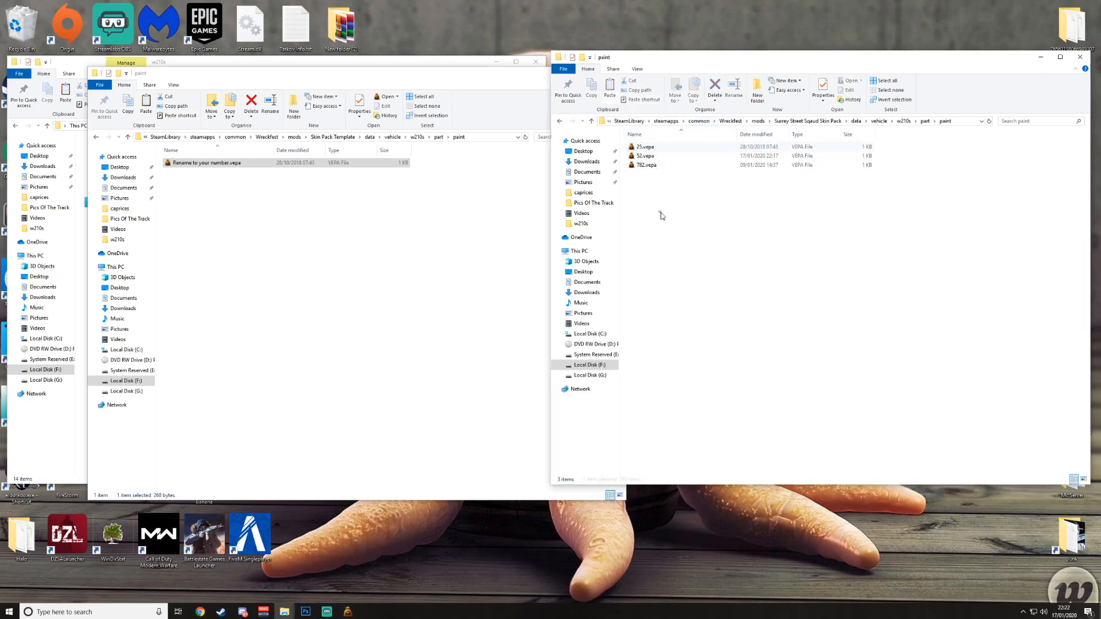
click(644, 147)
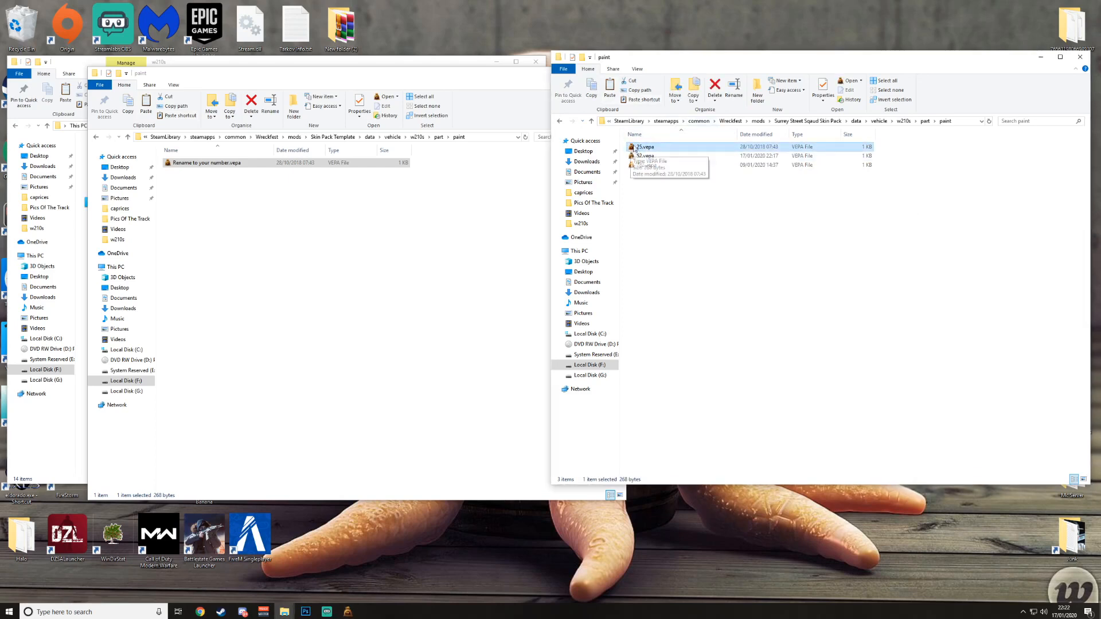
Step: Choose BagEditCommunity.exe from F:\SteamLibrary\...\Wreckfest\BagEdit to open 25.vepa
right_click(642, 147)
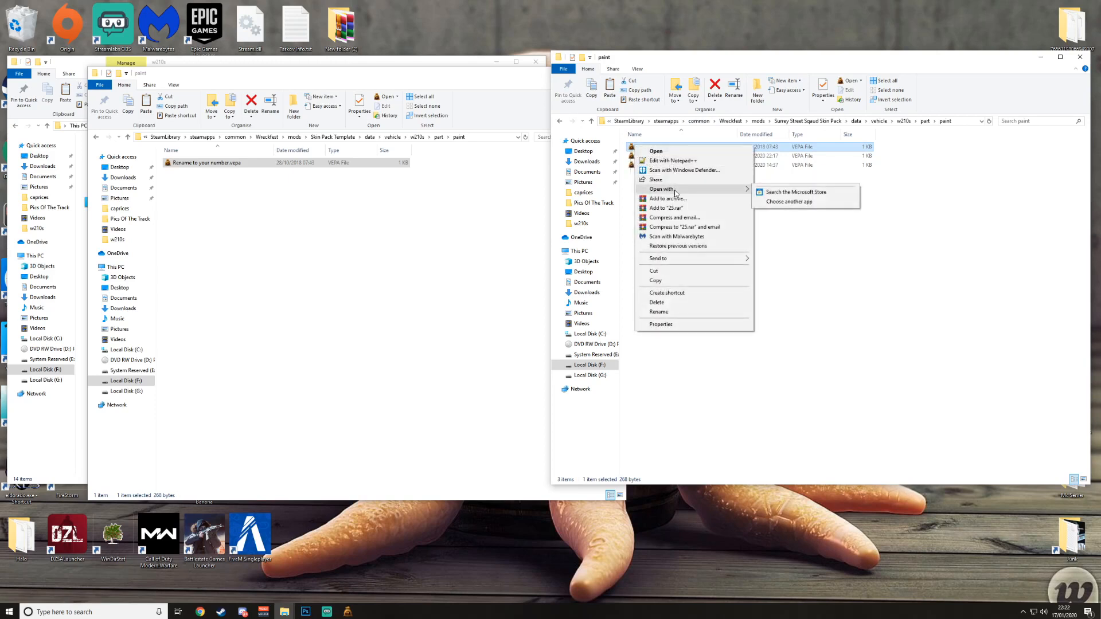
click(789, 201)
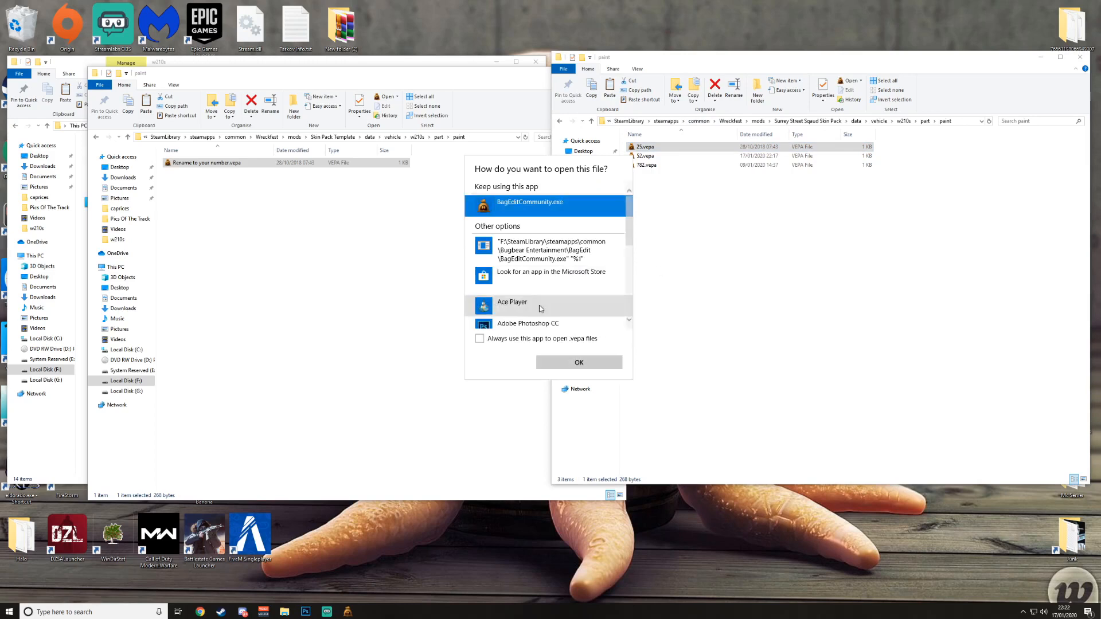
scroll(down, 3)
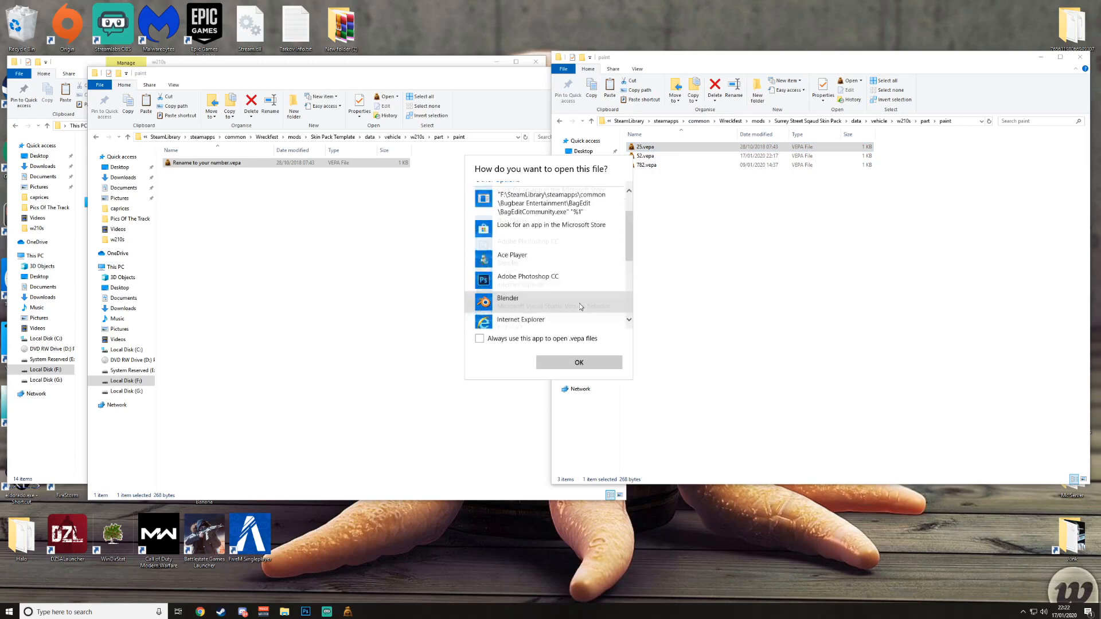
scroll(down, 3)
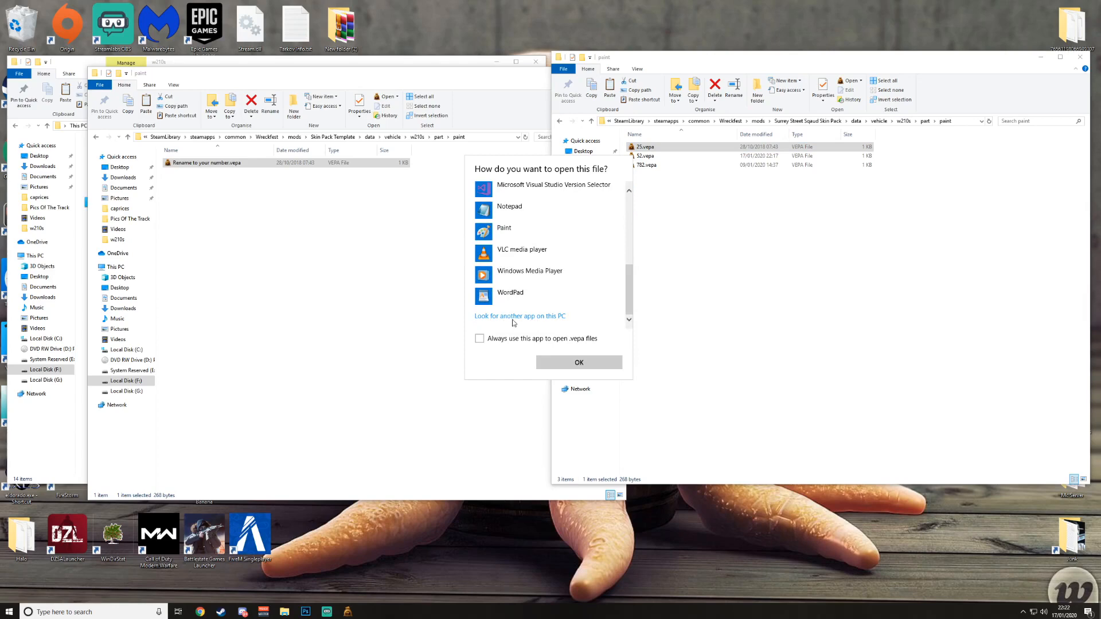
click(519, 315)
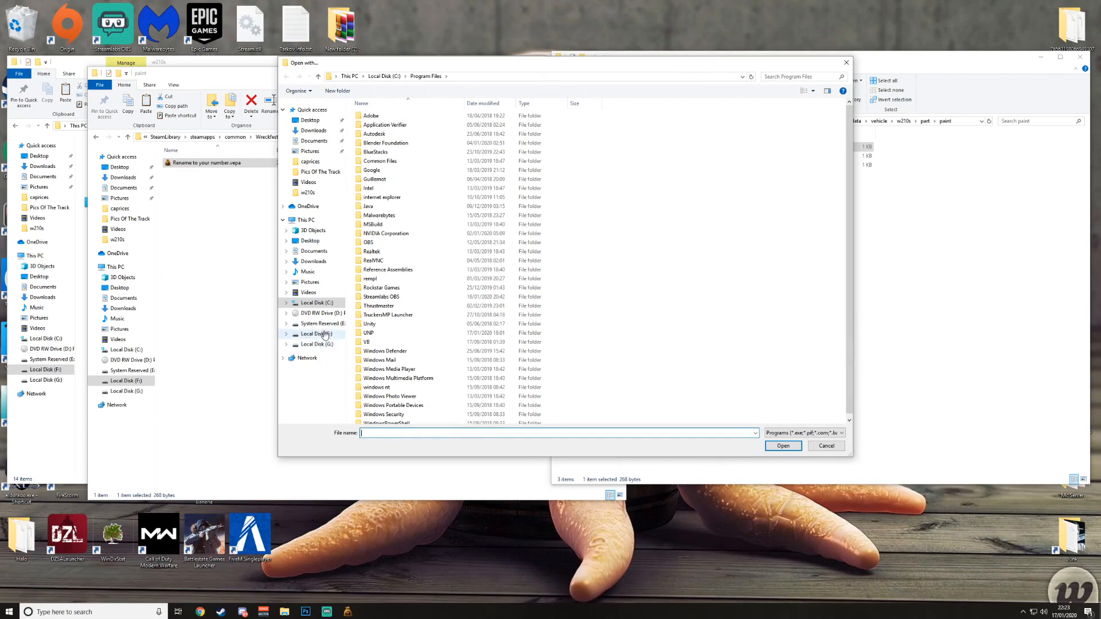
click(315, 333)
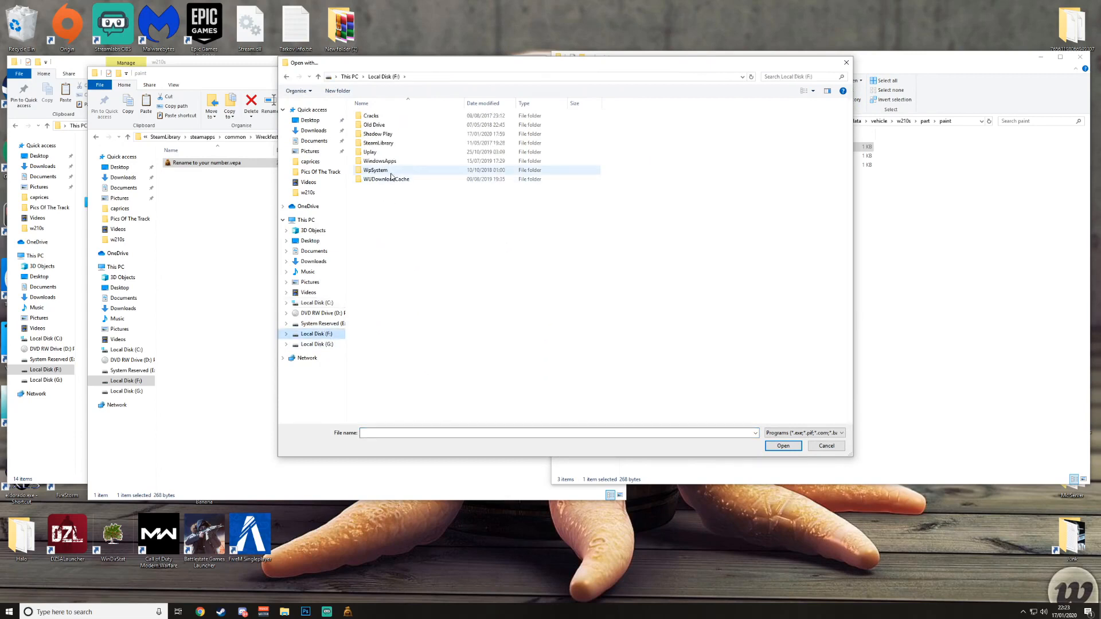
click(378, 143)
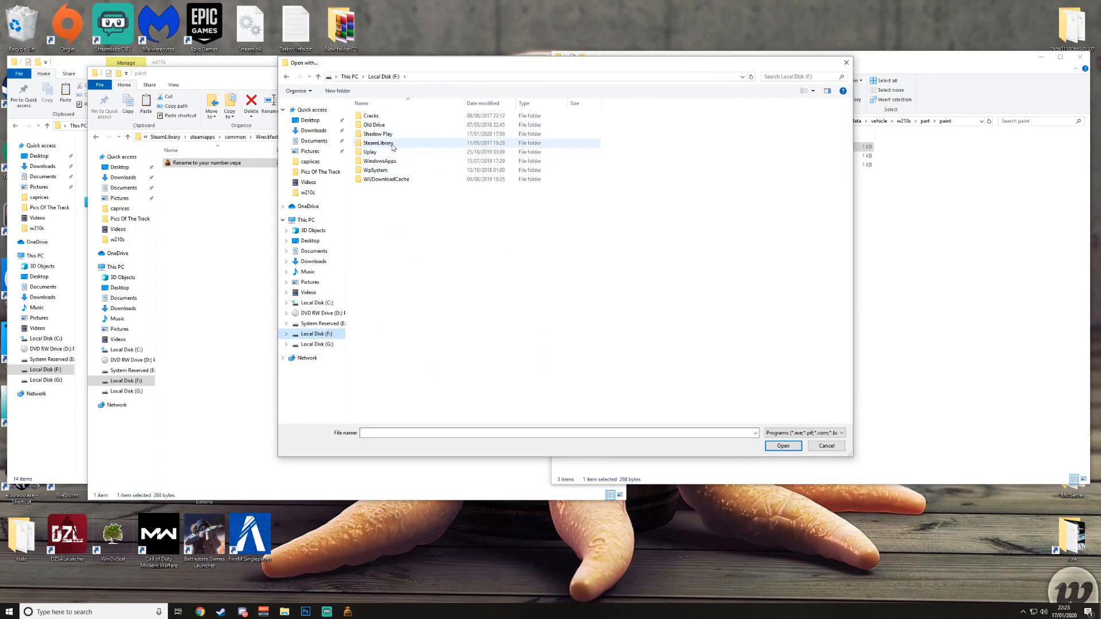
double_click(378, 142)
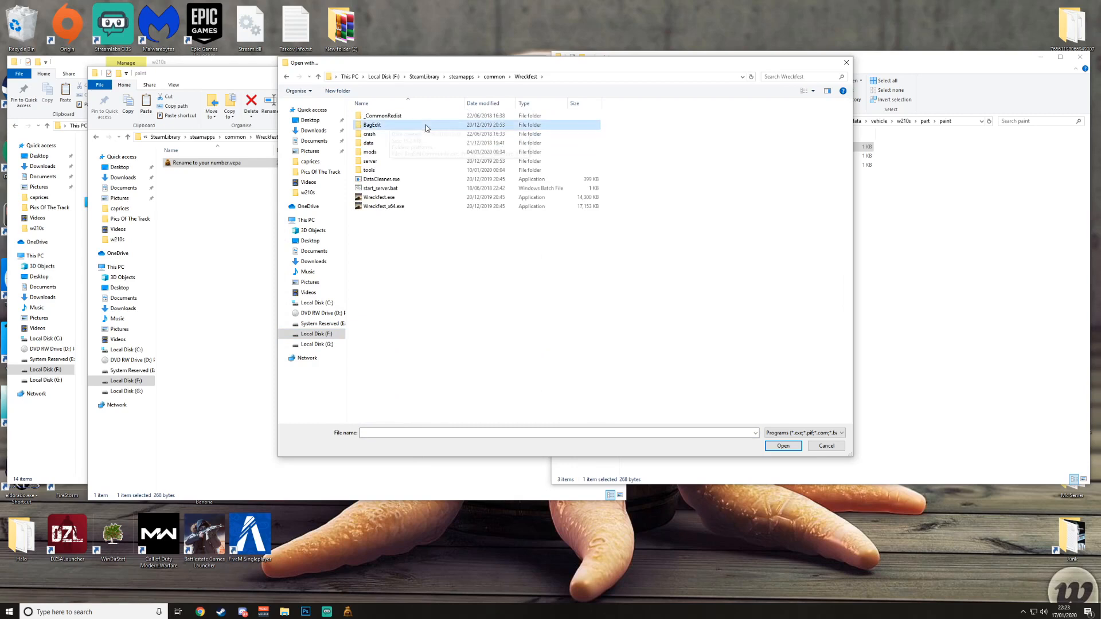
double_click(372, 125)
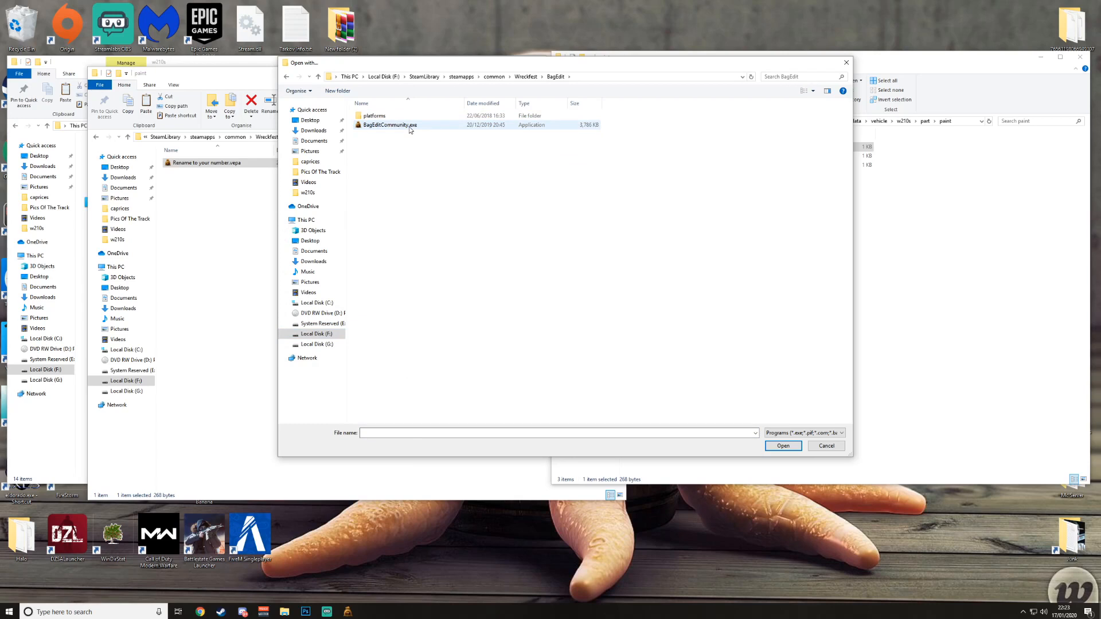
click(826, 446)
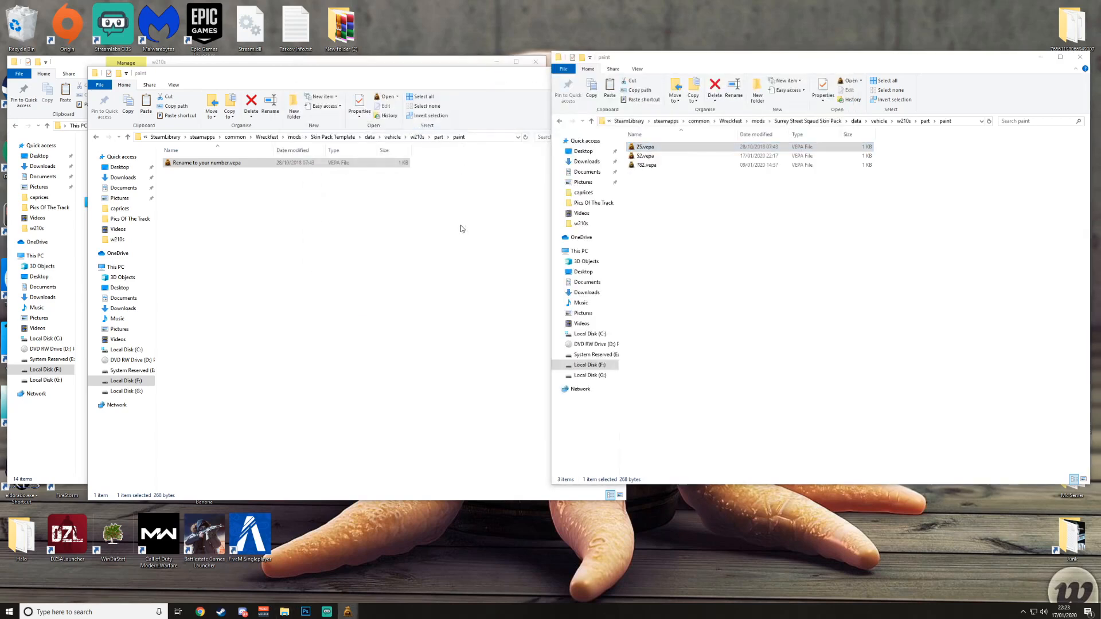
Step: Name the 25.vepa paint 'Monk #25' and set its Display Order to 25
click(644, 164)
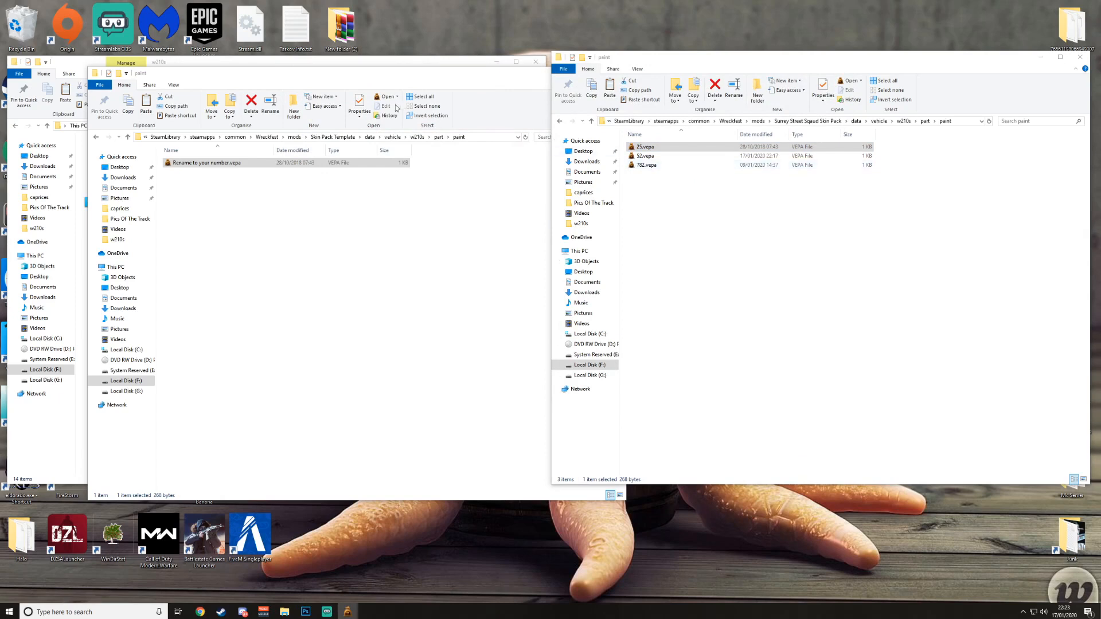
mouse_move(405, 106)
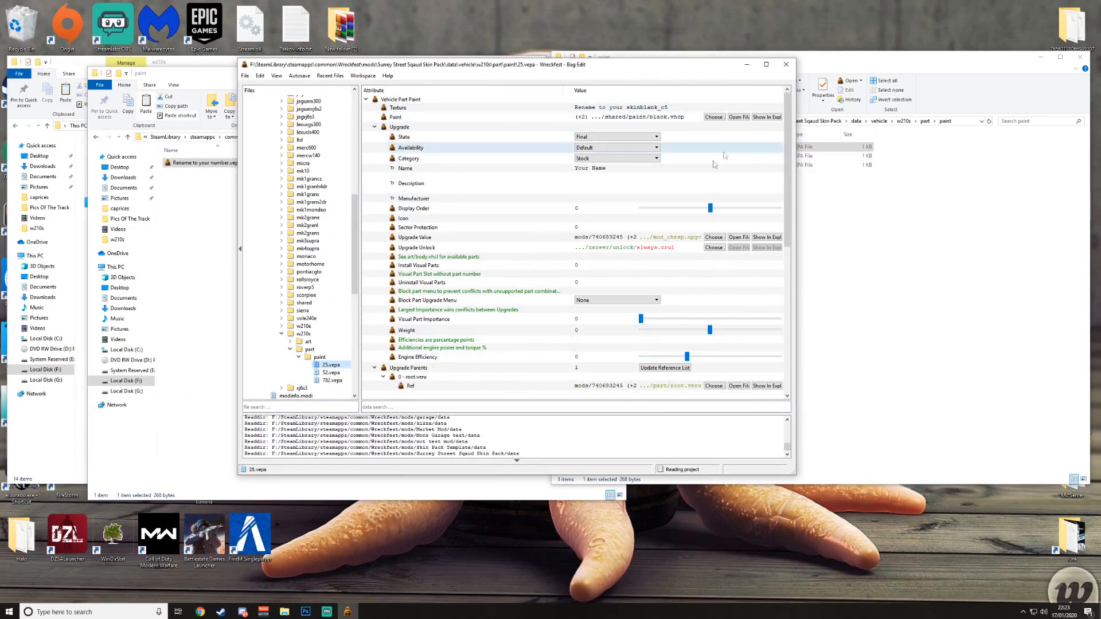
mouse_move(630, 172)
text(Monk)
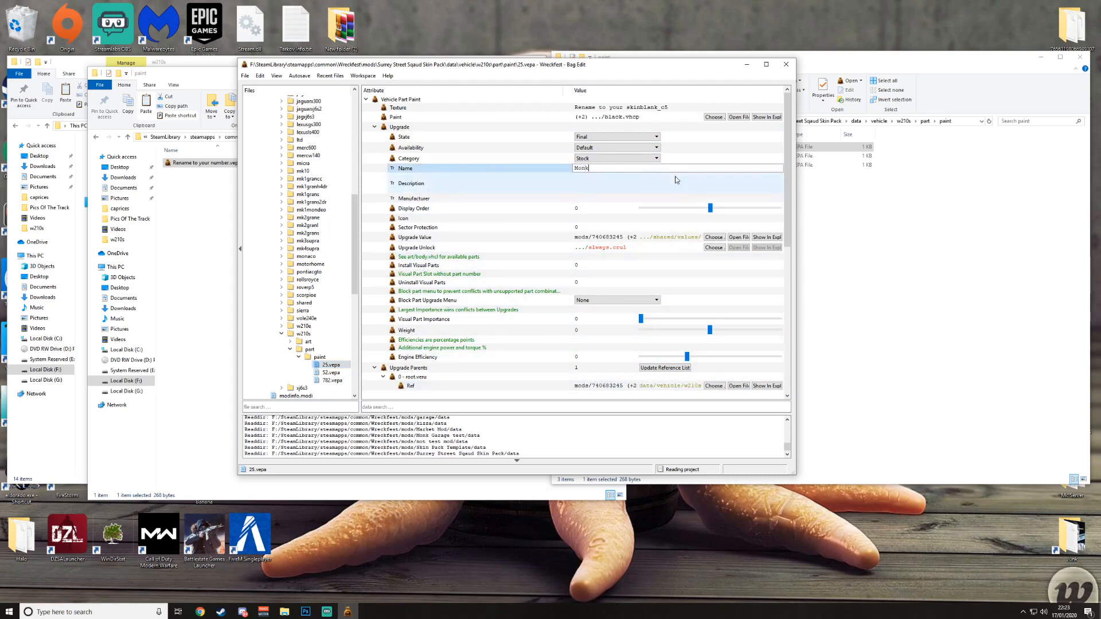
text(#25)
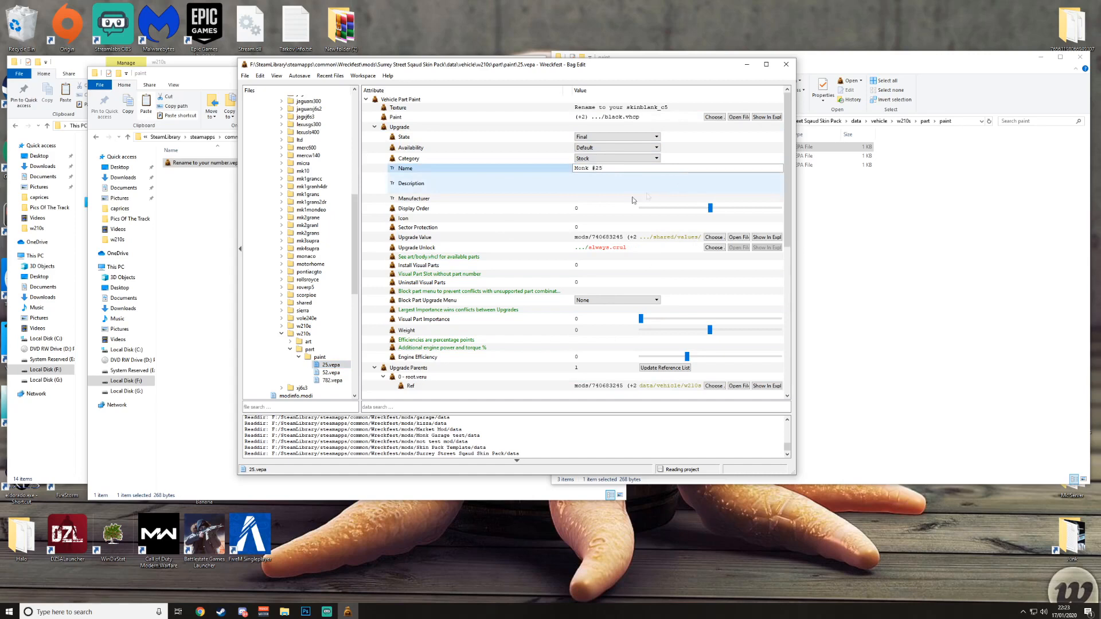
click(674, 182)
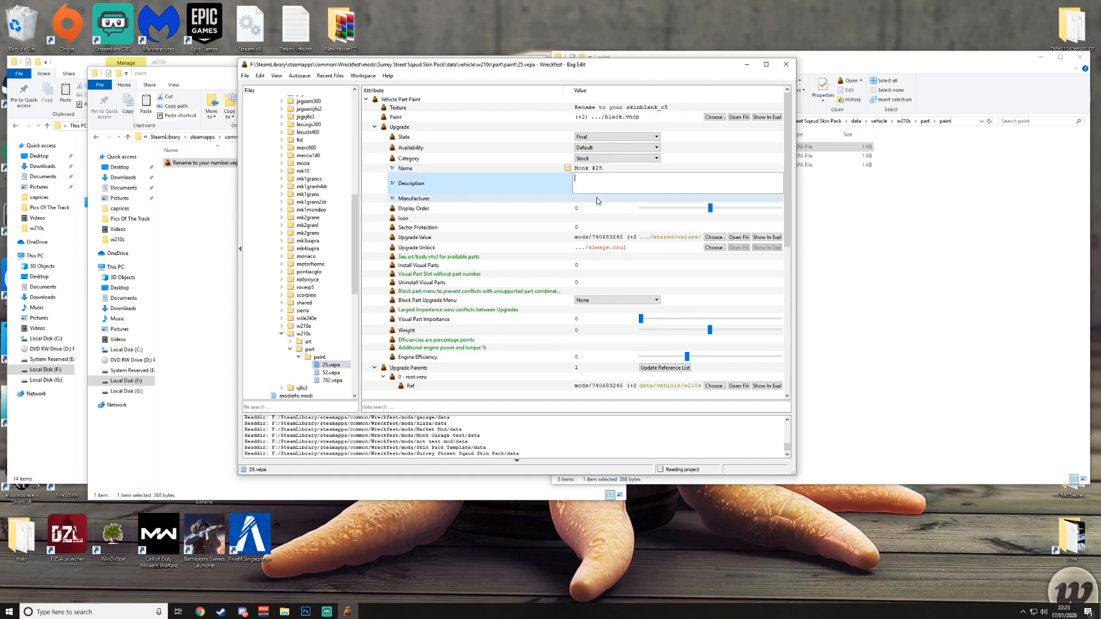
click(607, 207)
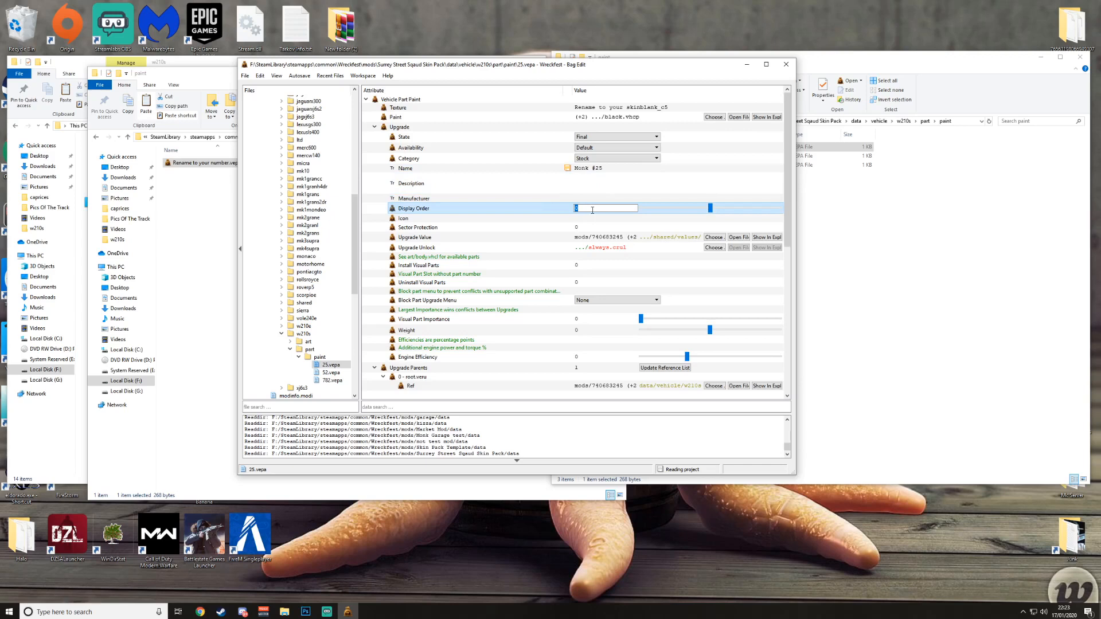
text(25)
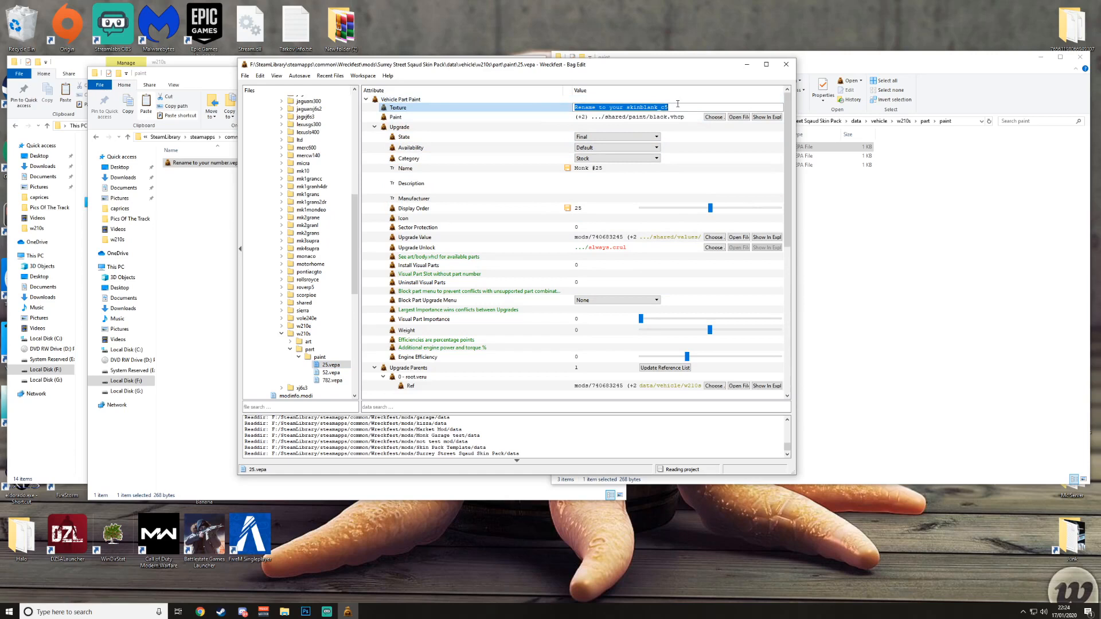
mouse_move(703, 70)
text(skin25_)
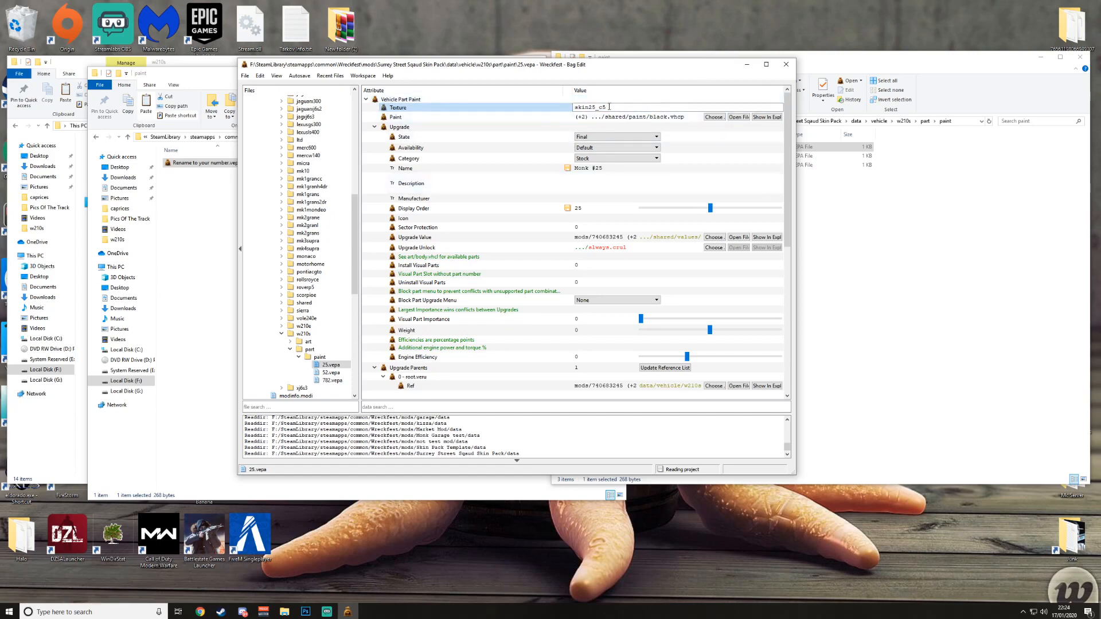
mouse_move(594, 96)
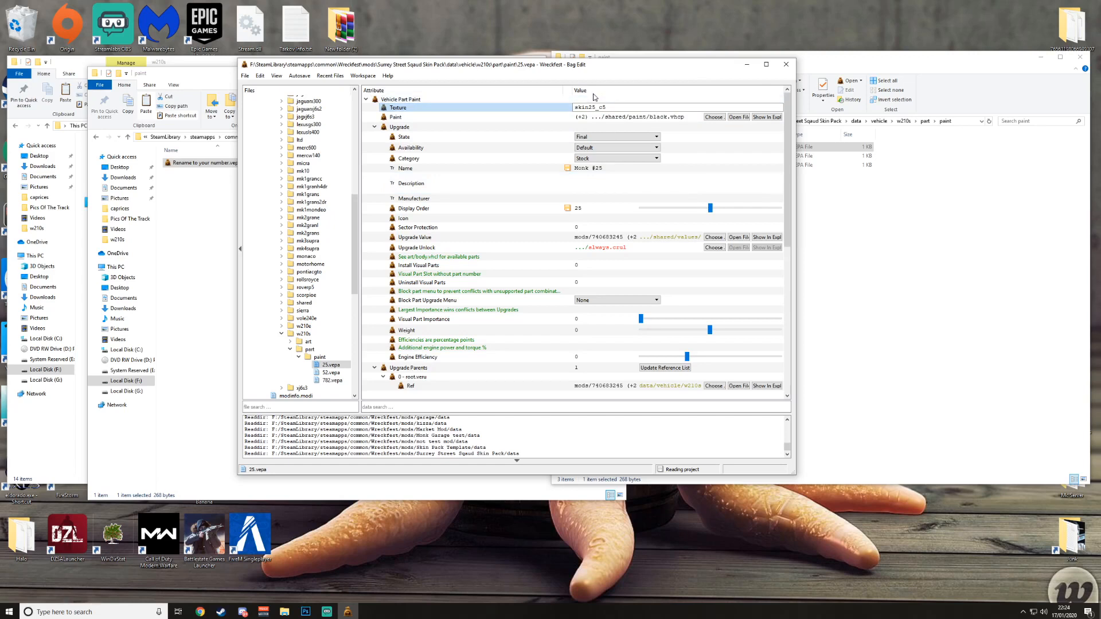
mouse_move(159, 27)
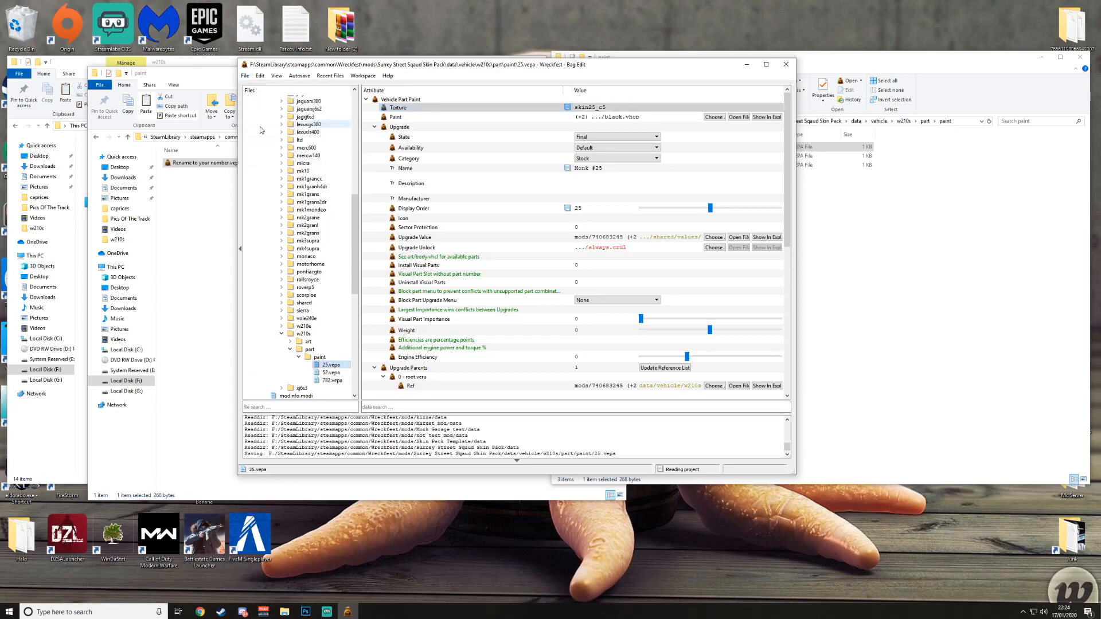
Step: Close Bag Edit, open the w210s art folder and browse the skin782, skin52 and skin25 textures
click(785, 63)
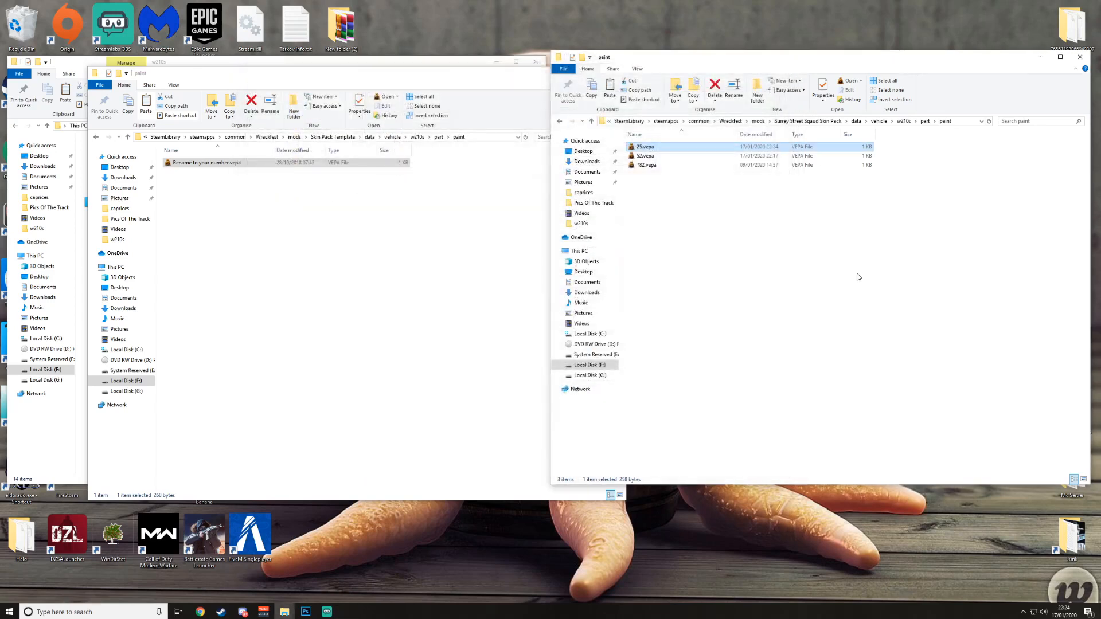
mouse_move(847, 280)
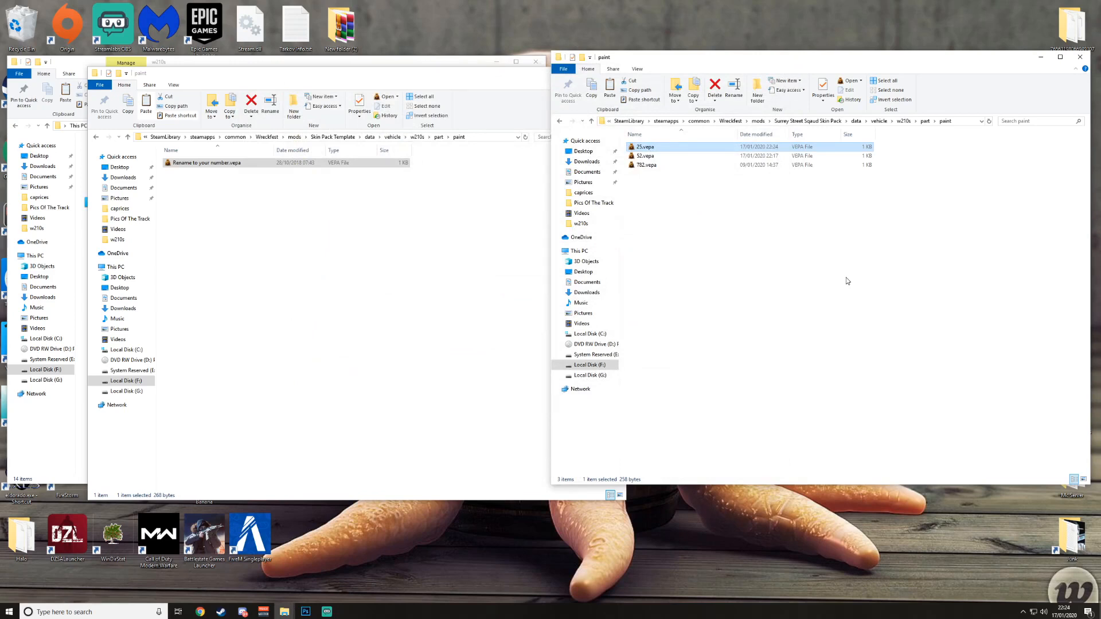
mouse_move(889, 129)
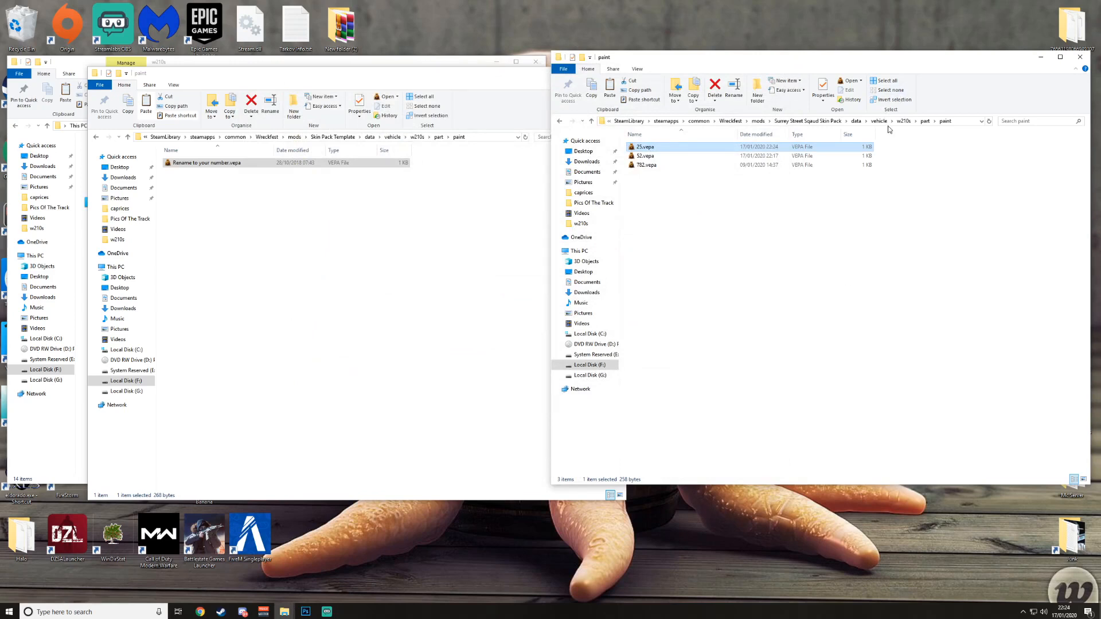
mouse_move(910, 134)
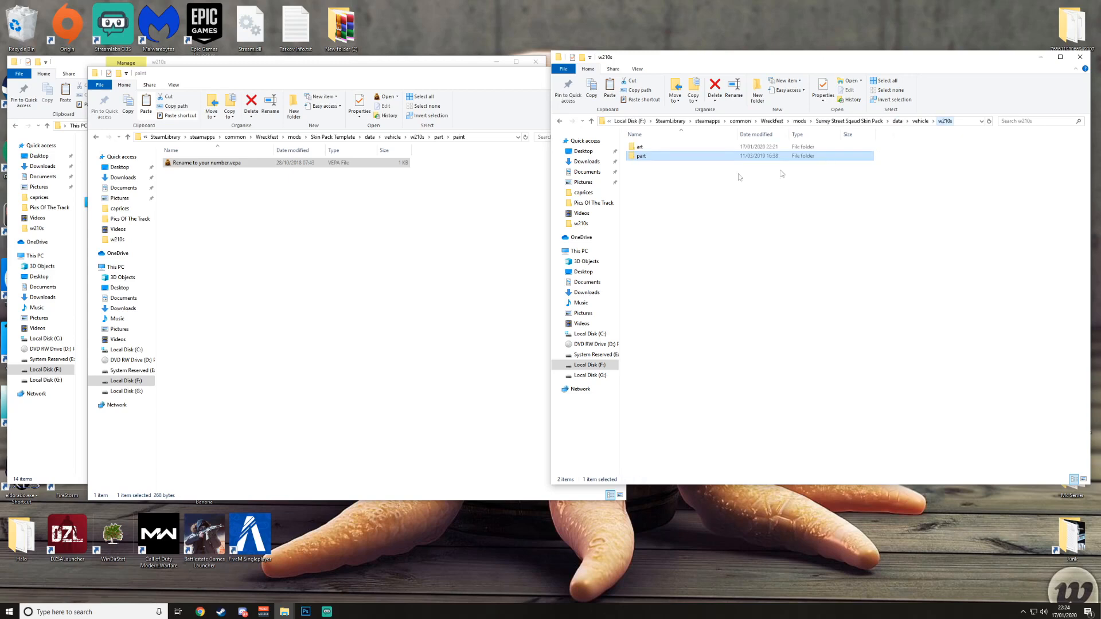
double_click(638, 147)
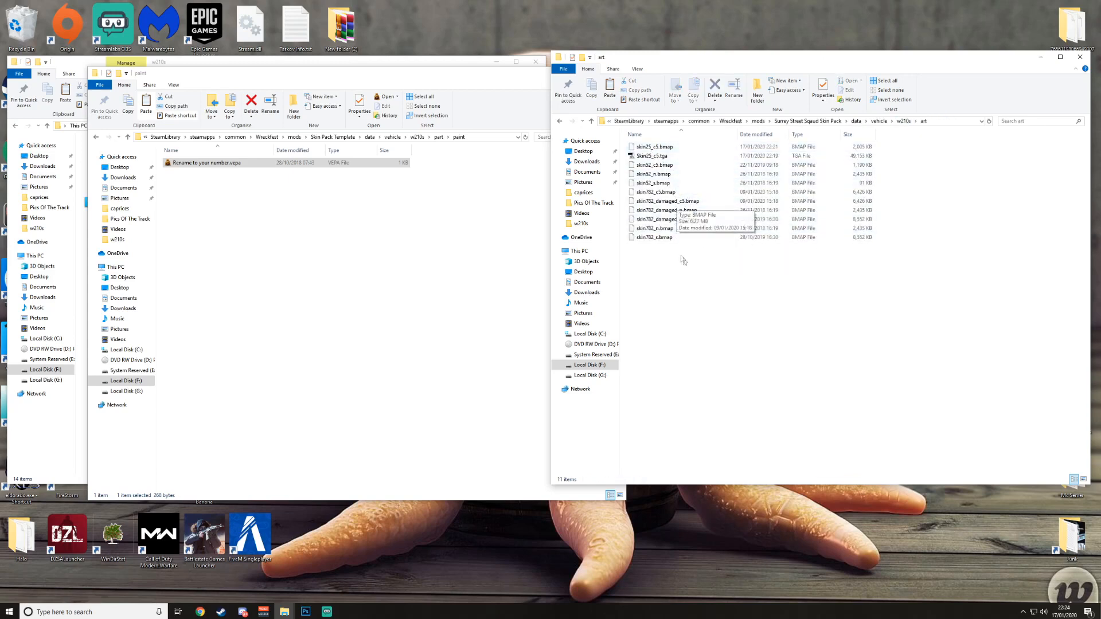
click(653, 237)
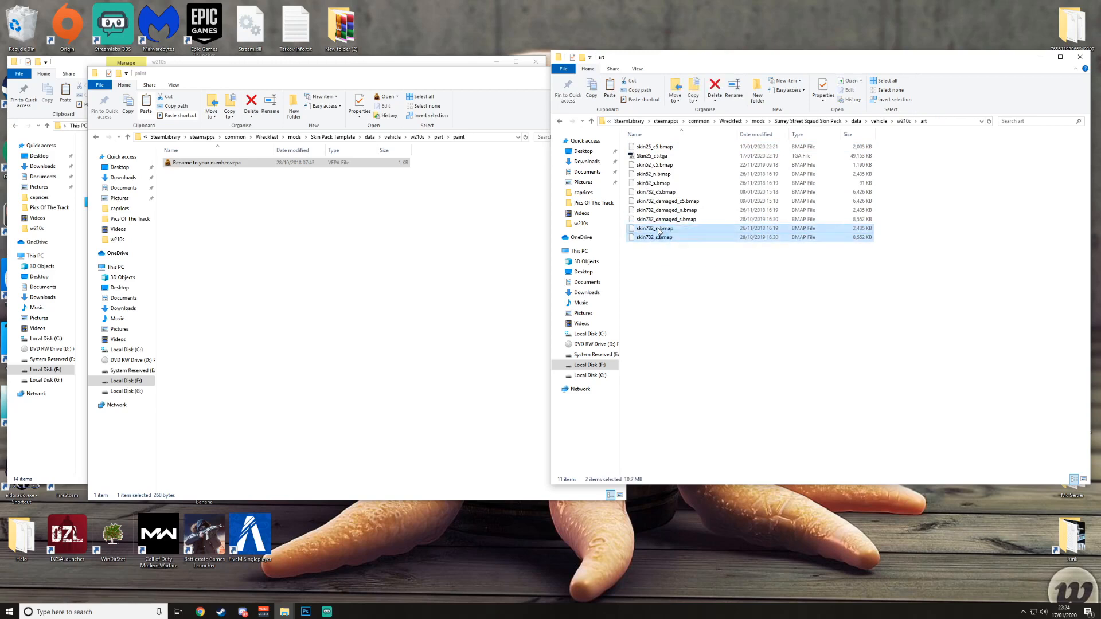
click(653, 182)
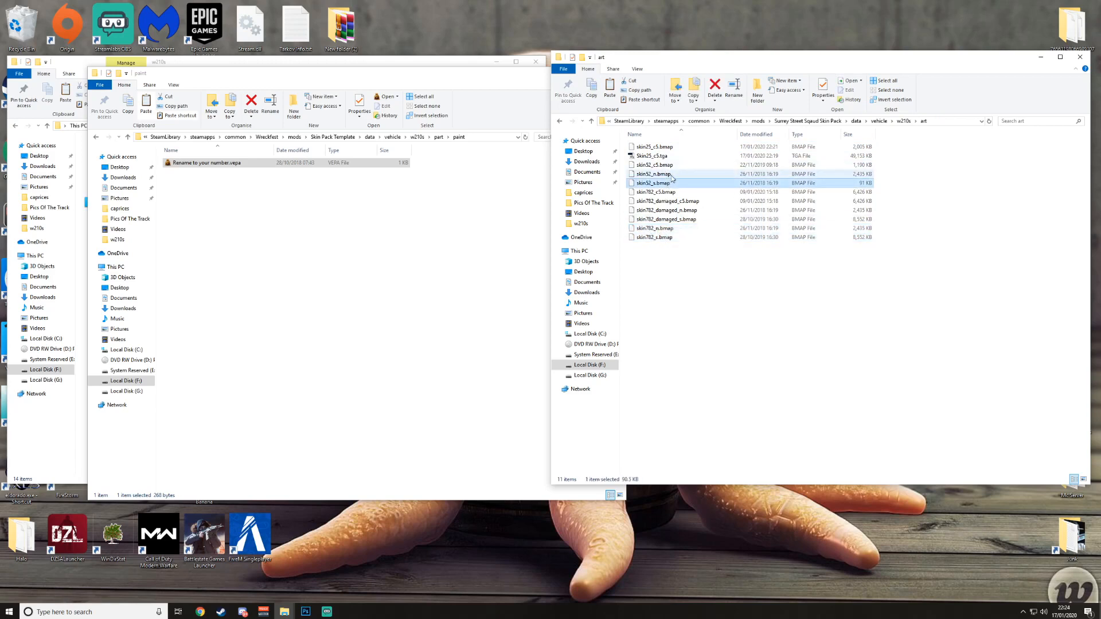
click(653, 165)
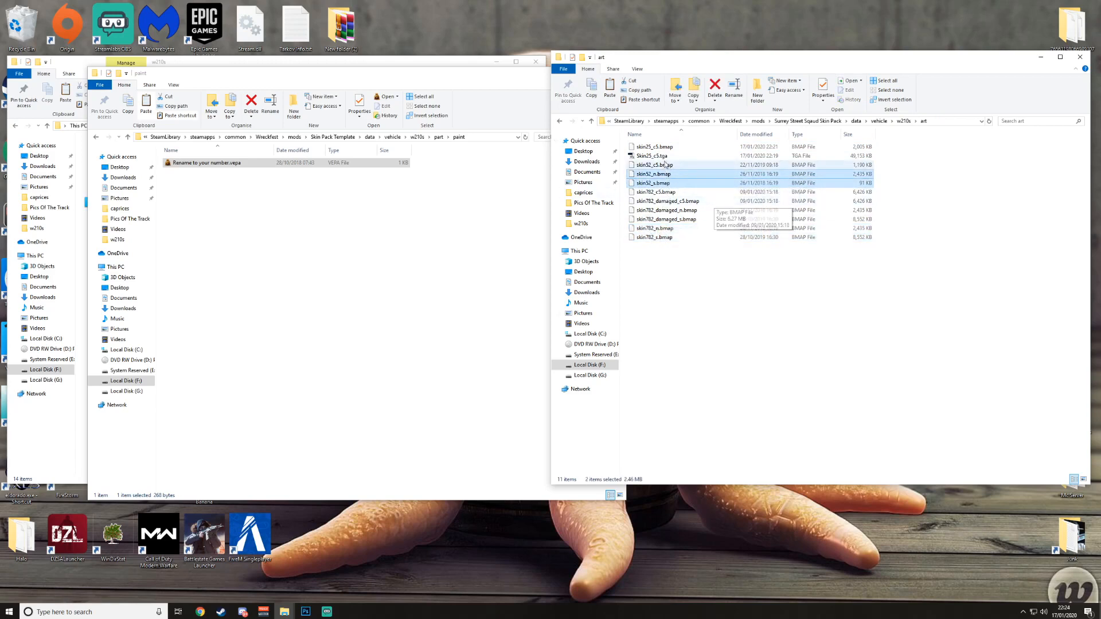
click(651, 155)
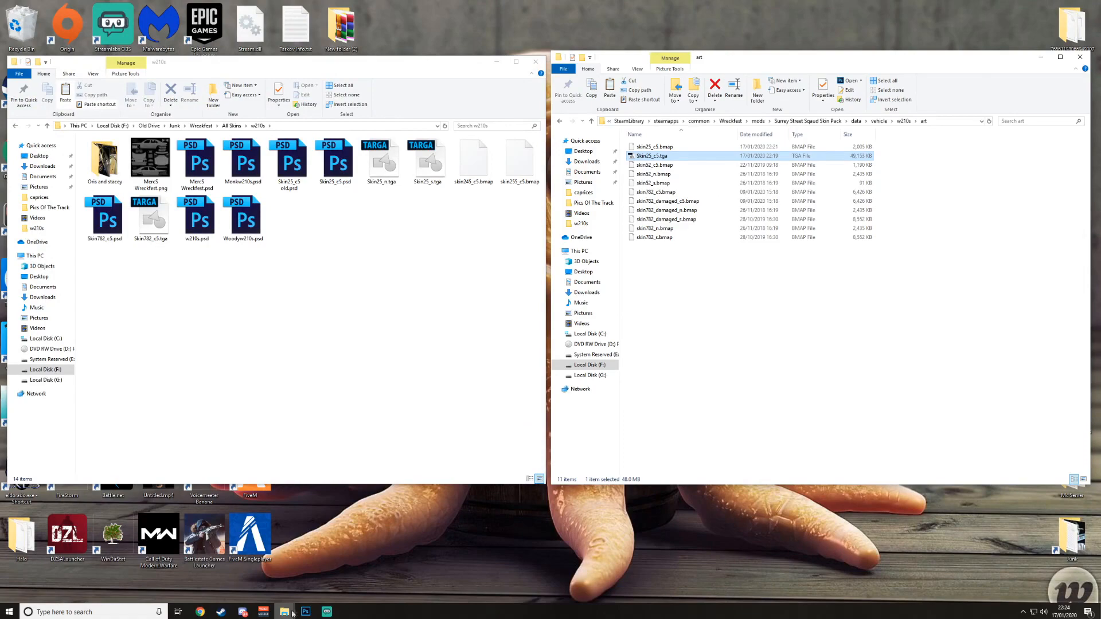
mouse_move(285, 611)
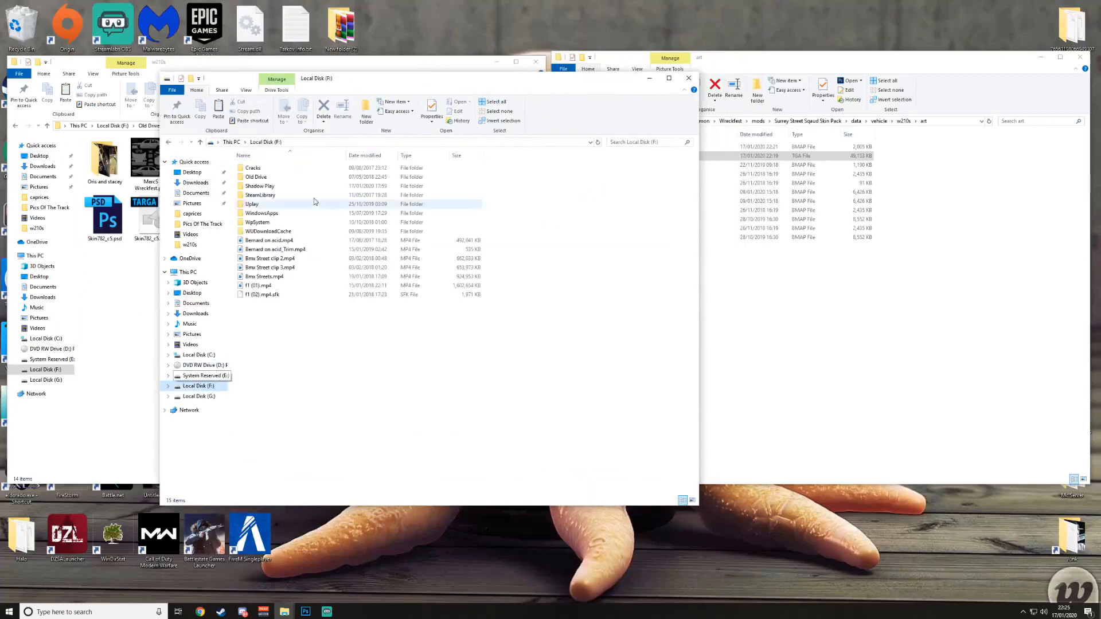
Step: Go from Desktop through Junk and Wreckfest to the mods shortcut, then up to steamapps
double_click(260, 194)
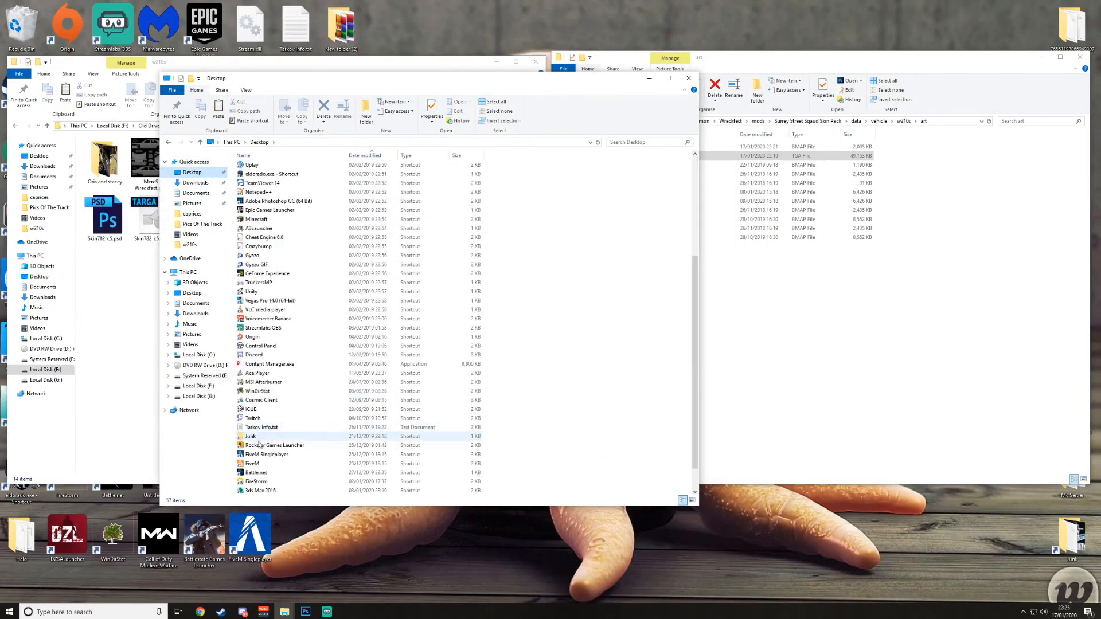
double_click(250, 436)
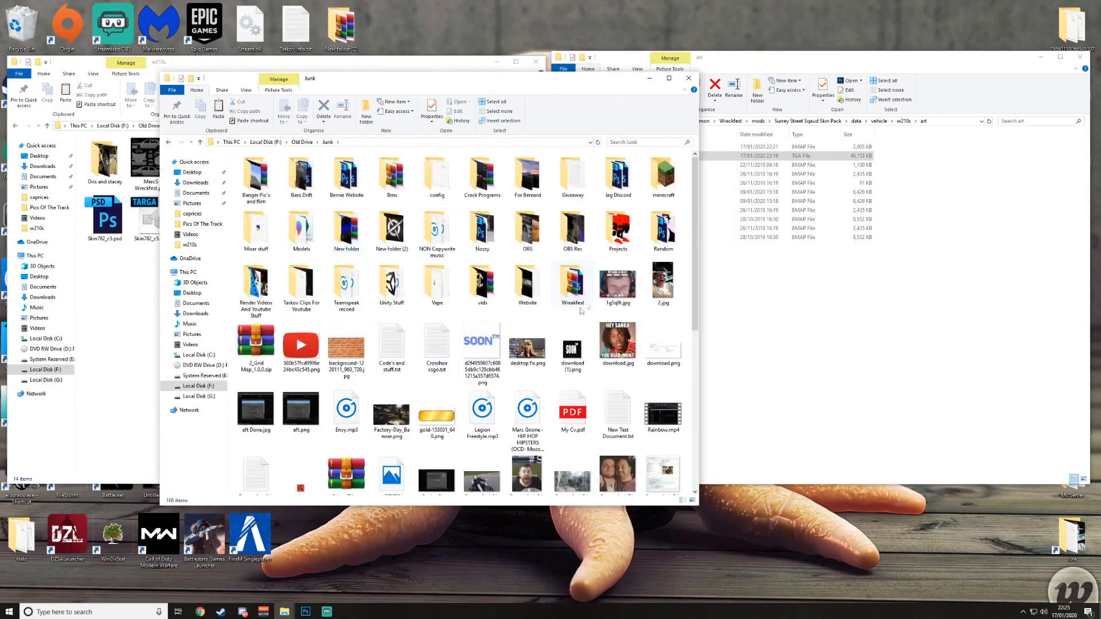
double_click(572, 285)
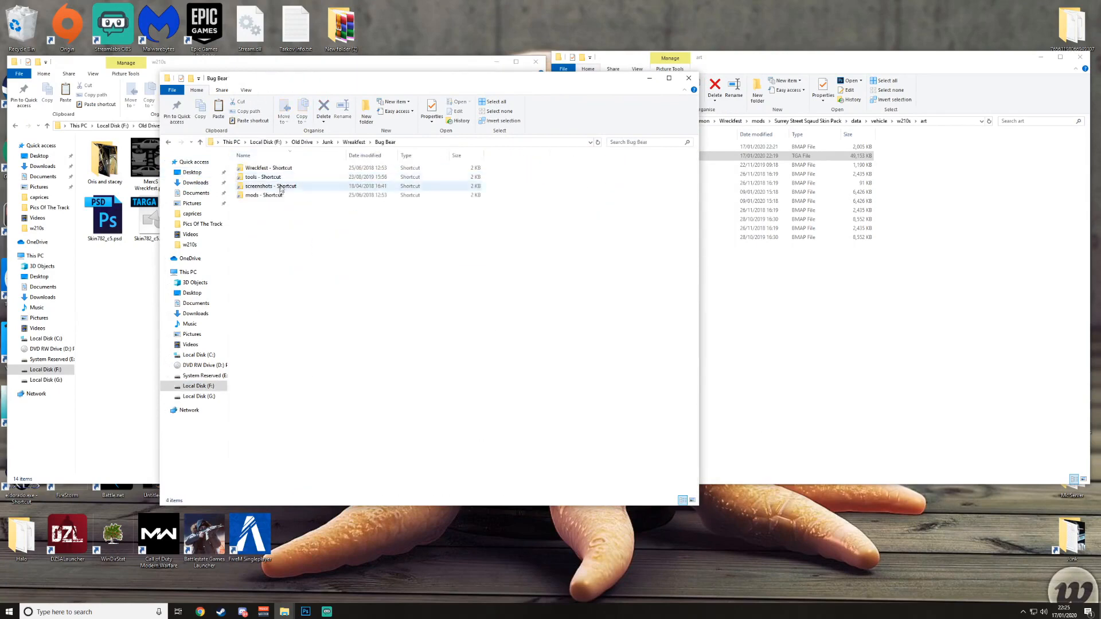
double_click(263, 195)
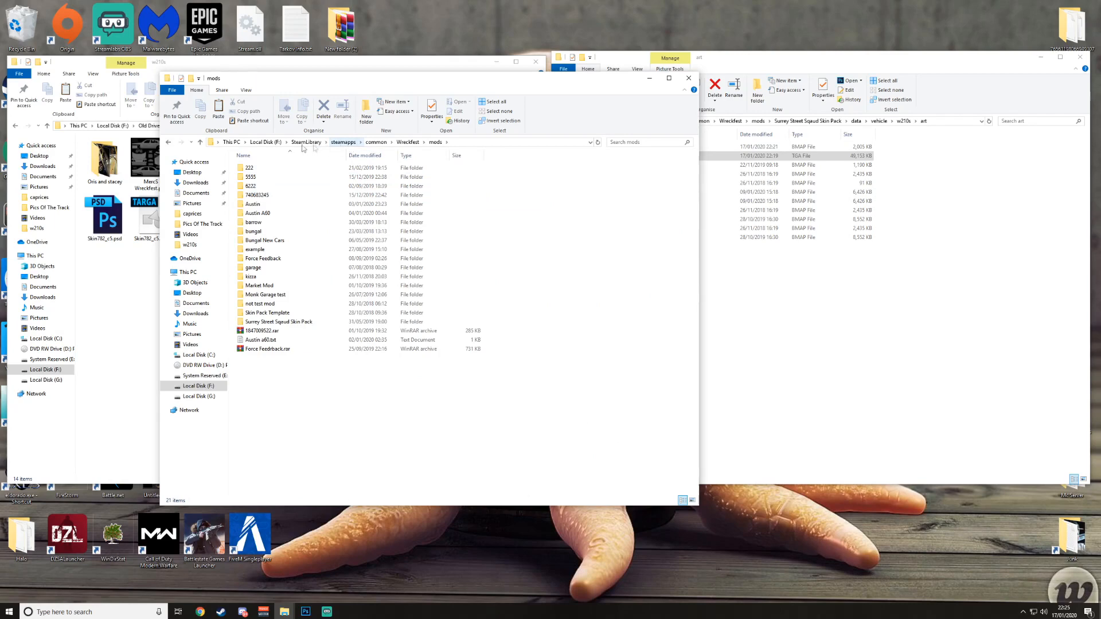
click(342, 141)
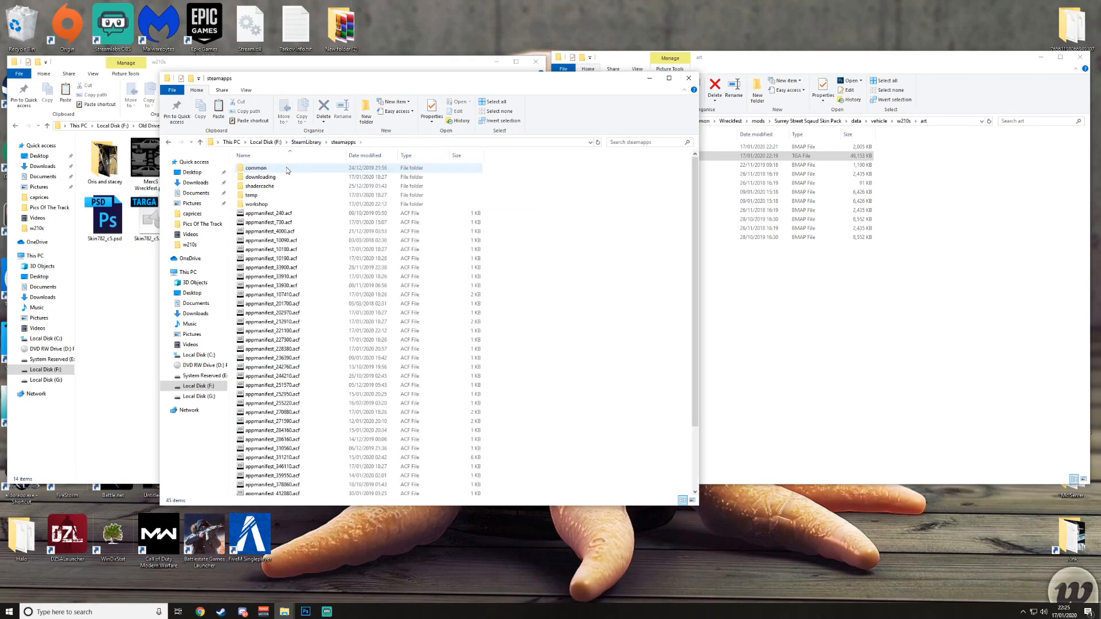
Step: Open workshop > content > 228380 and clear the accidental folder selection
click(257, 203)
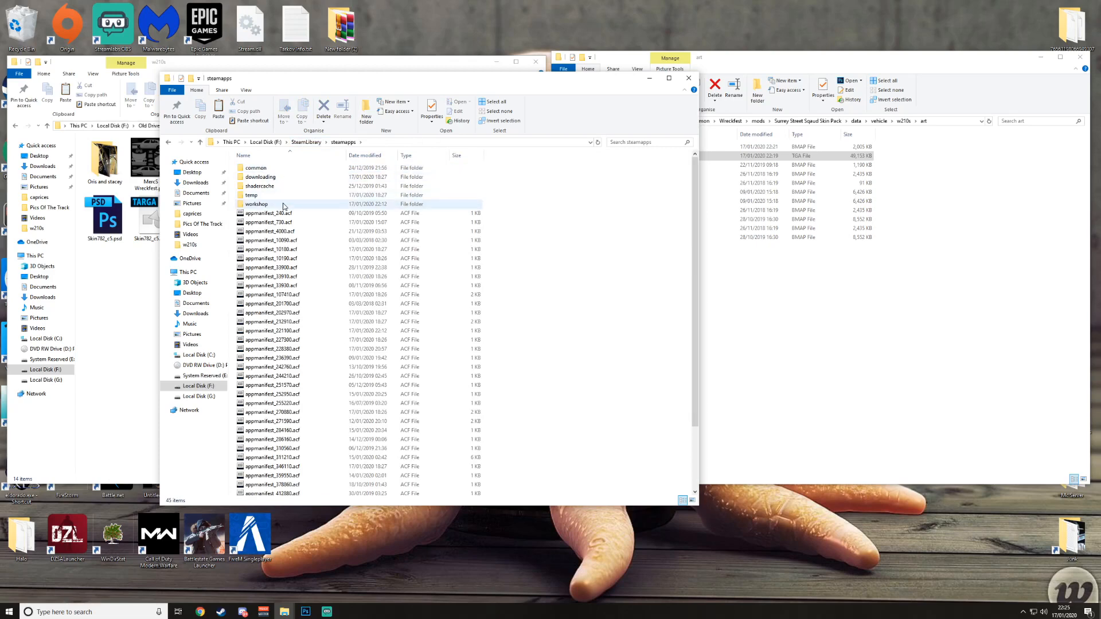
double_click(256, 204)
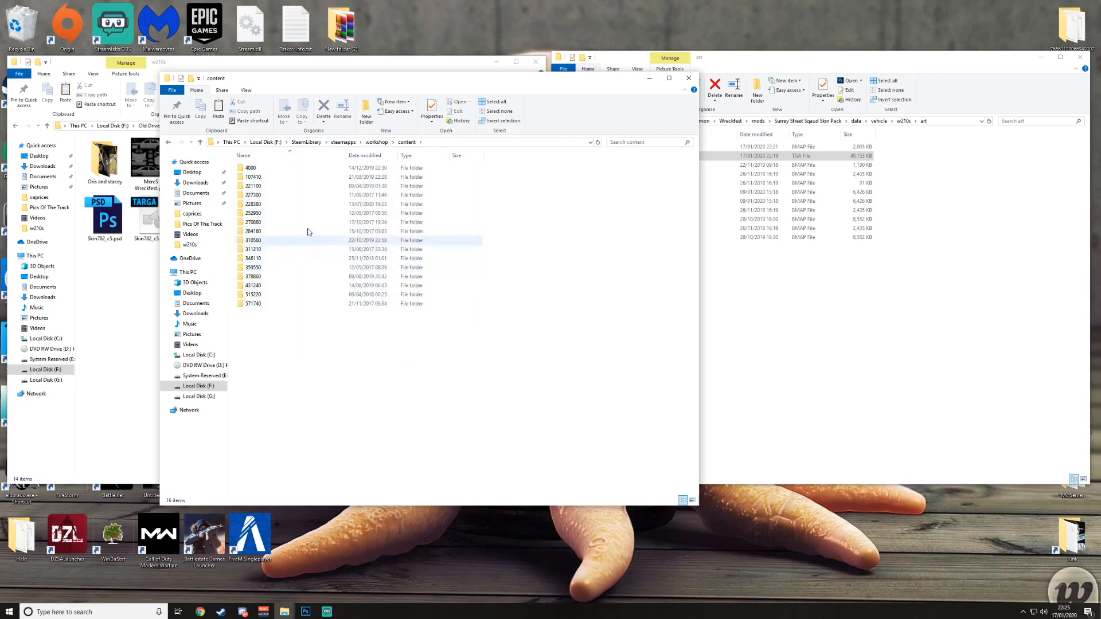
click(274, 204)
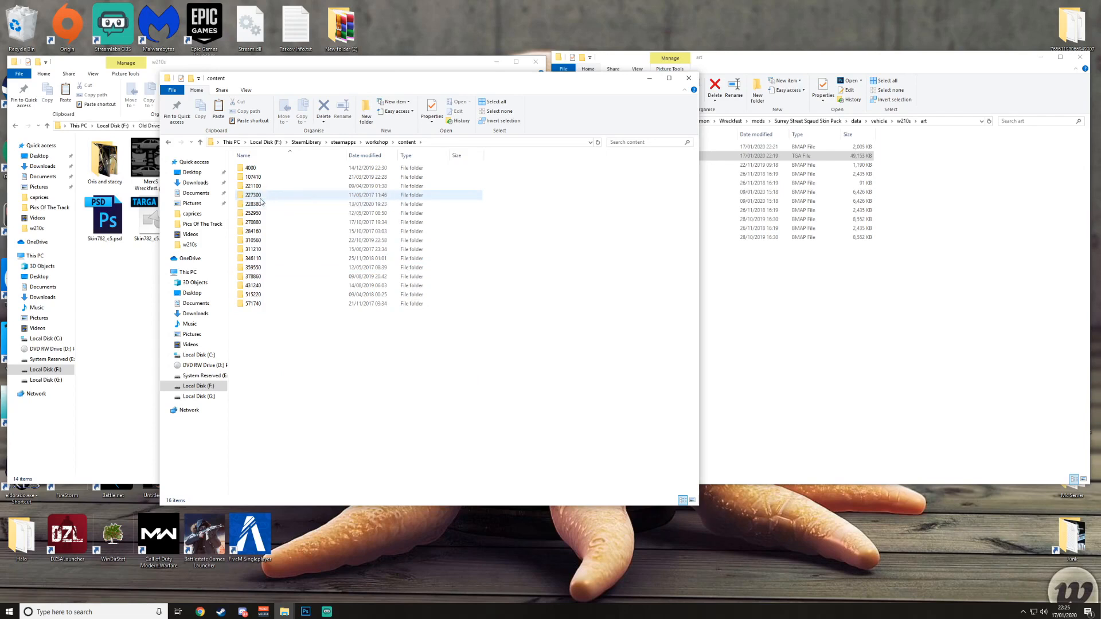
click(253, 204)
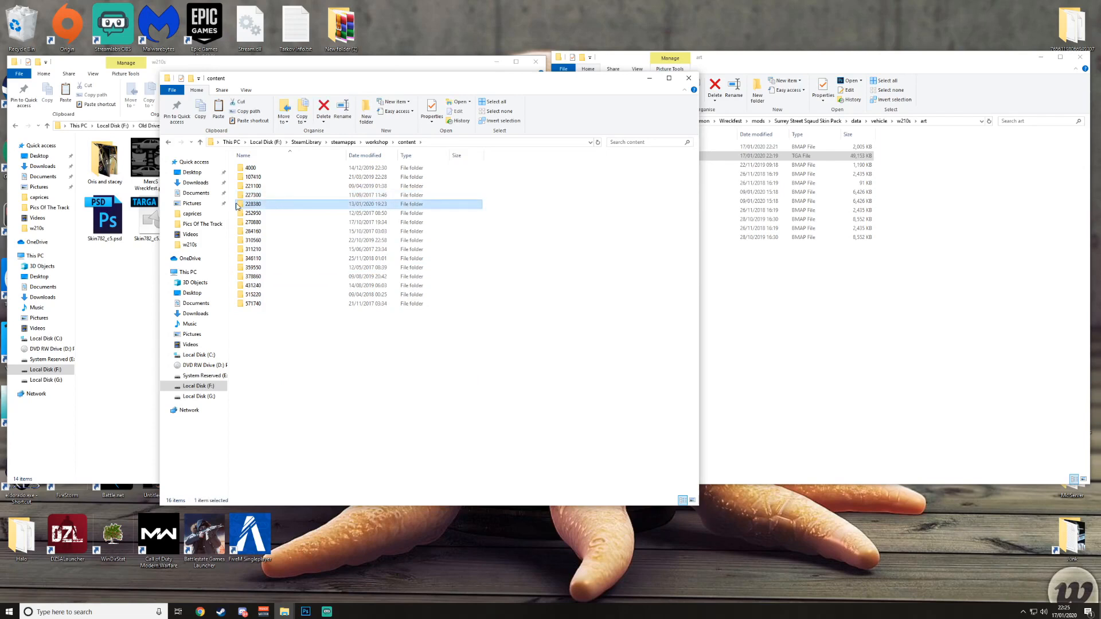
double_click(253, 204)
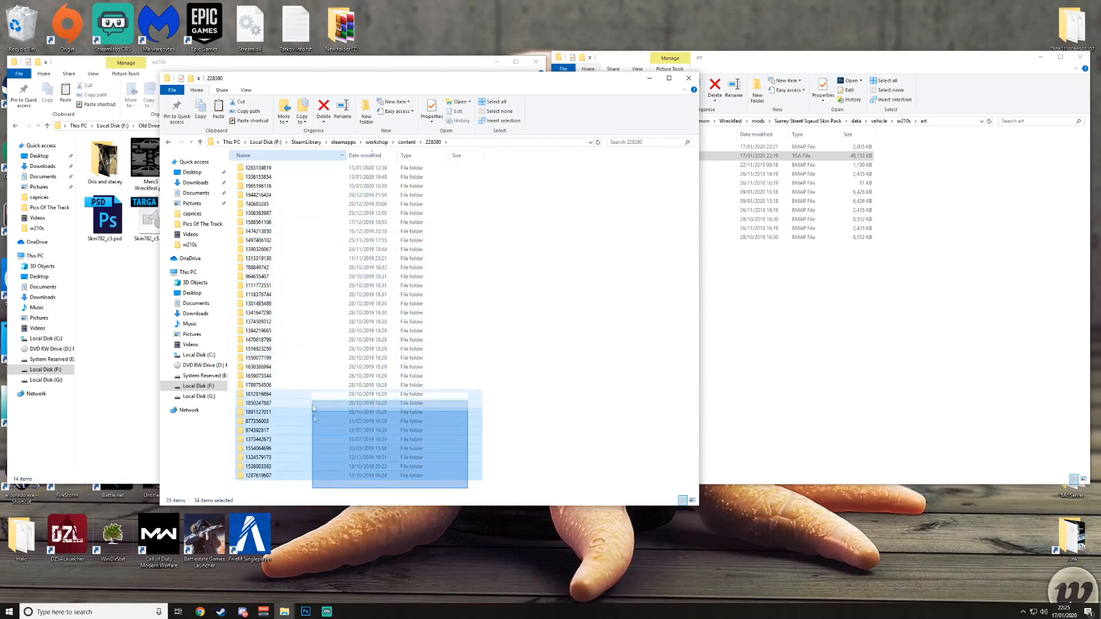
click(281, 222)
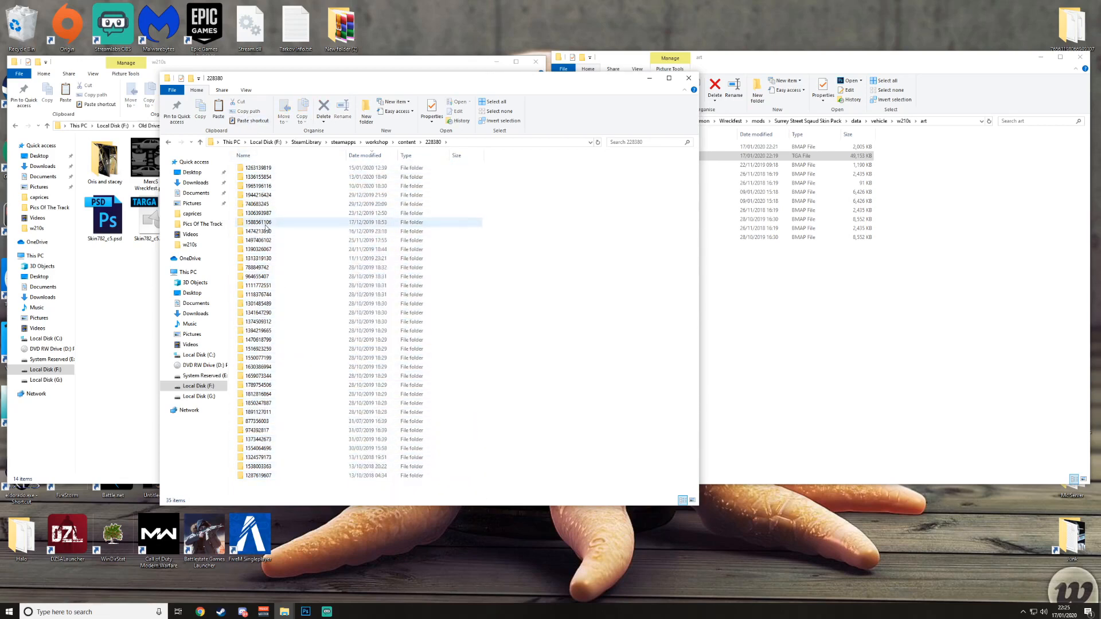
mouse_move(266, 232)
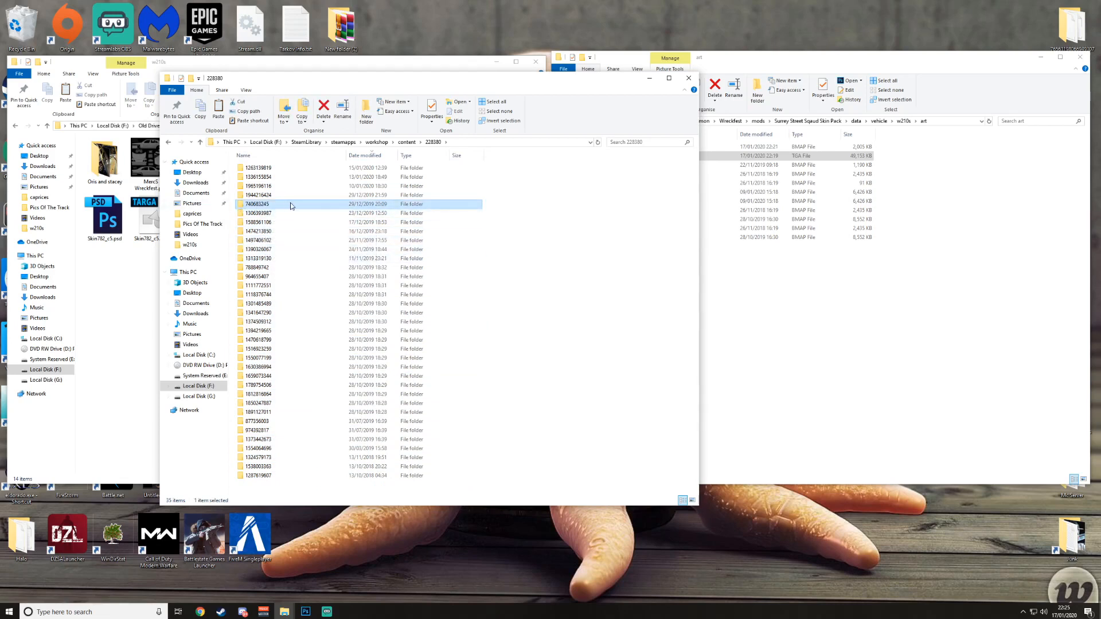
mouse_move(266, 205)
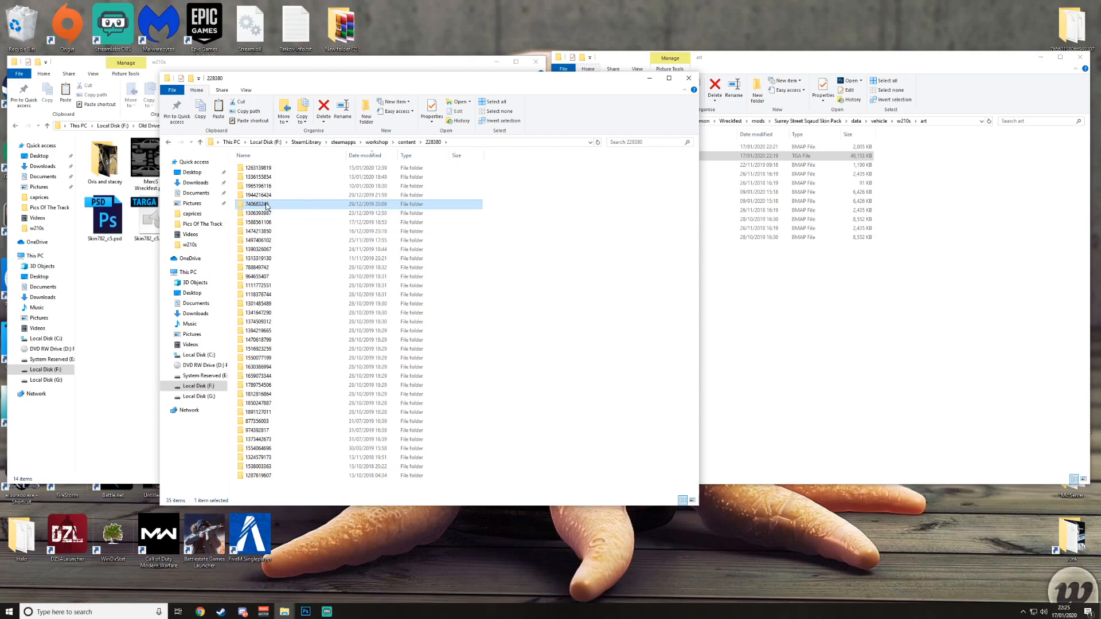
mouse_move(270, 209)
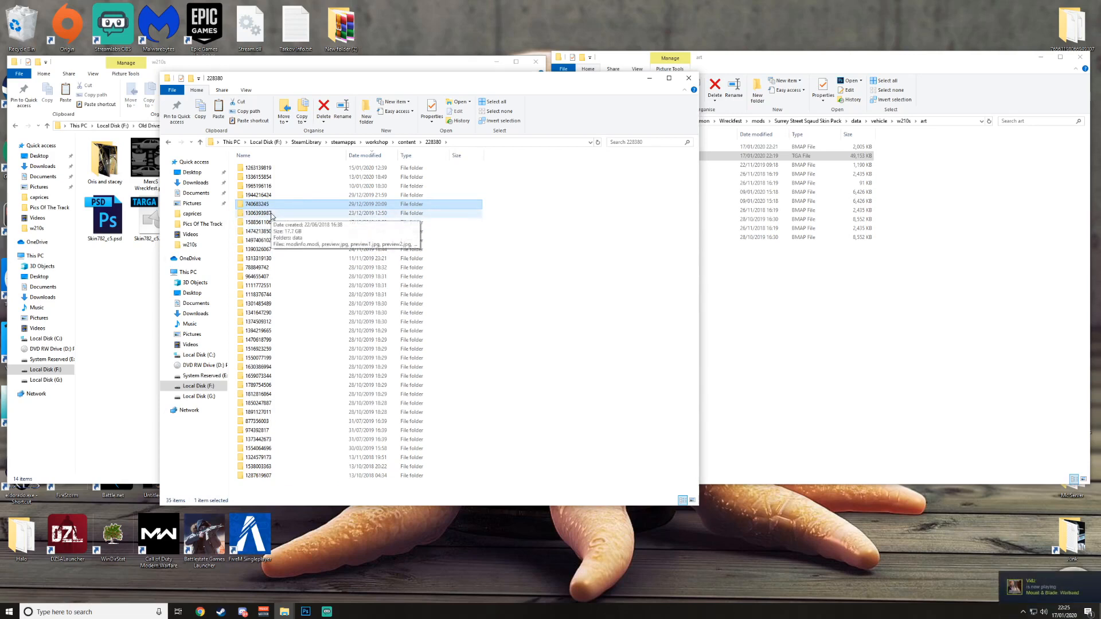
mouse_move(273, 215)
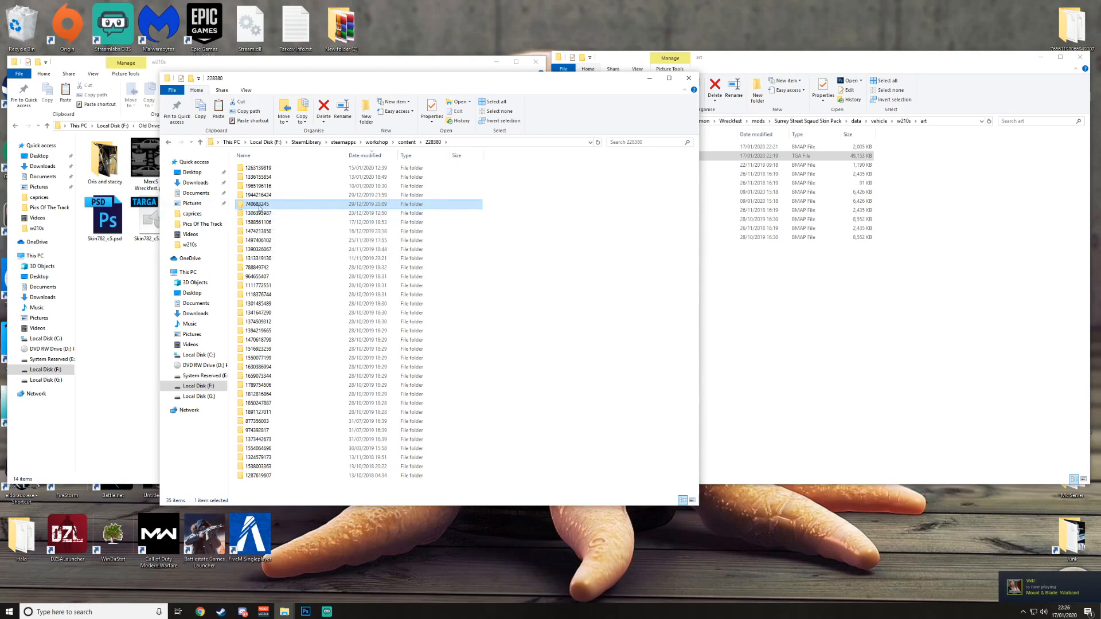
Step: Open workshop item 740683245's vehicle folder and its w210s art folder
right_click(281, 203)
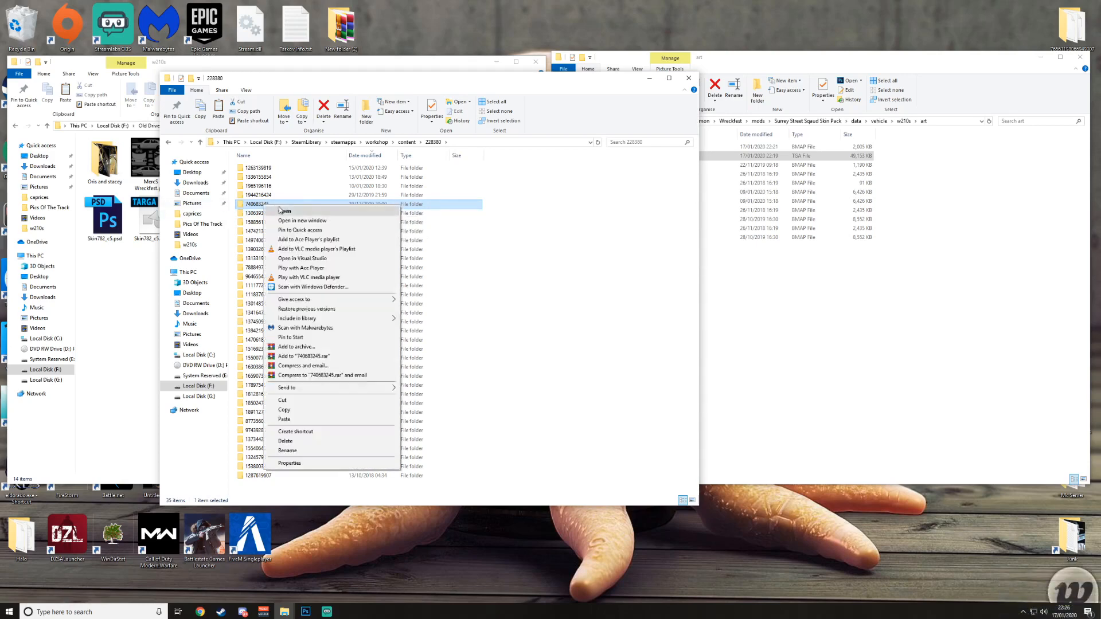
click(285, 210)
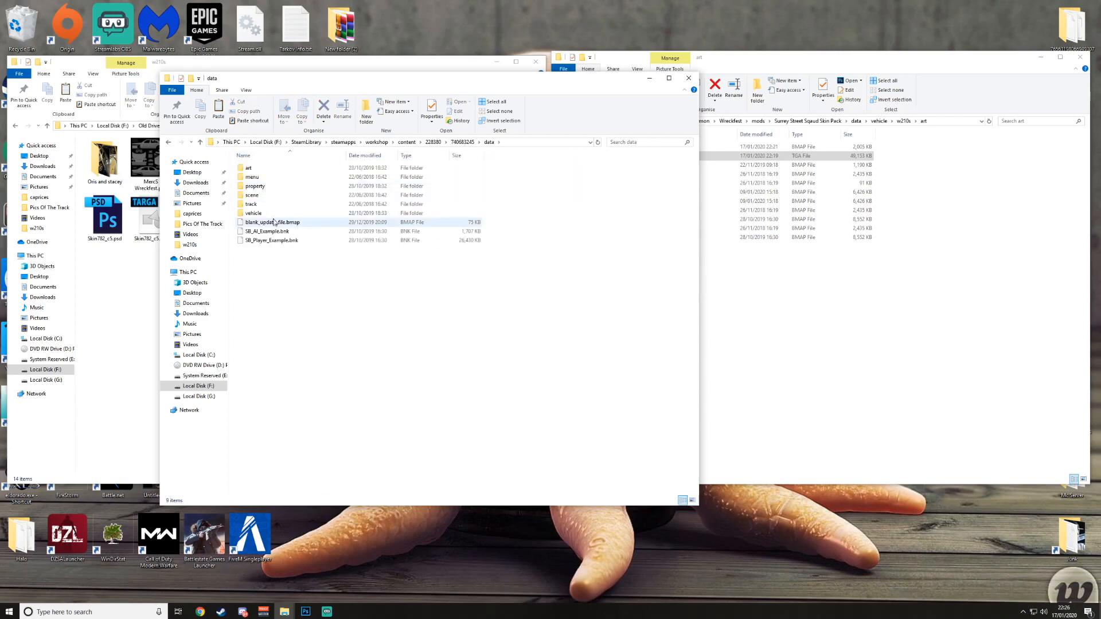
double_click(253, 213)
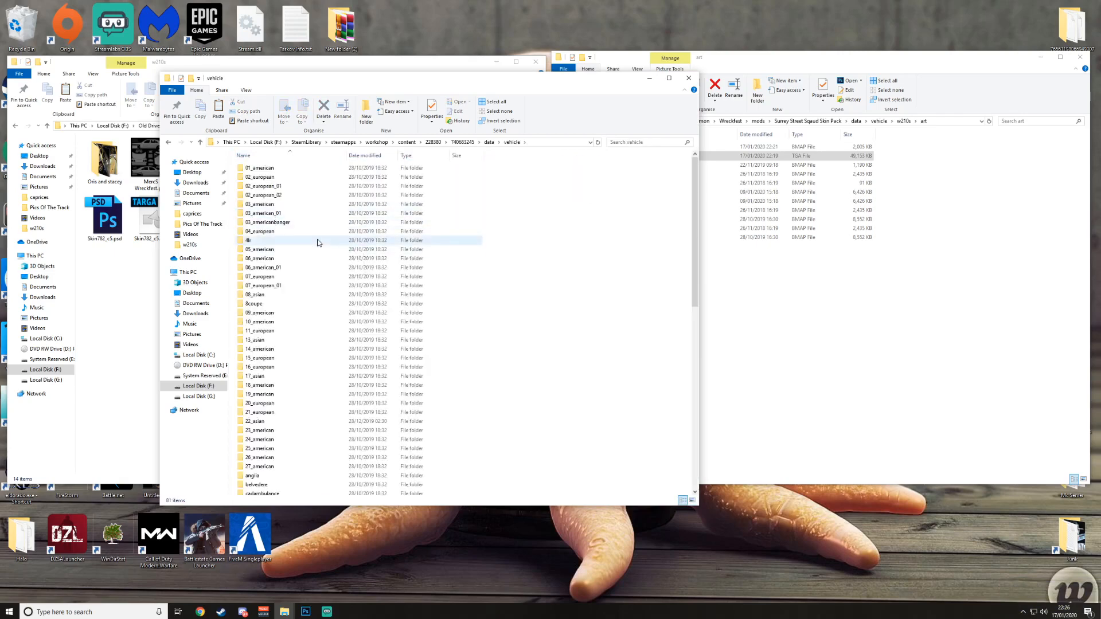
scroll(down, 3)
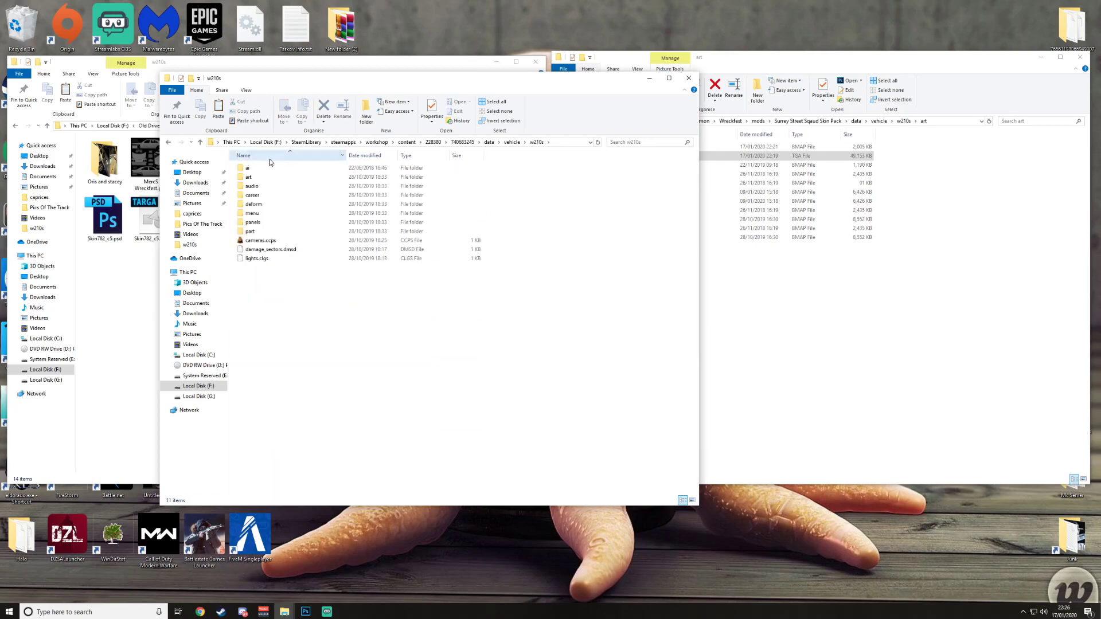
double_click(247, 176)
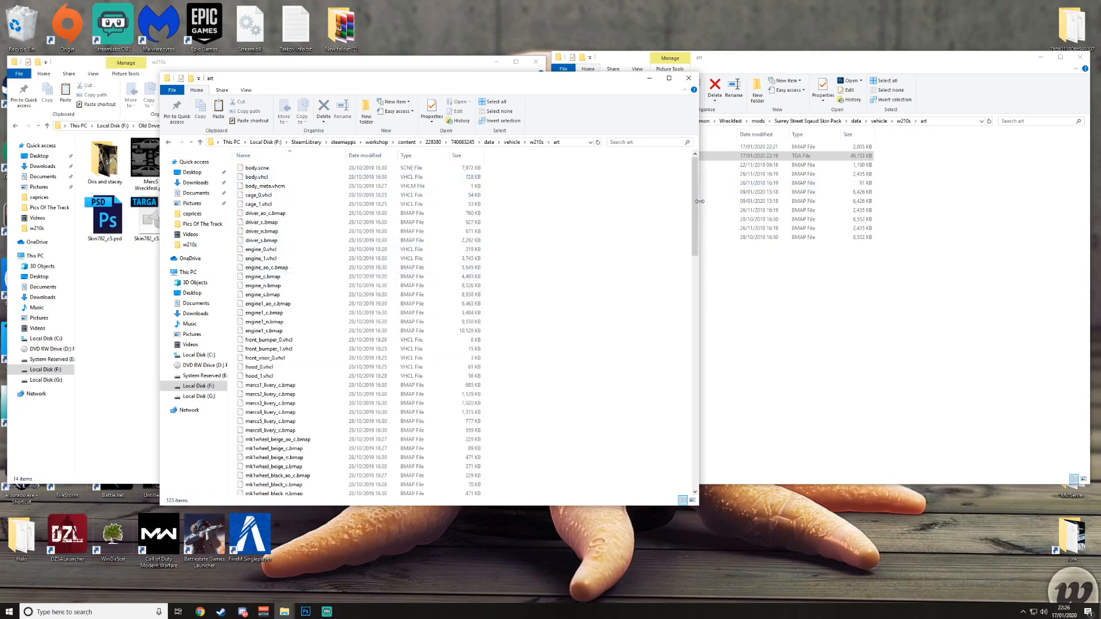
scroll(down, 3)
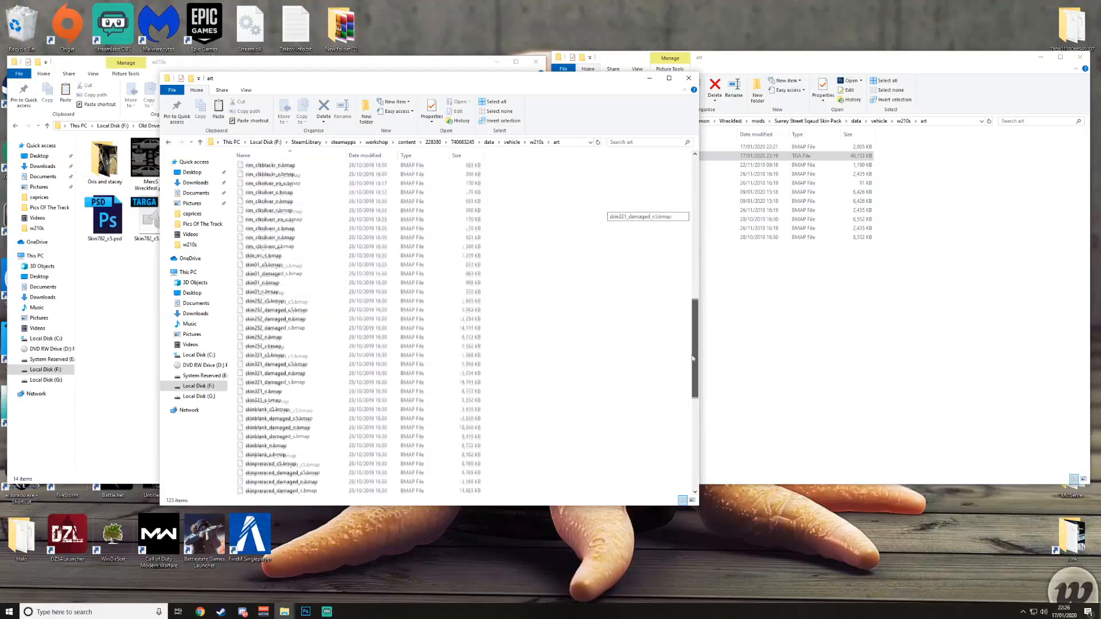
scroll(down, 3)
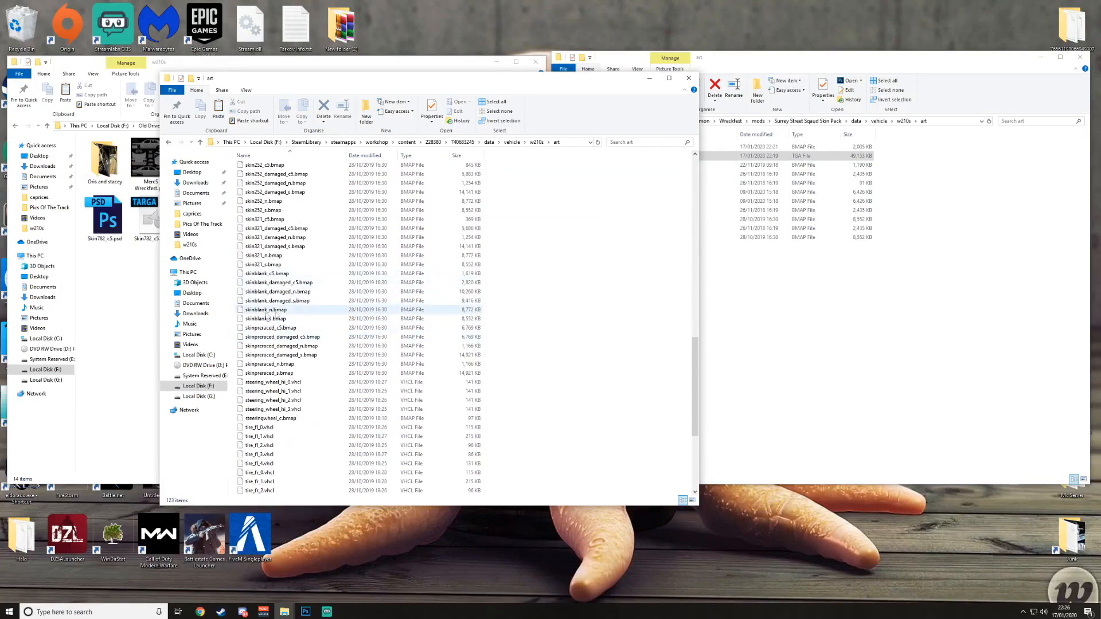
Step: Select the skinblank_n and skinblank_s textures and bring up their copy options
click(278, 292)
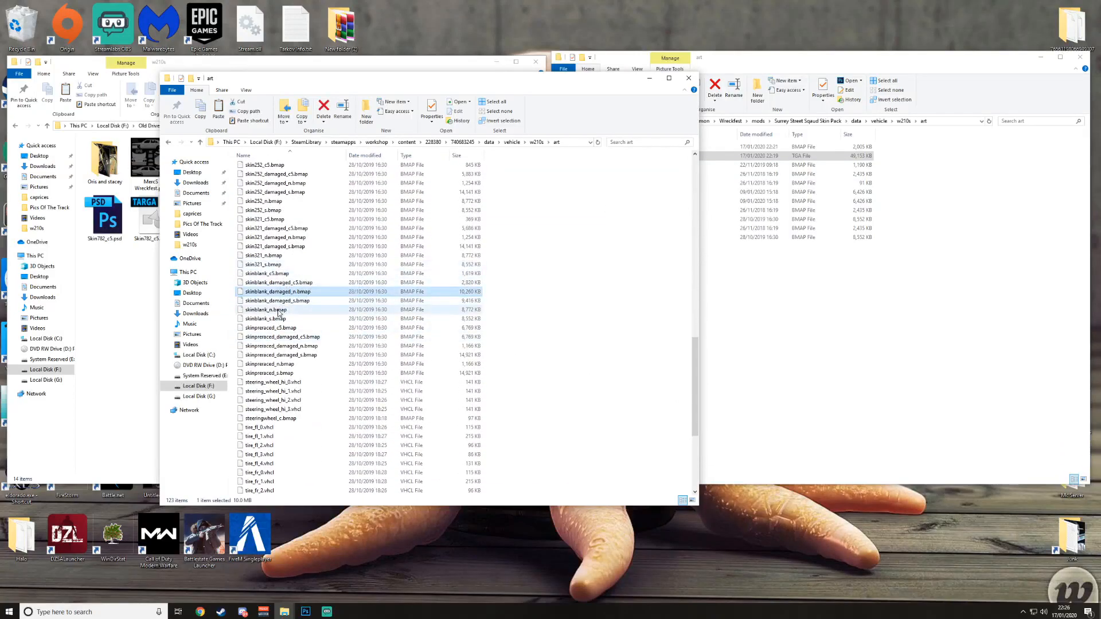
click(278, 310)
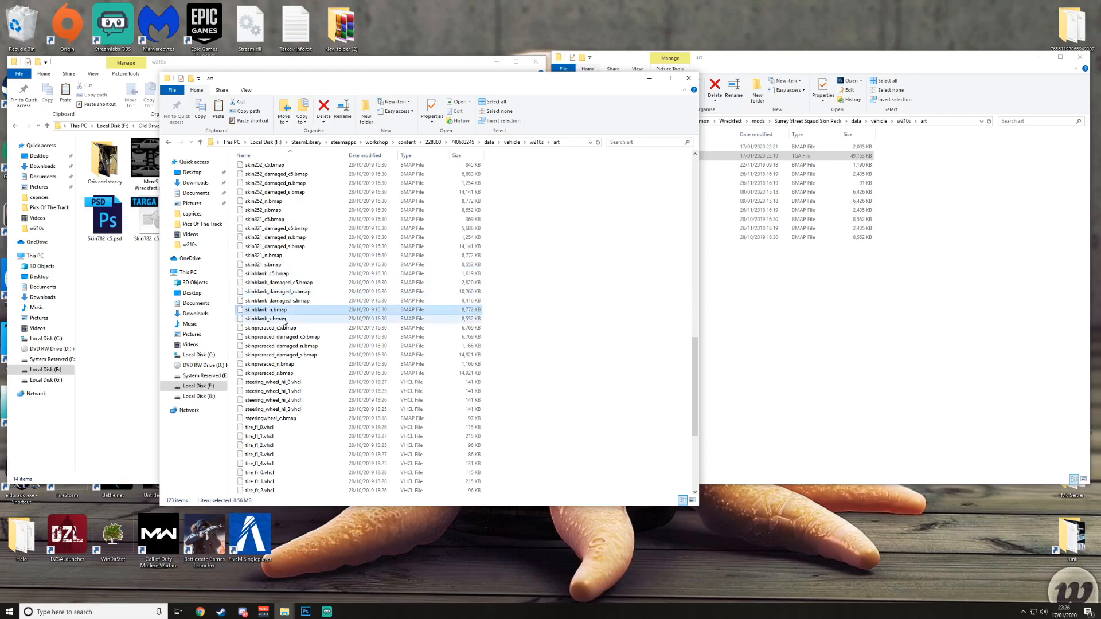
click(265, 318)
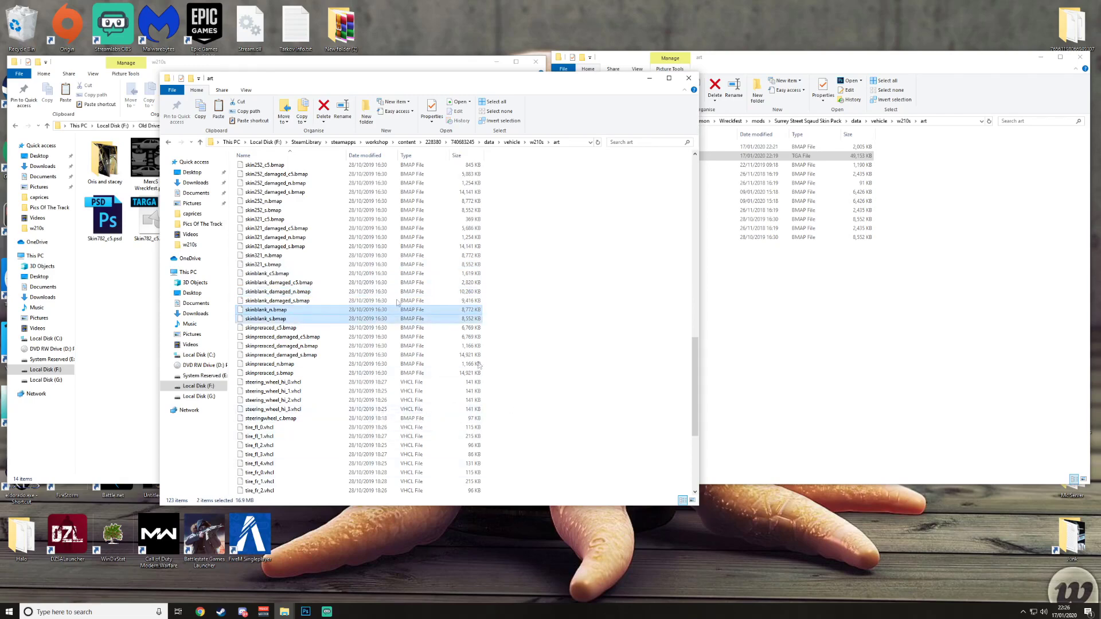
right_click(266, 314)
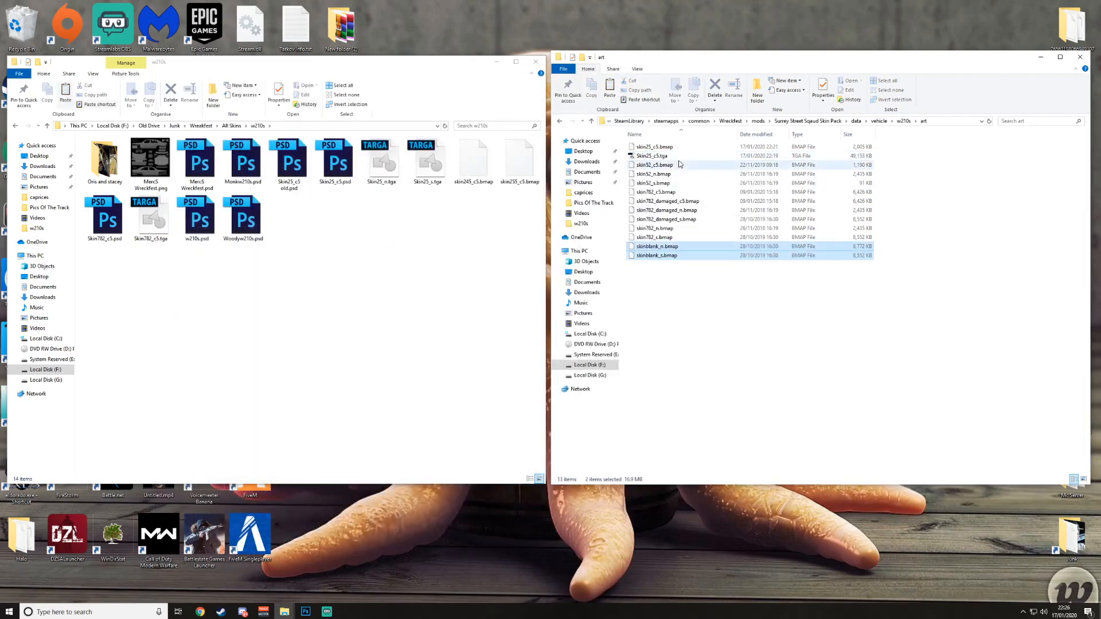
Step: Launch Wreckfest (64-bit) from the Steam library
click(656, 246)
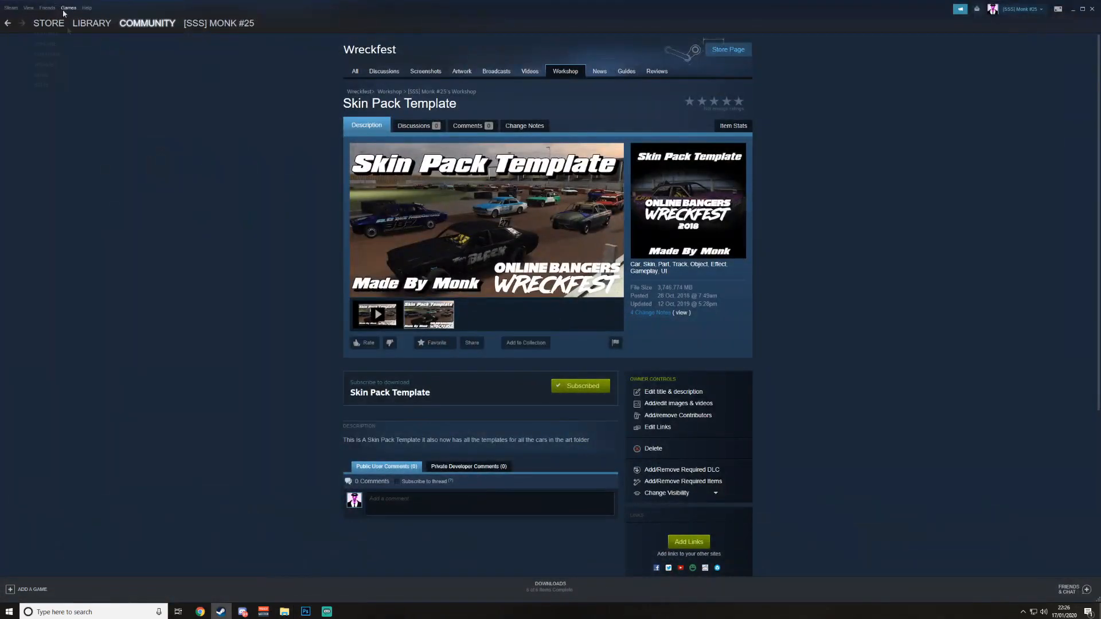
click(91, 23)
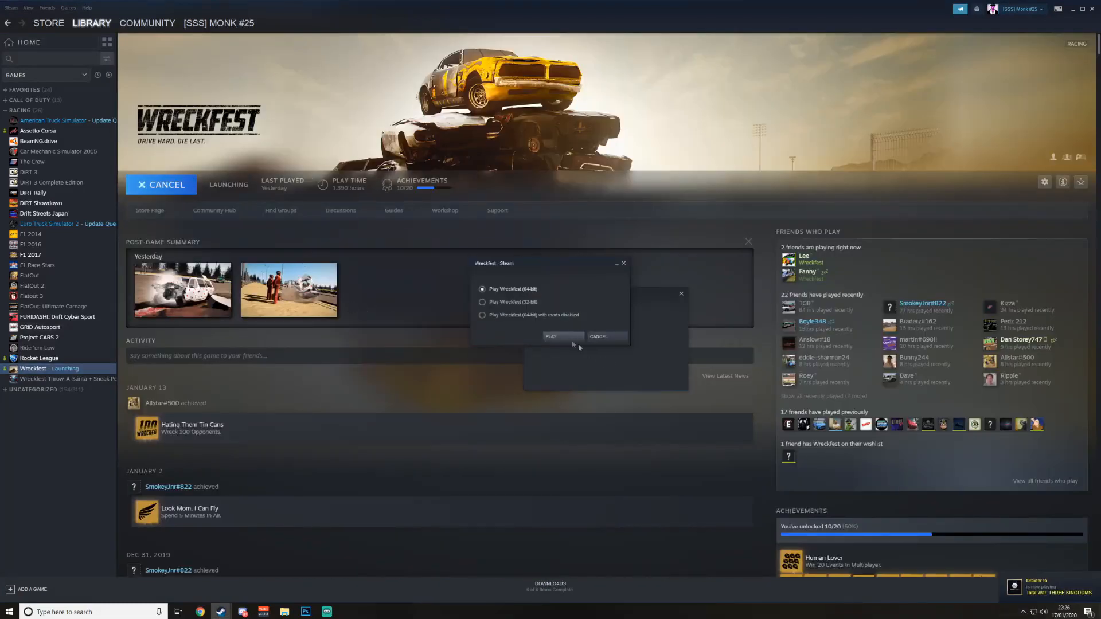
click(550, 337)
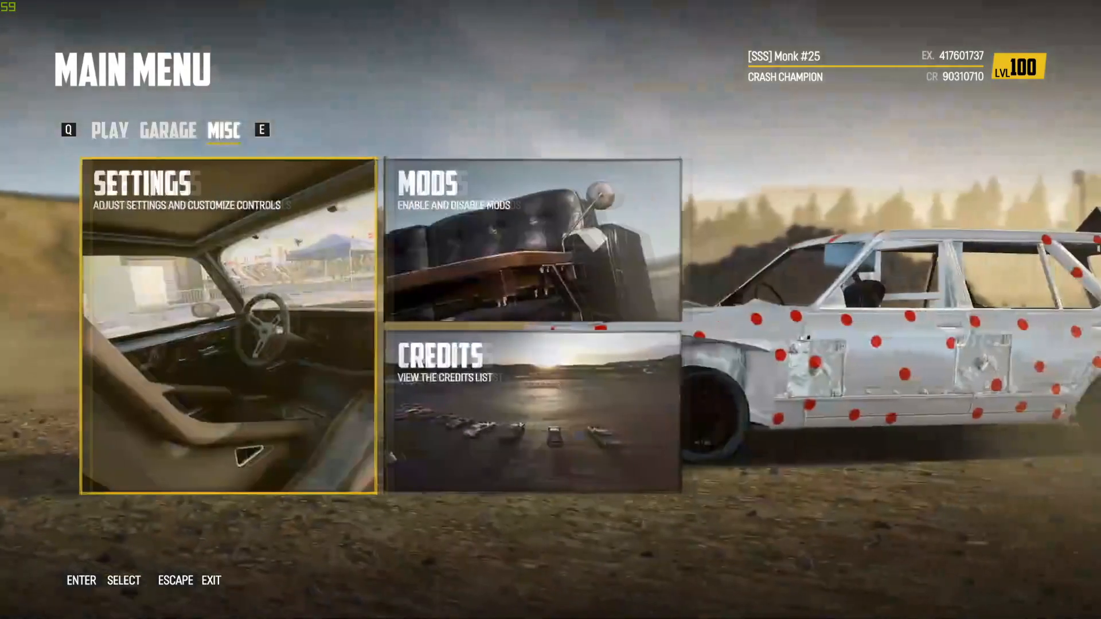
click(532, 246)
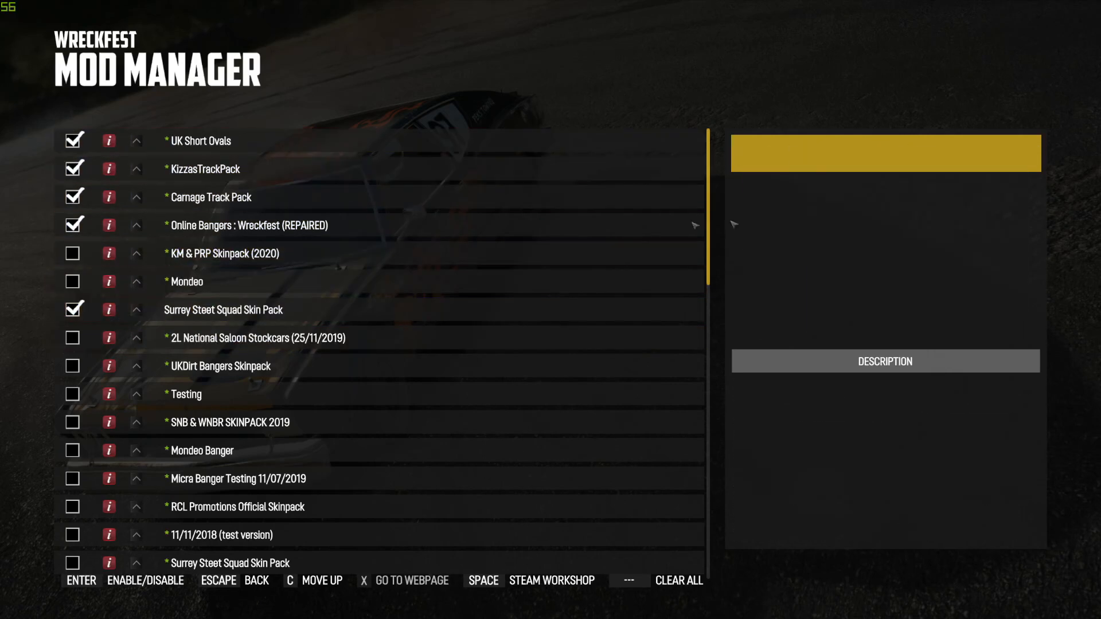
mouse_move(695, 226)
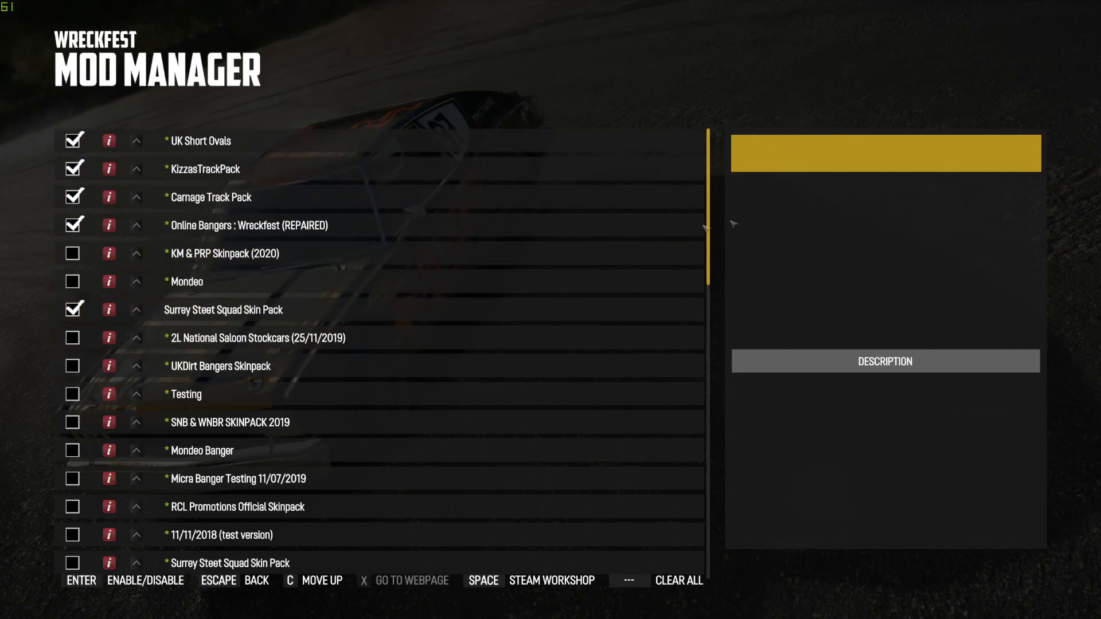
scroll(down, 3)
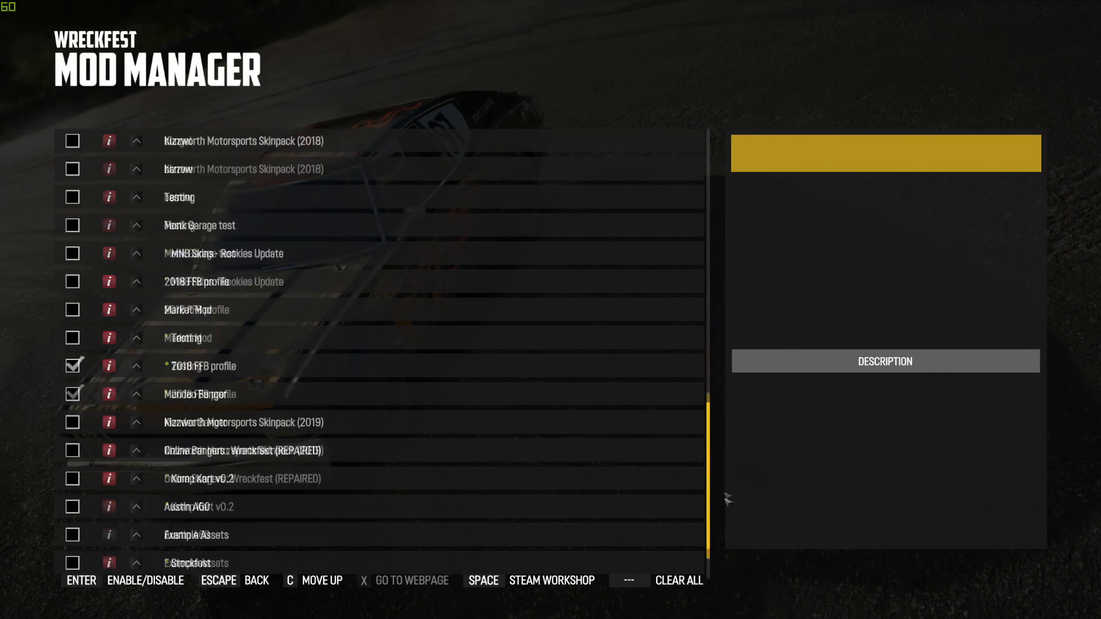
scroll(up, 3)
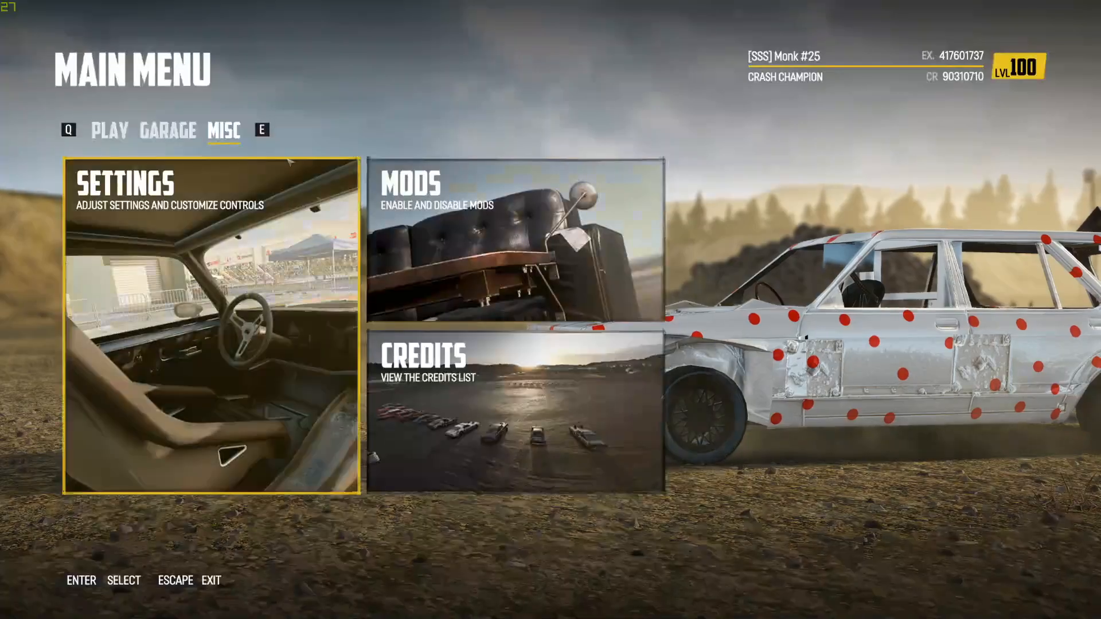
Step: View the Monk #25 livery in the Garage paint shop, then exit the game
click(168, 131)
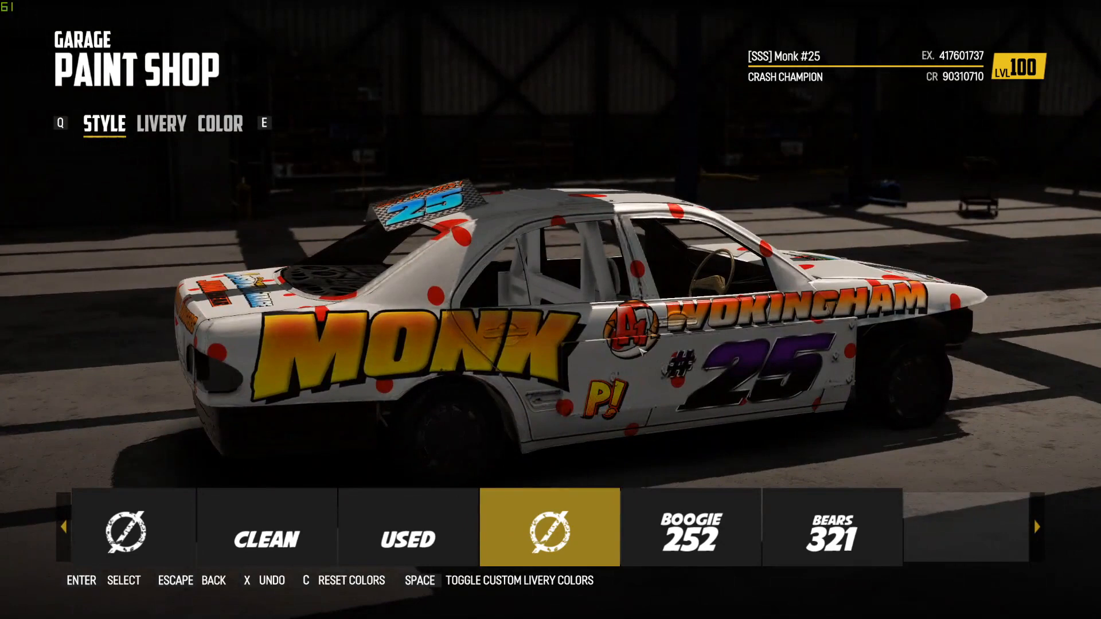
key(escape)
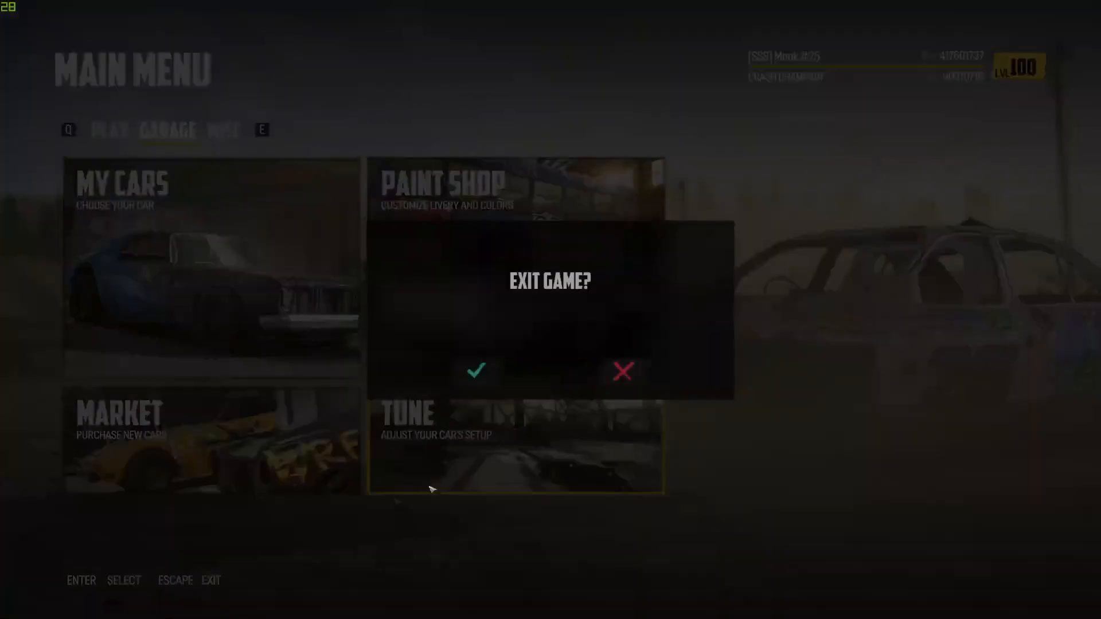
click(621, 371)
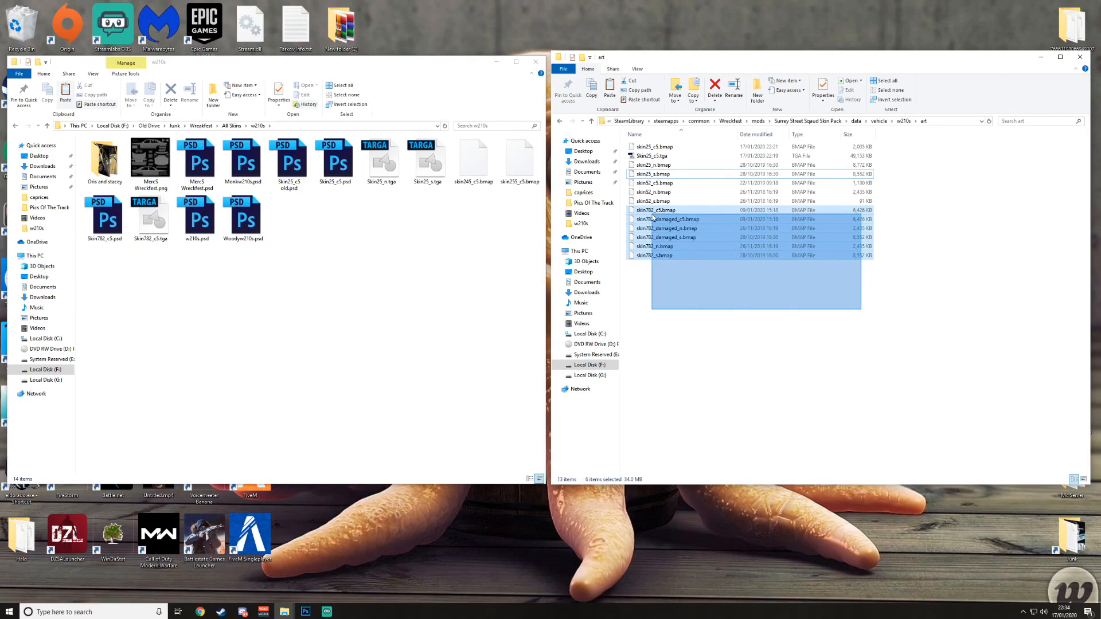
Step: Select skin25_c5, skin25_n and skin25_s and paste copies of them
click(666, 237)
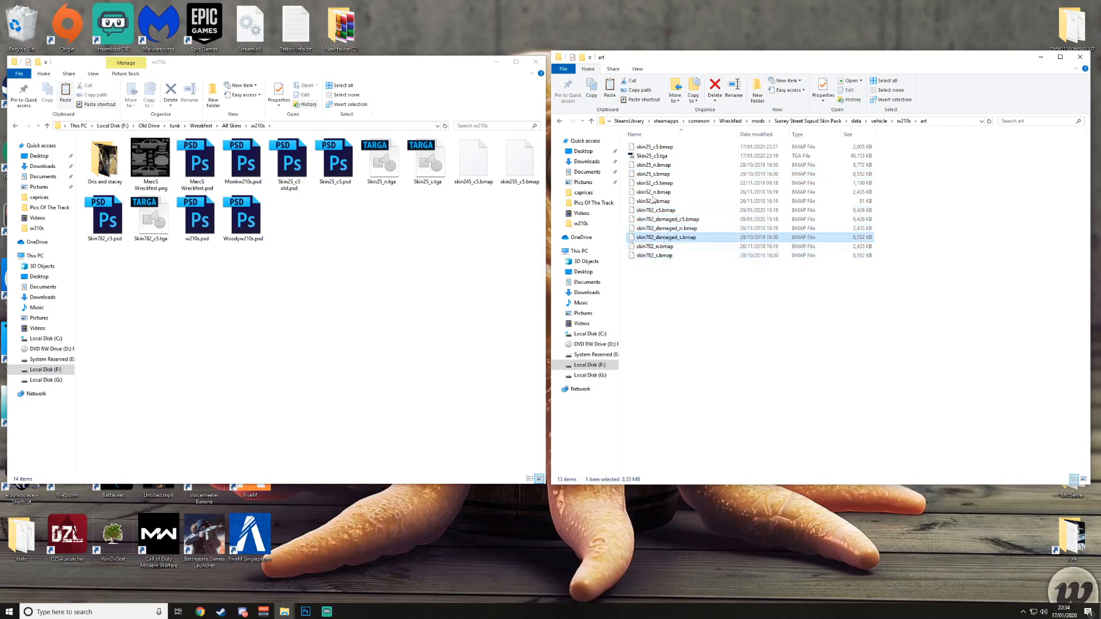
click(653, 165)
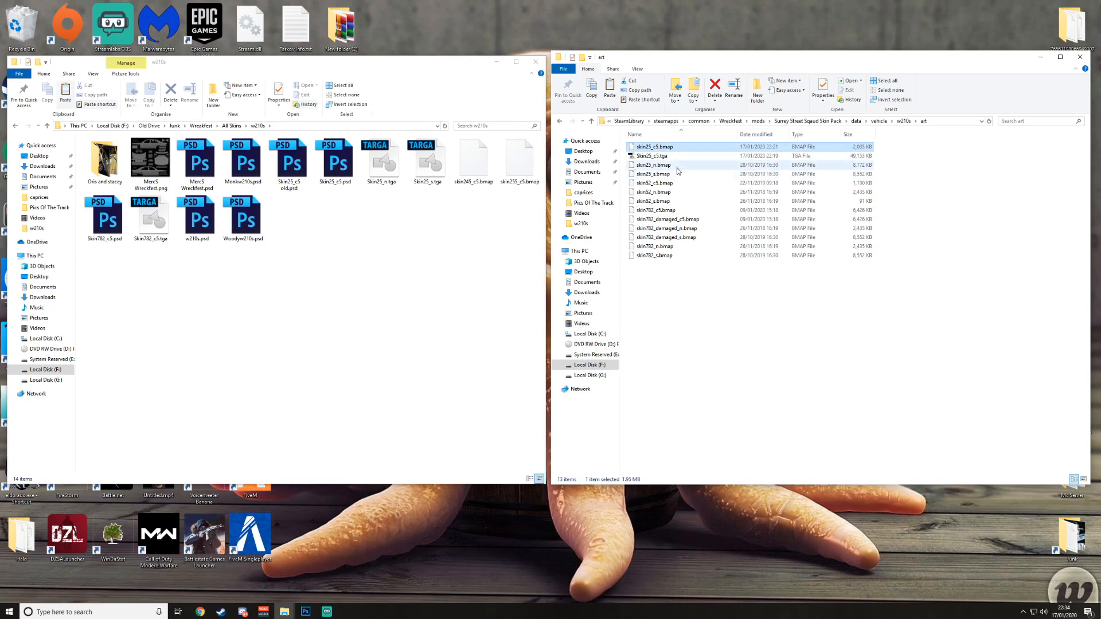
click(654, 182)
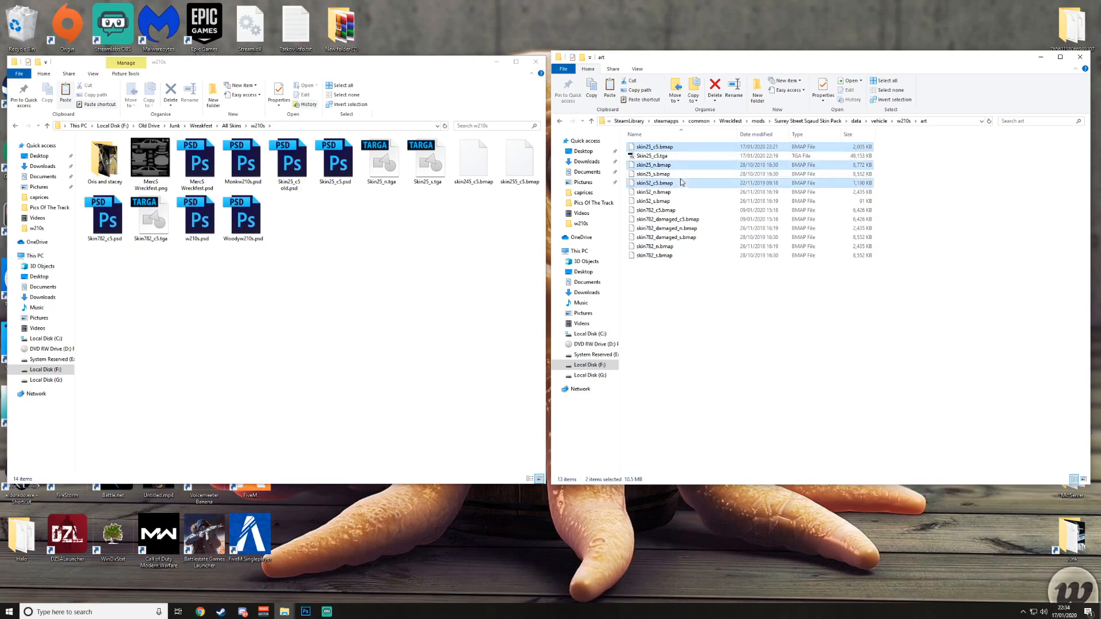
click(653, 173)
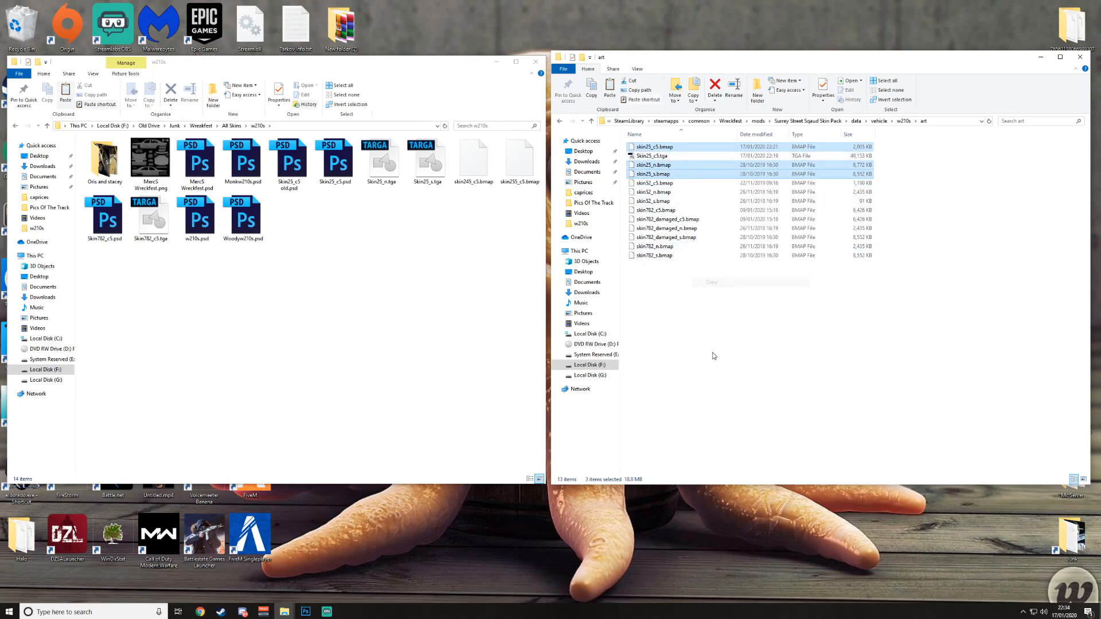
click(607, 88)
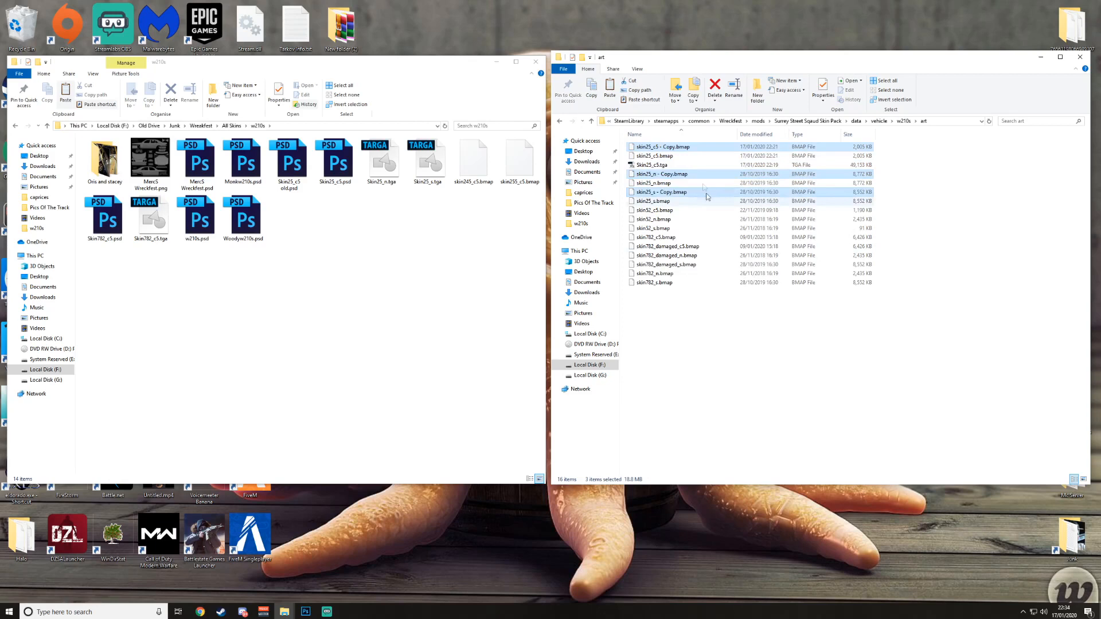
Step: Rename the copies to skin25_damaged_c5, skin25_damaged_n and skin25_damaged_s
right_click(662, 147)
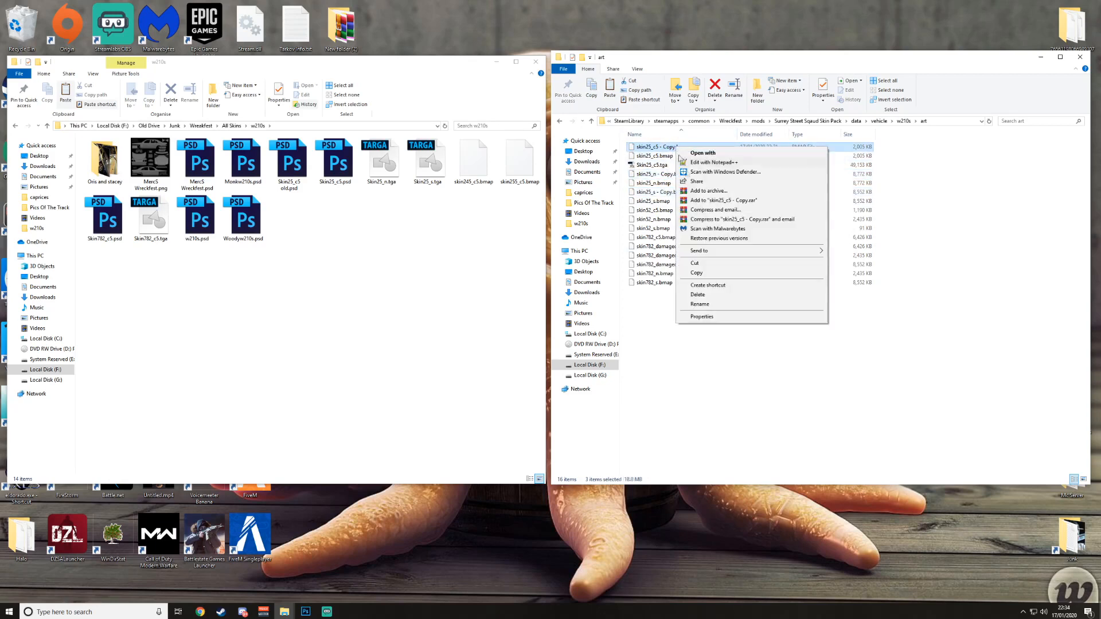
click(717, 308)
text(skin25_damaged_c5.bmap)
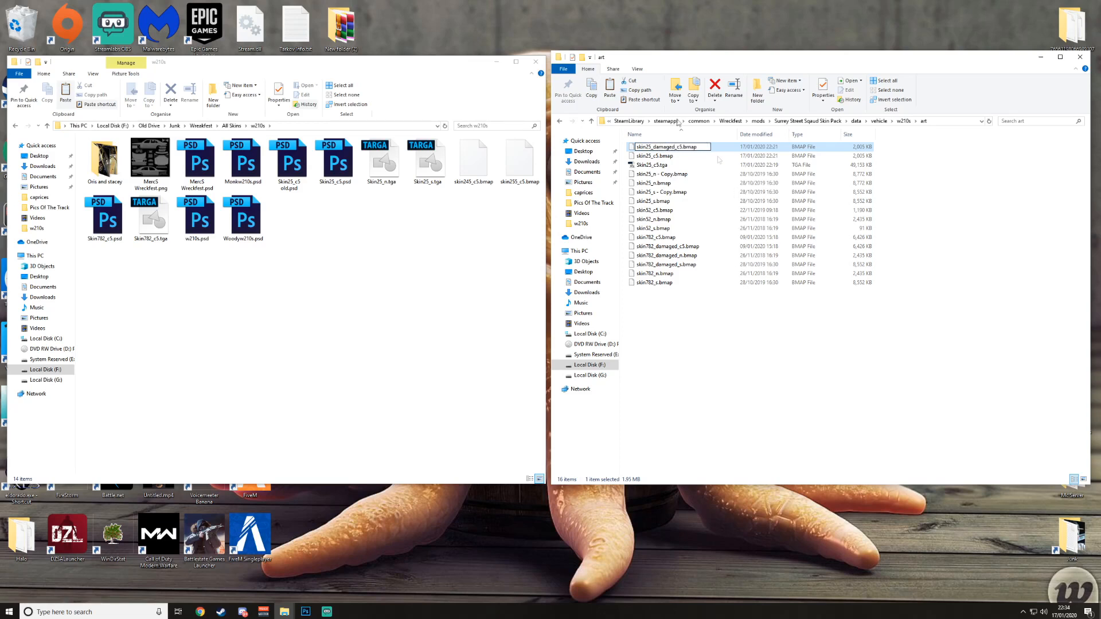
click(653, 156)
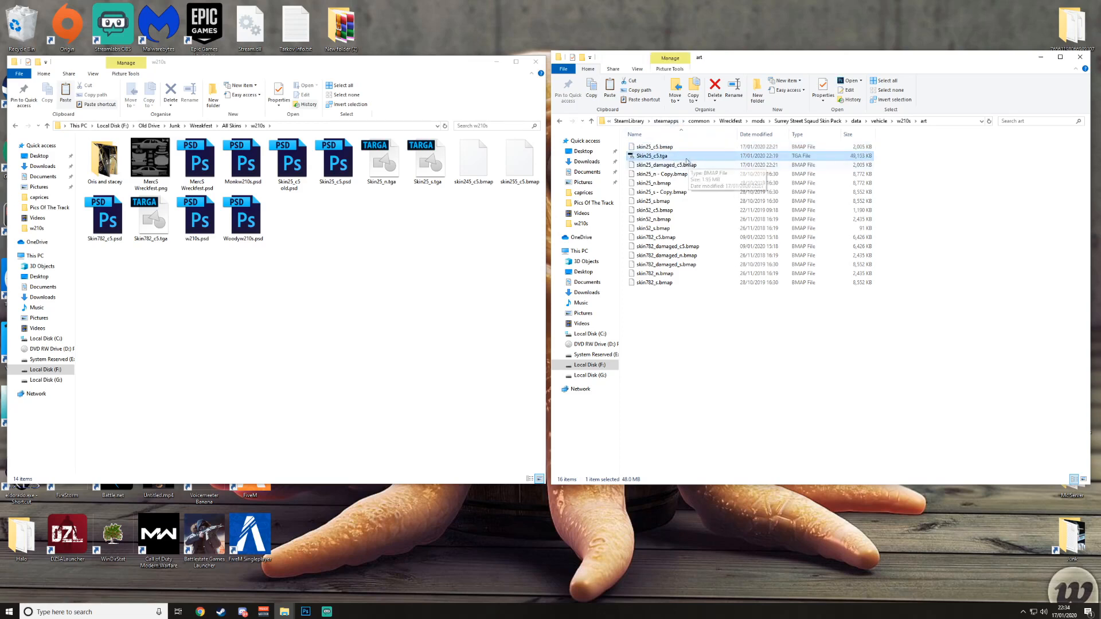
right_click(660, 173)
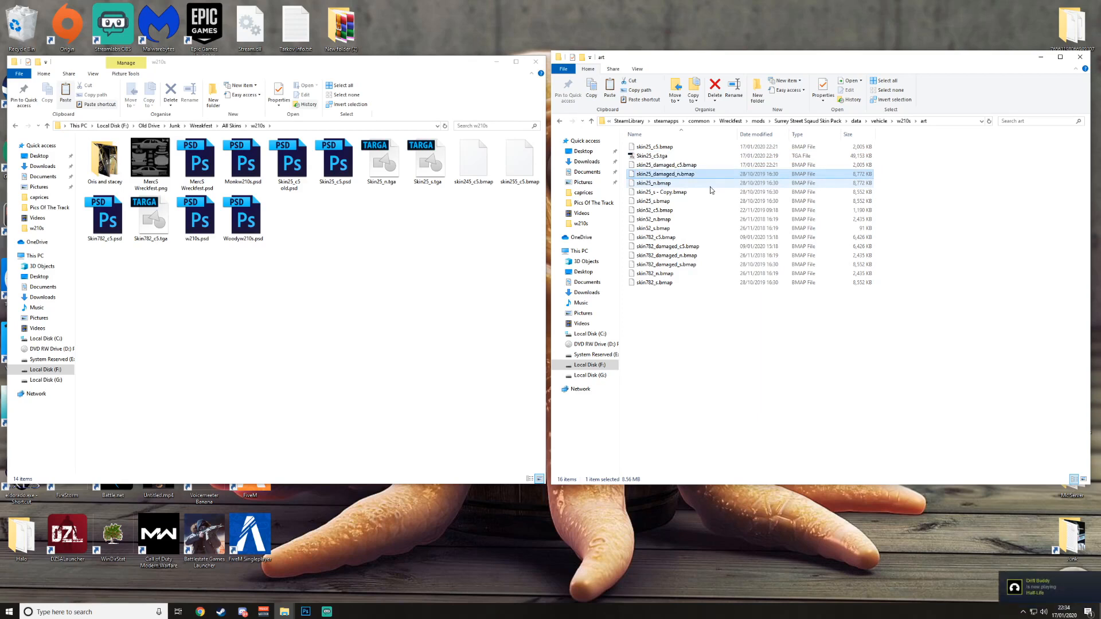
click(660, 191)
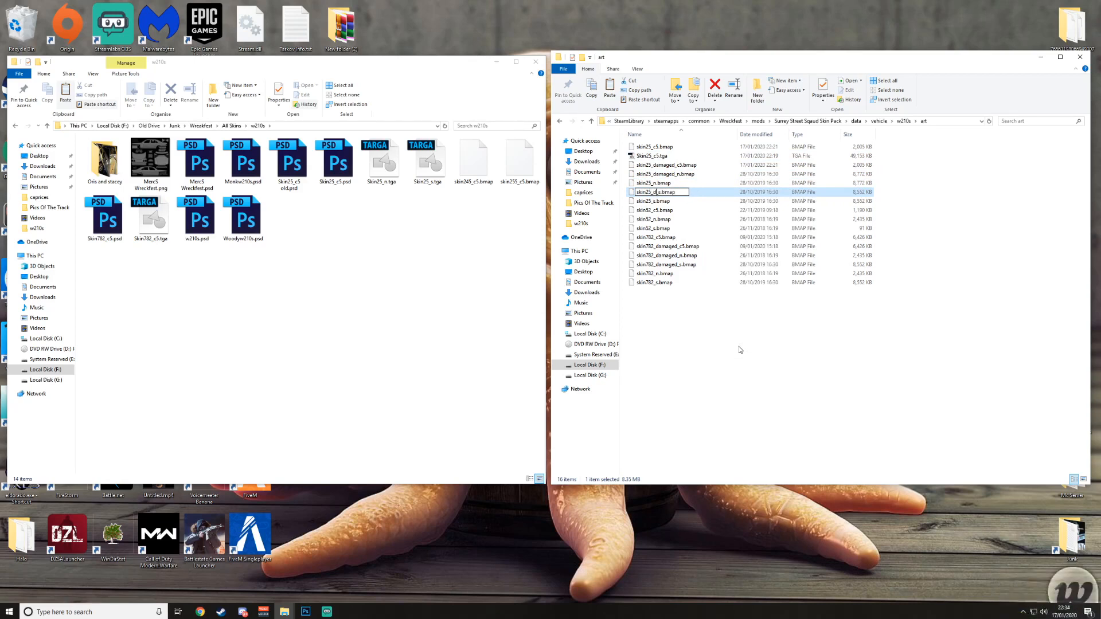
click(663, 182)
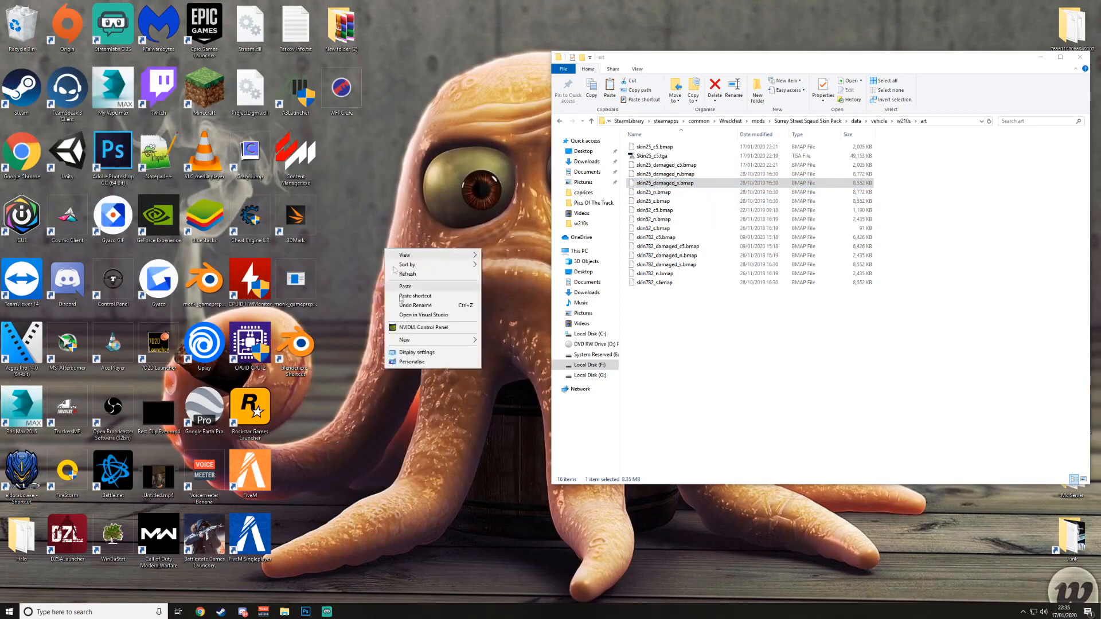
Step: Open the empty w210s folder and create a new art folder inside it
click(403, 340)
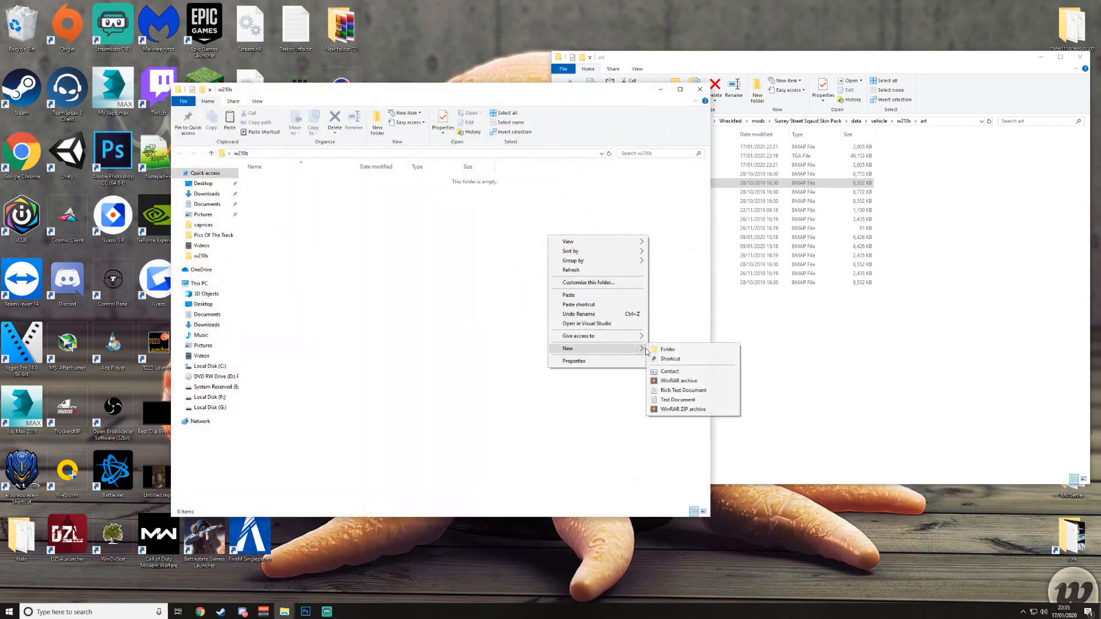
click(666, 350)
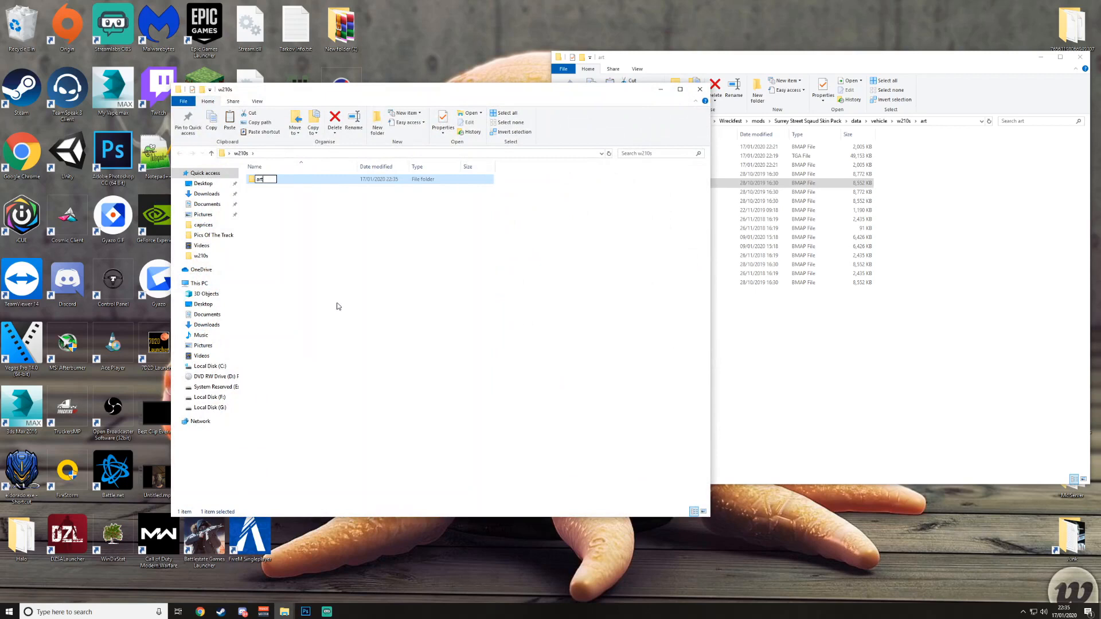
right_click(338, 307)
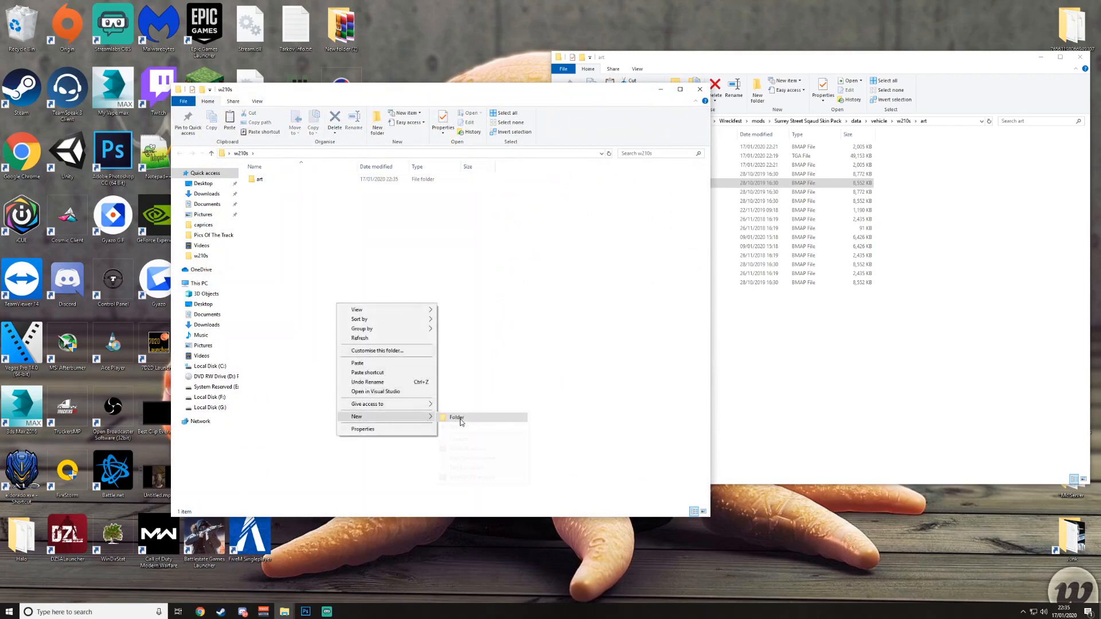
click(456, 416)
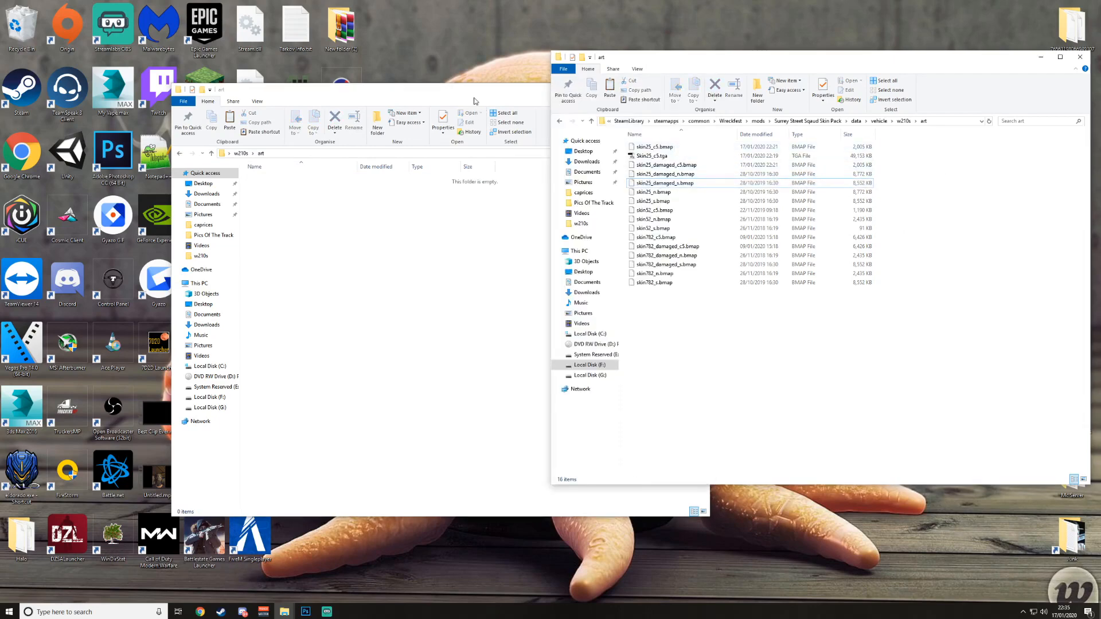
Step: Copy the six skin25 textures into w210s\art and begin a new paint folder in part
click(665, 173)
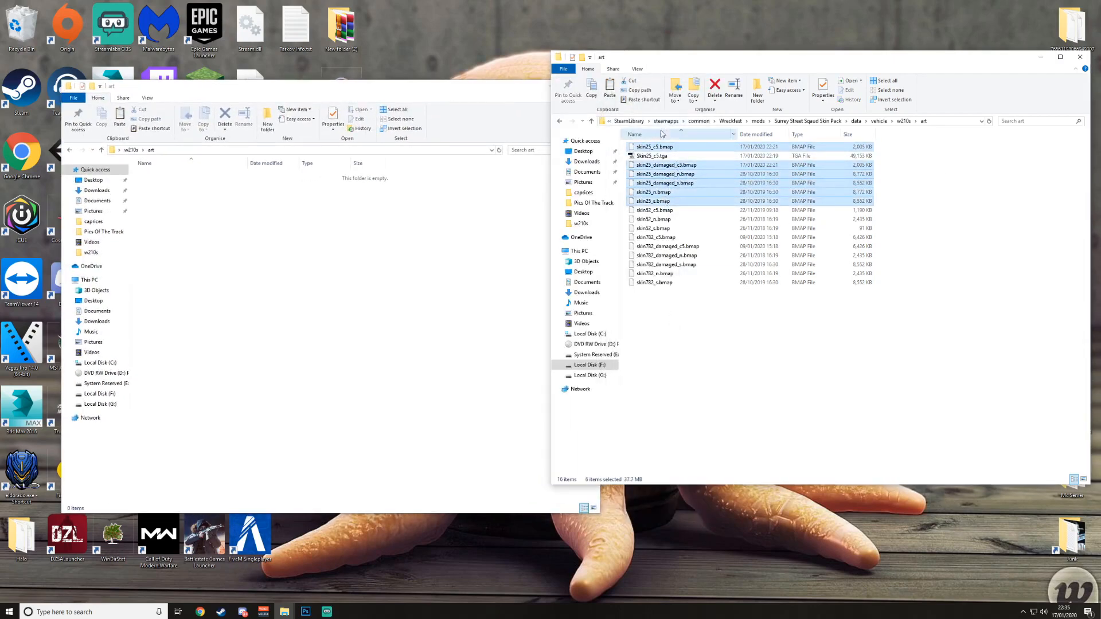
right_click(663, 182)
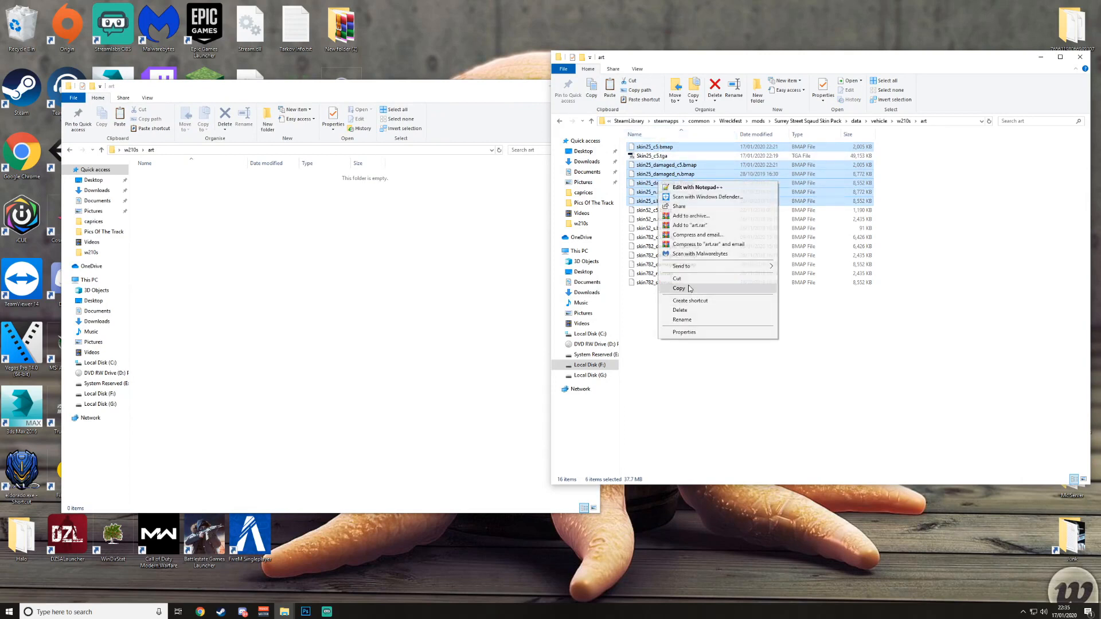
click(678, 288)
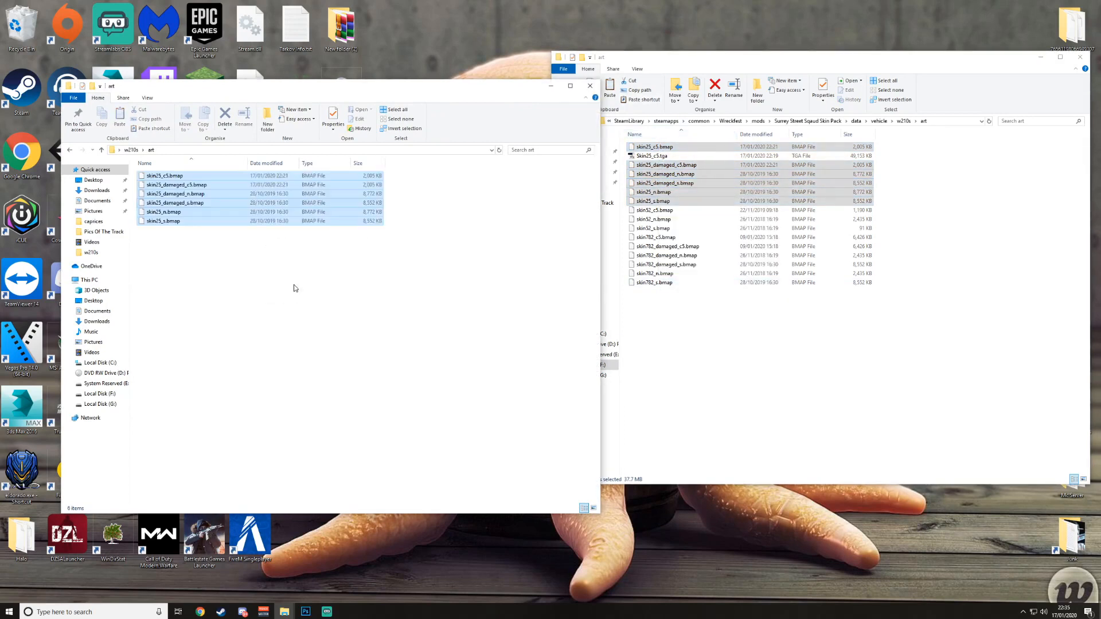
click(294, 287)
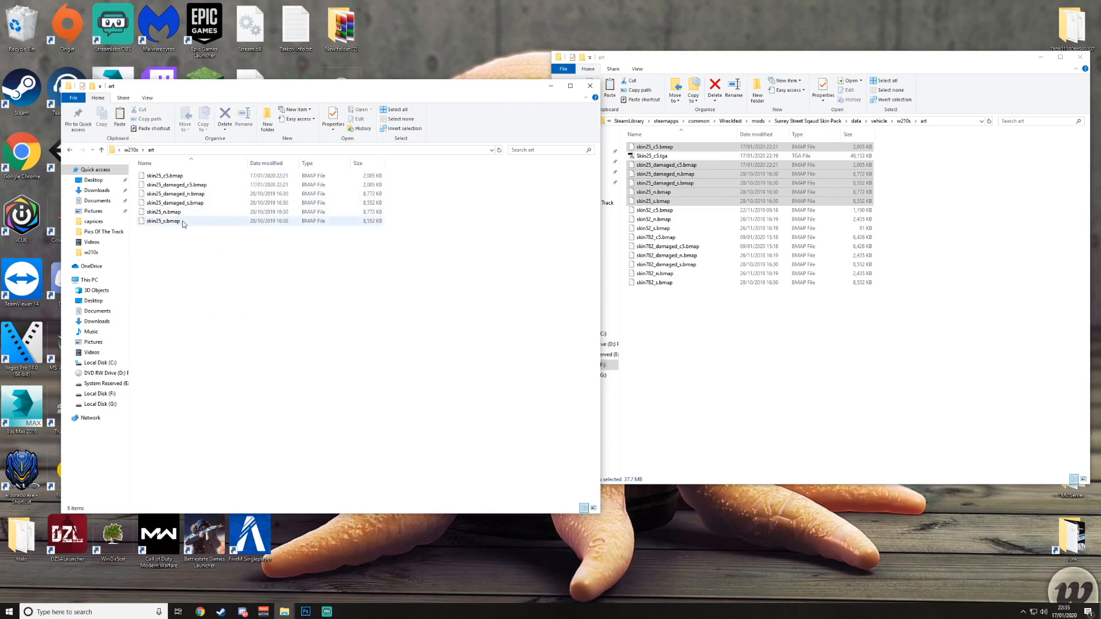
click(174, 202)
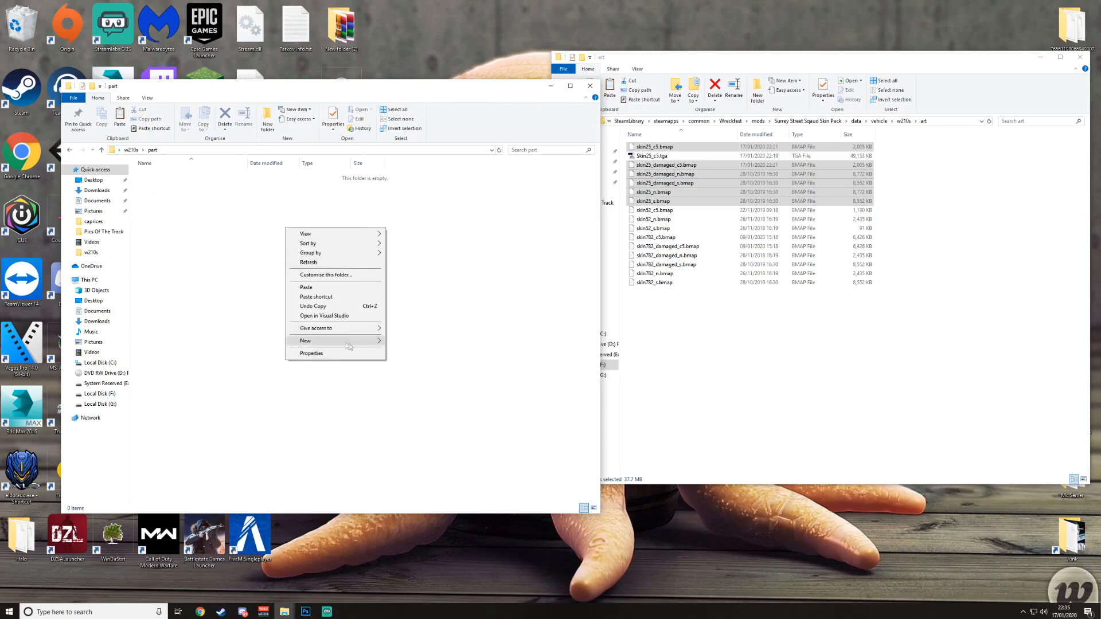
click(305, 341)
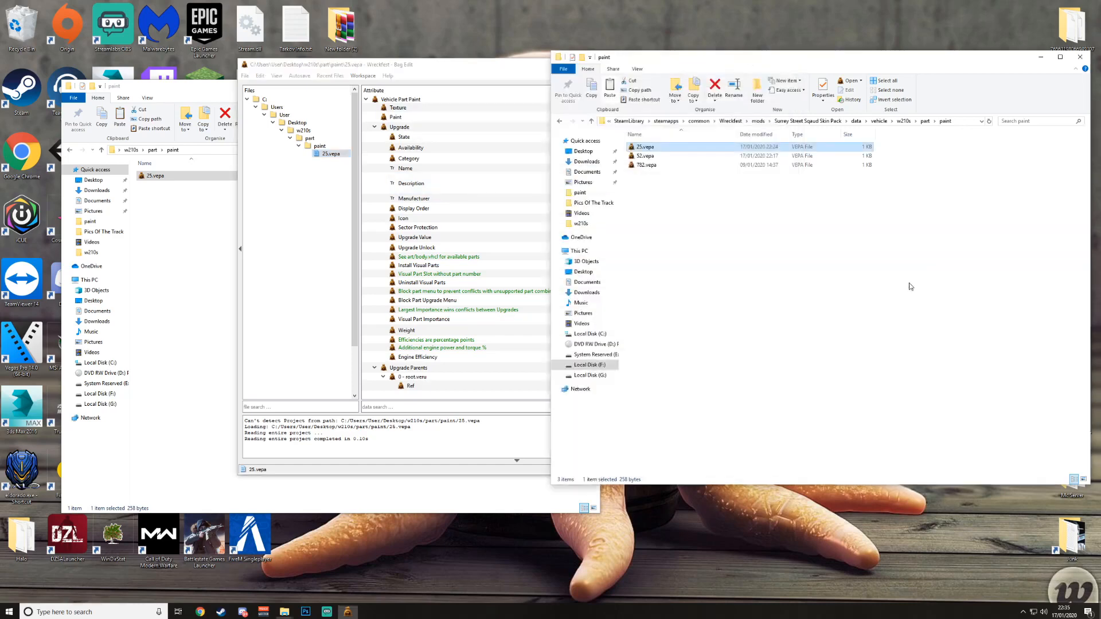
Step: Review 25.vepa's part paint attributes: name Monk #25, display order 25
click(717, 272)
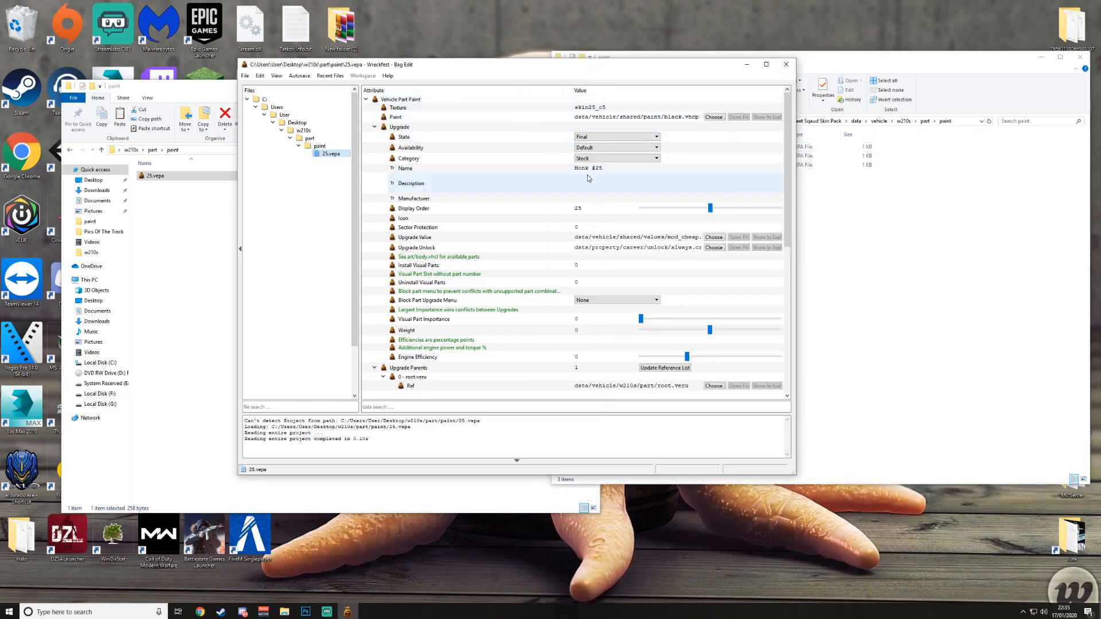
click(674, 182)
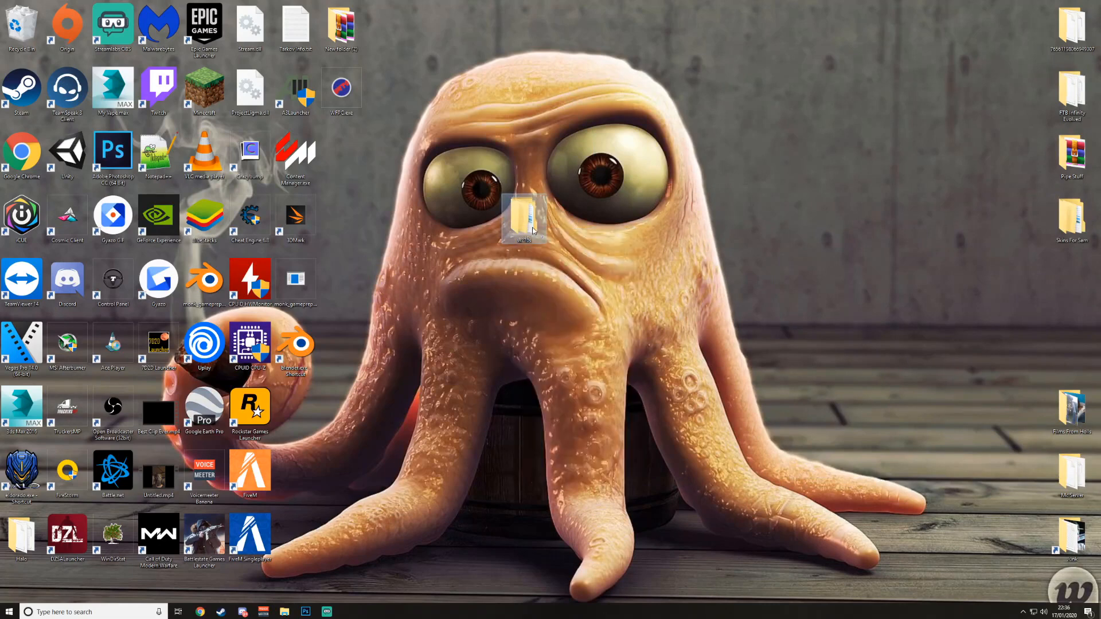
Step: Compress the desktop w210s folder into w210s.rar via Add to "w210s.rar"
right_click(525, 218)
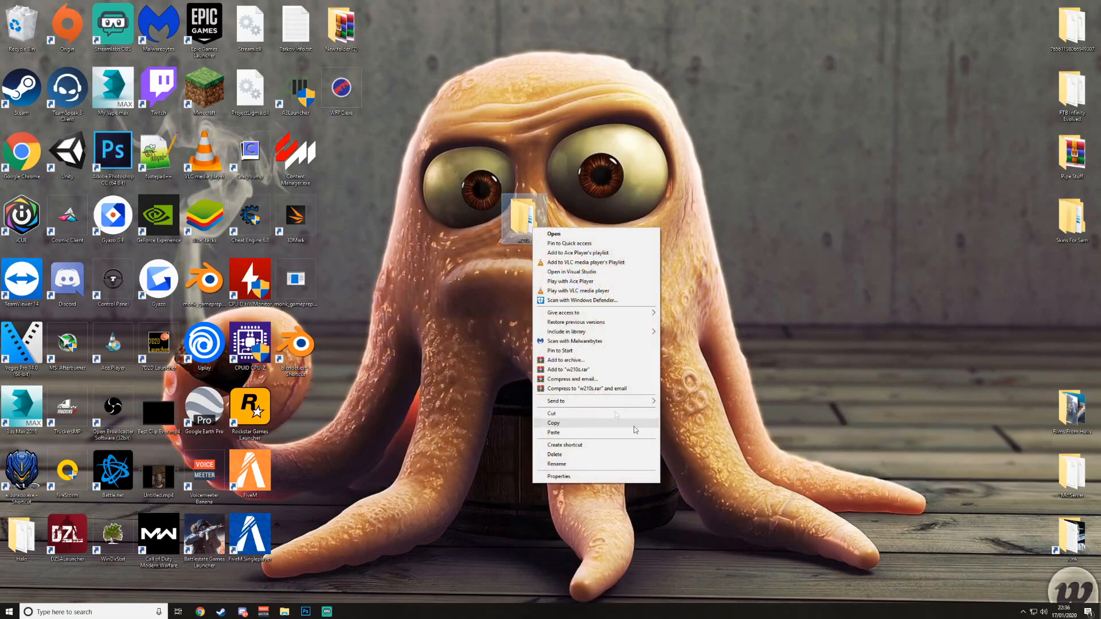
mouse_move(569, 369)
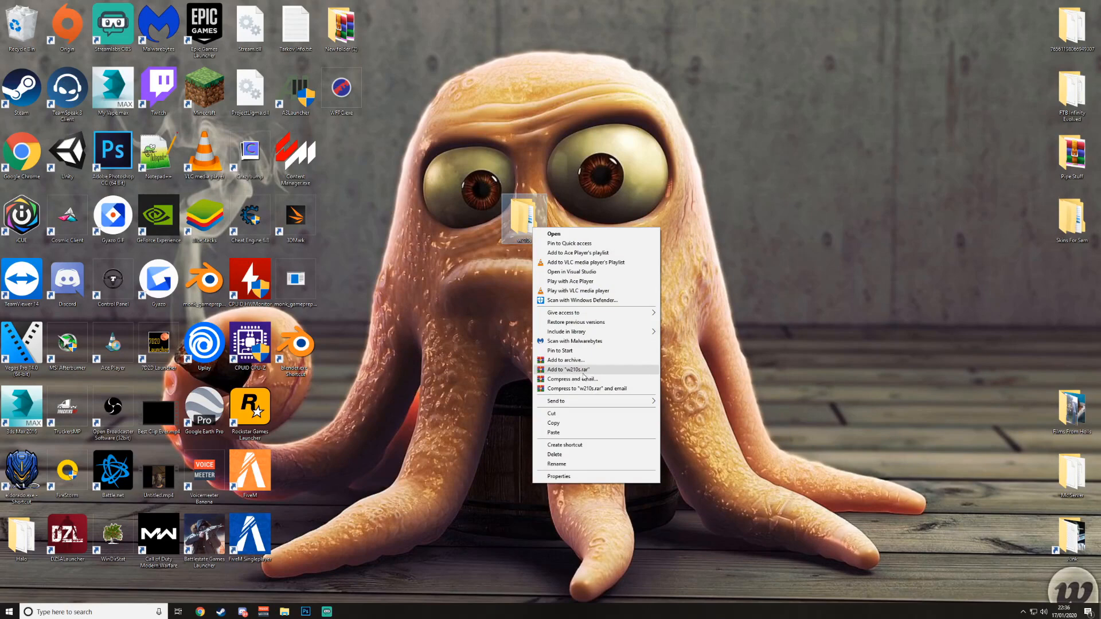
click(569, 370)
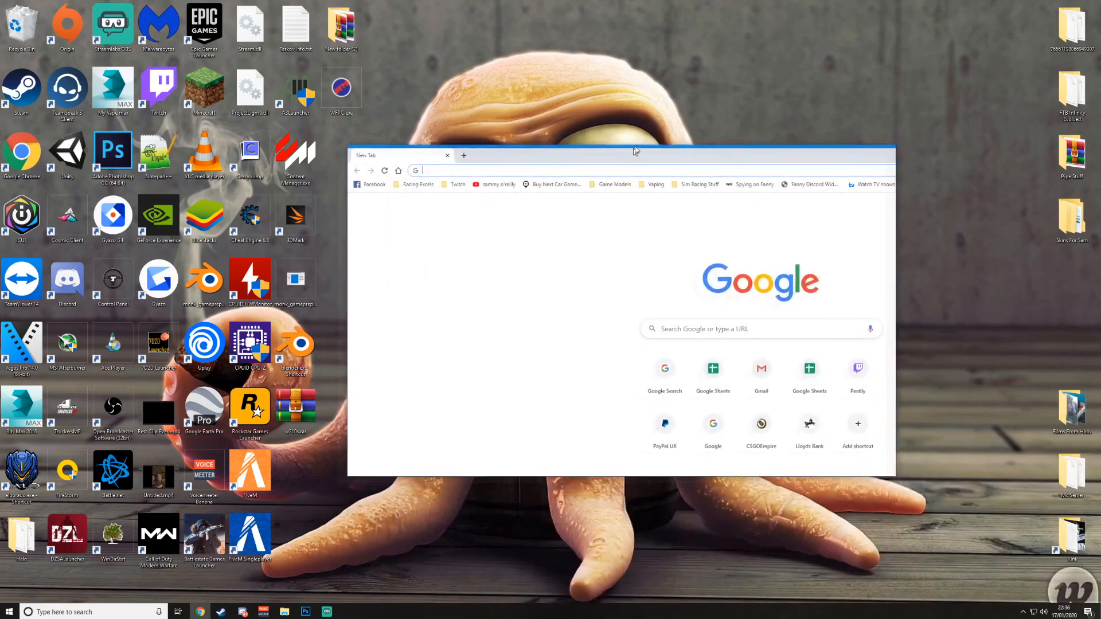
Step: Go to Google Drive from the Google apps grid and close the w210s folder window
click(850, 177)
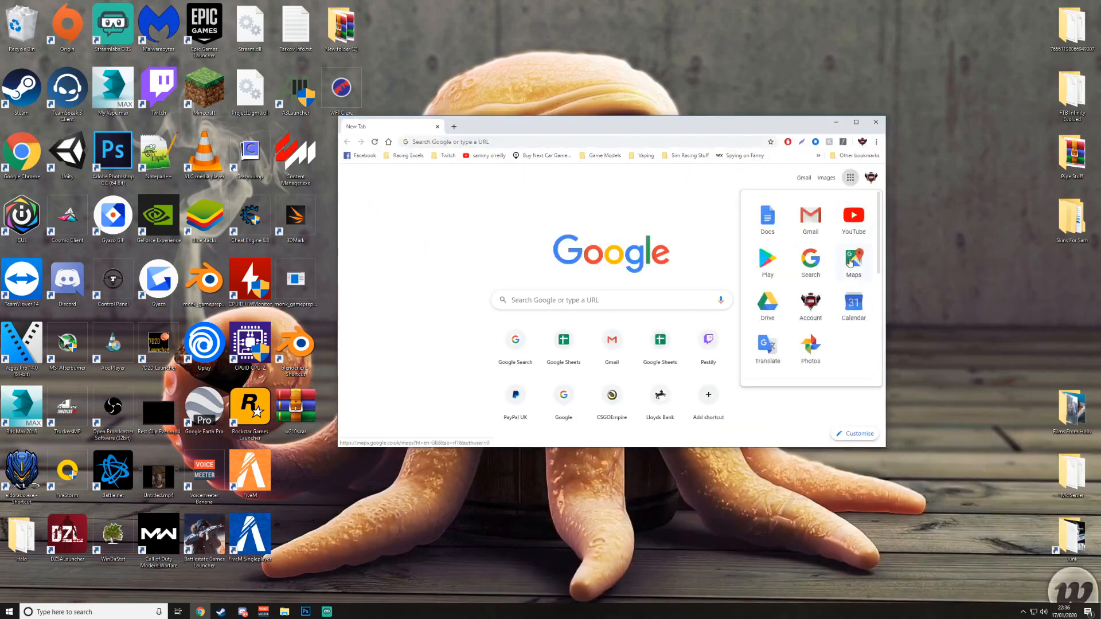
click(767, 307)
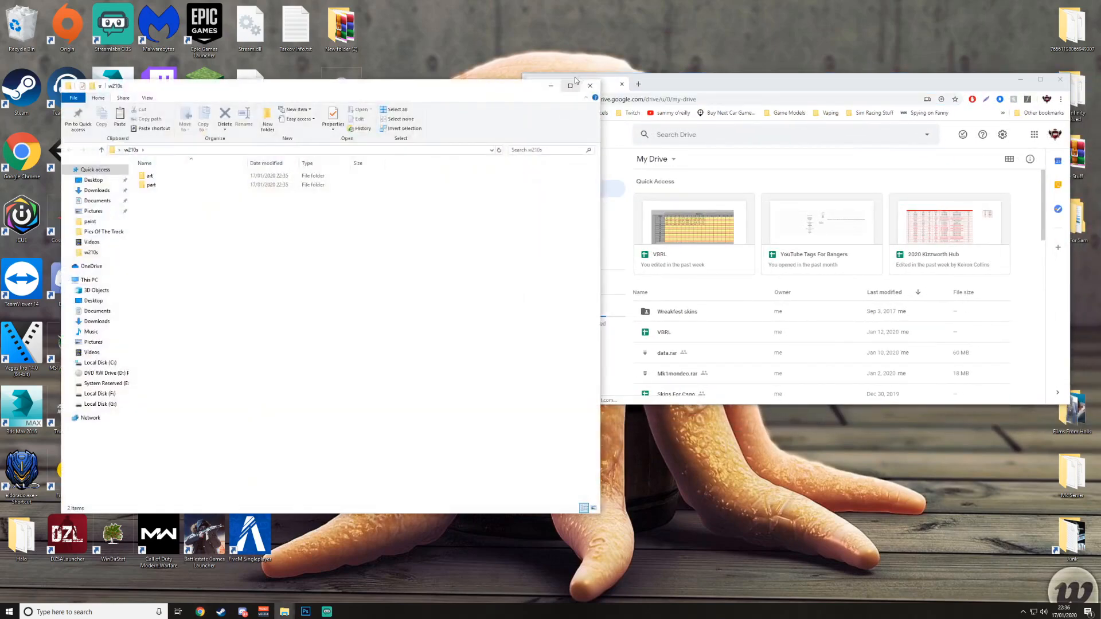
click(590, 84)
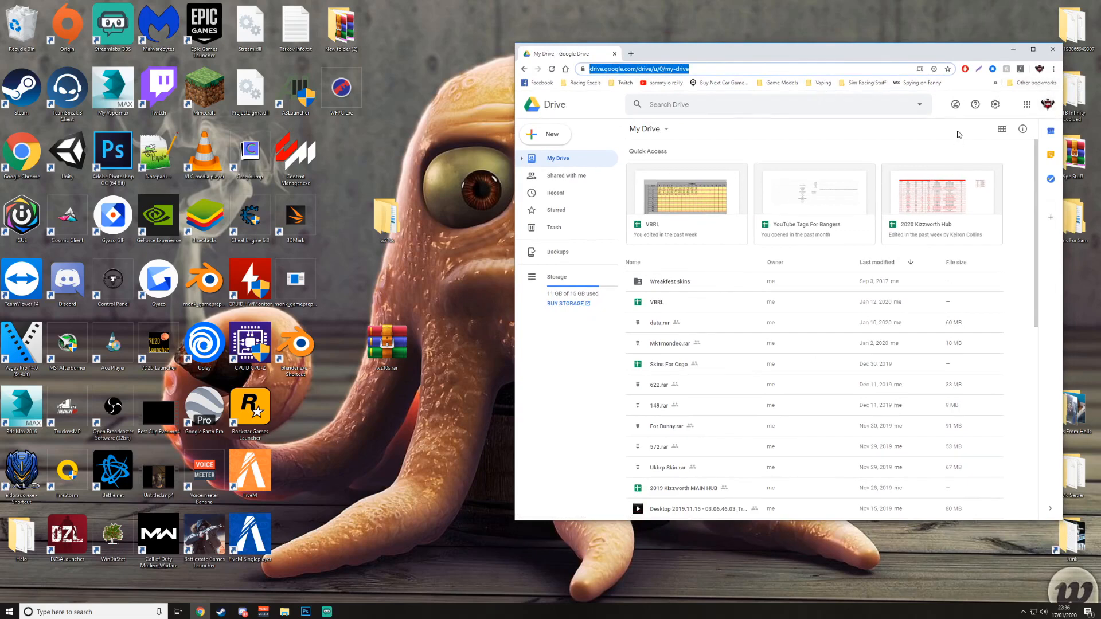
mouse_move(1026, 104)
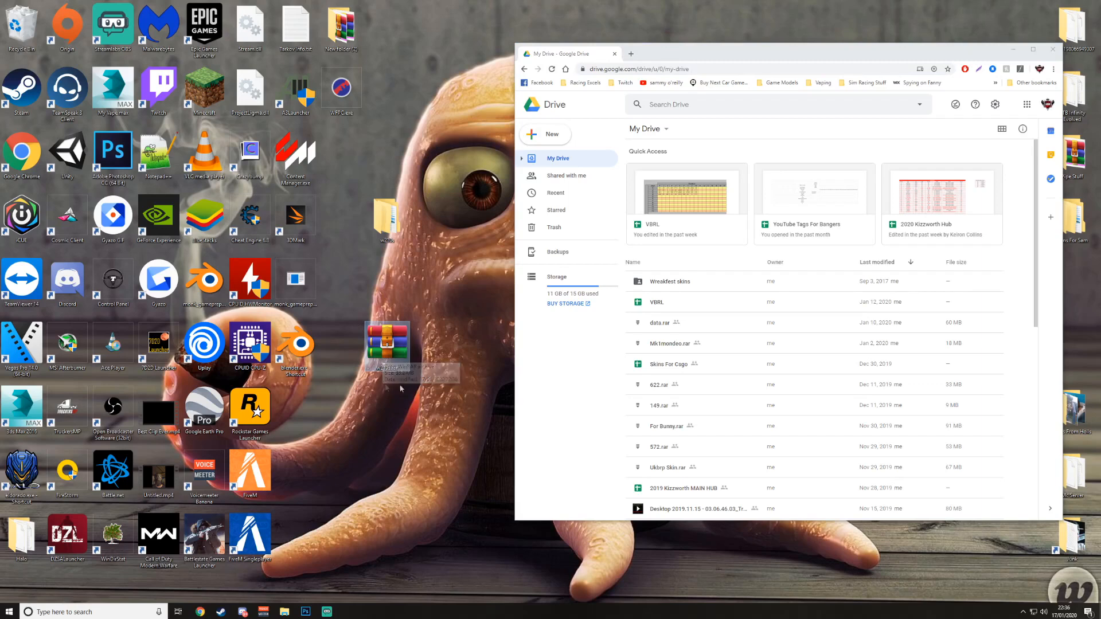
mouse_move(386, 344)
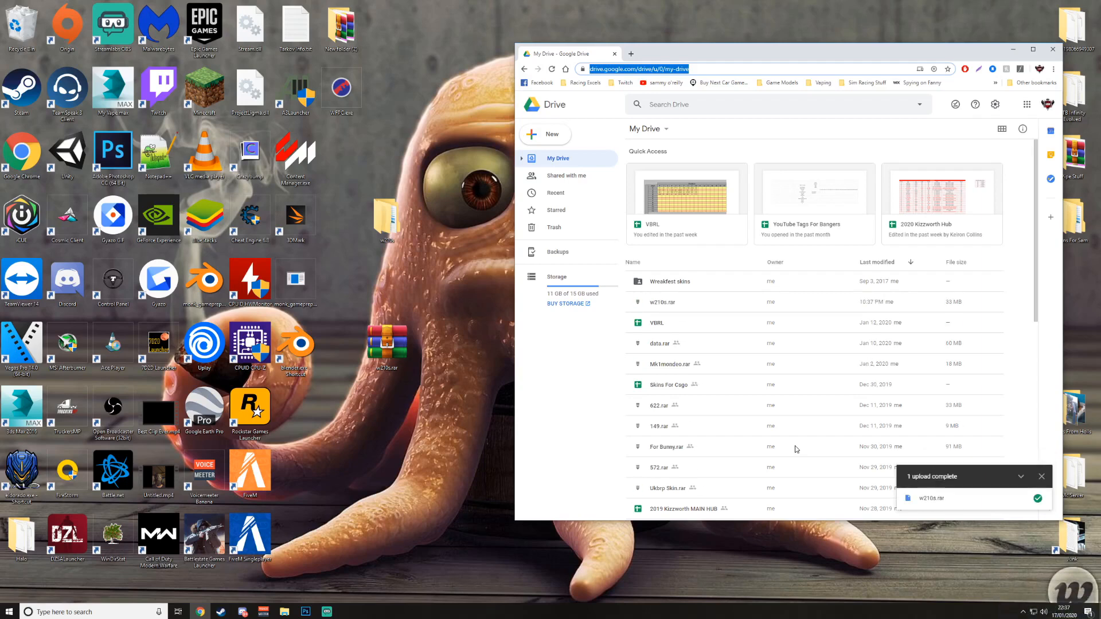
Step: Get a shareable link for w210s.rar from its right-click menu in My Drive
click(662, 302)
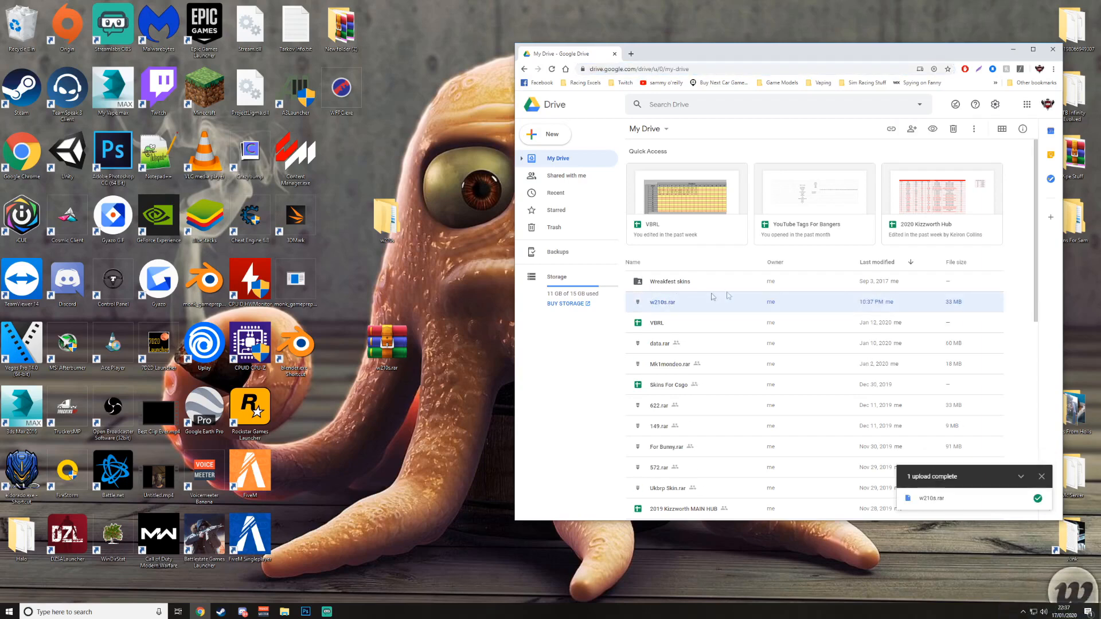
right_click(663, 303)
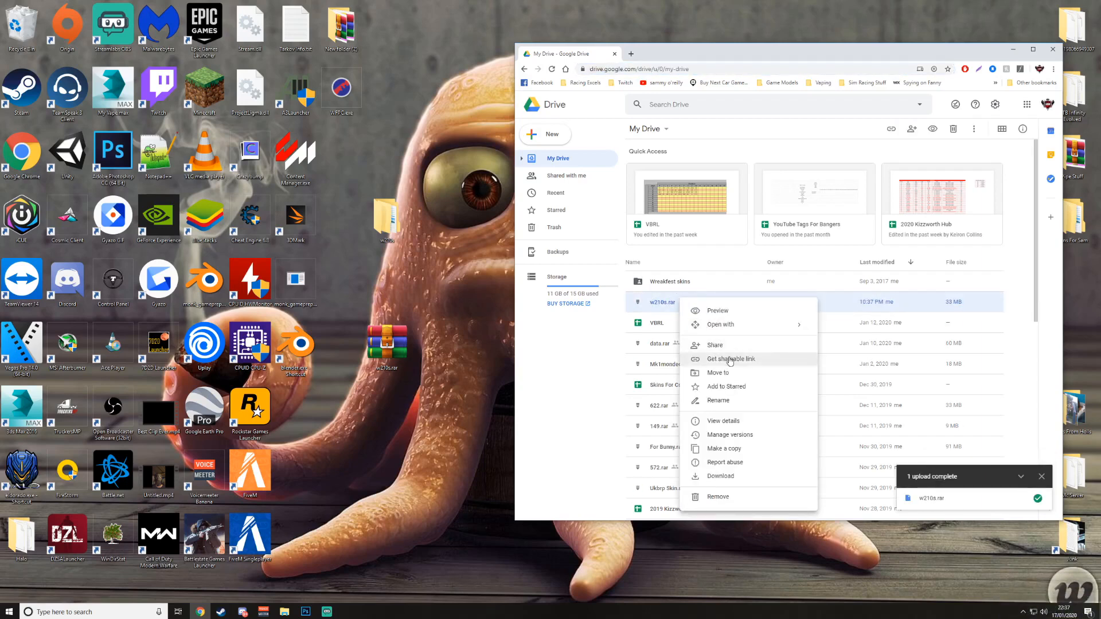
click(730, 359)
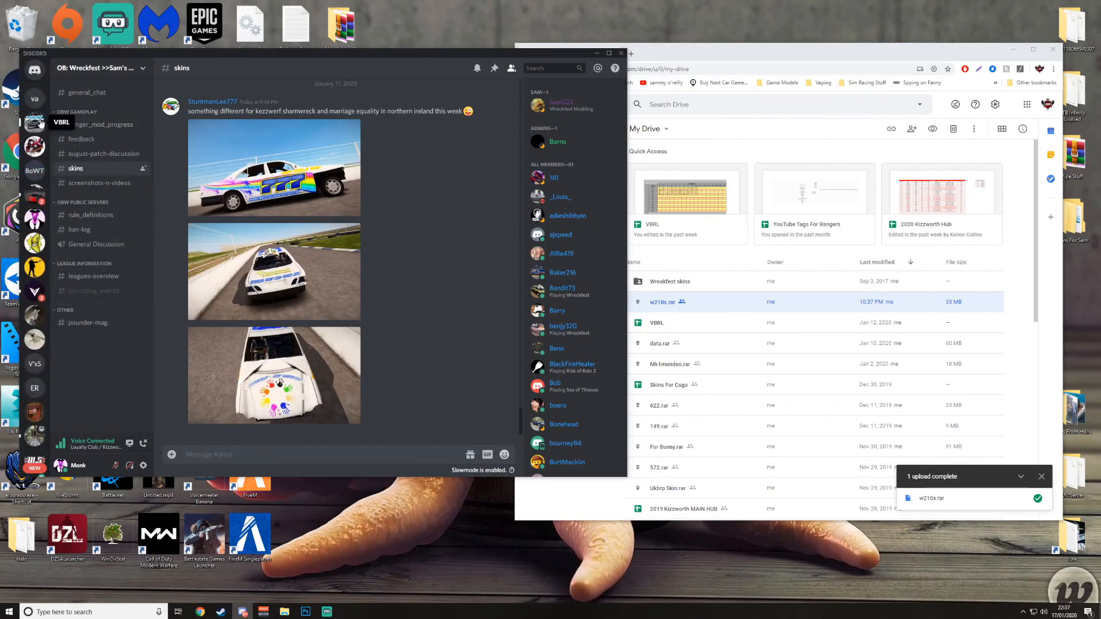
Step: Open the VBRL server's #unlimiteds-skin-submission channel
click(34, 122)
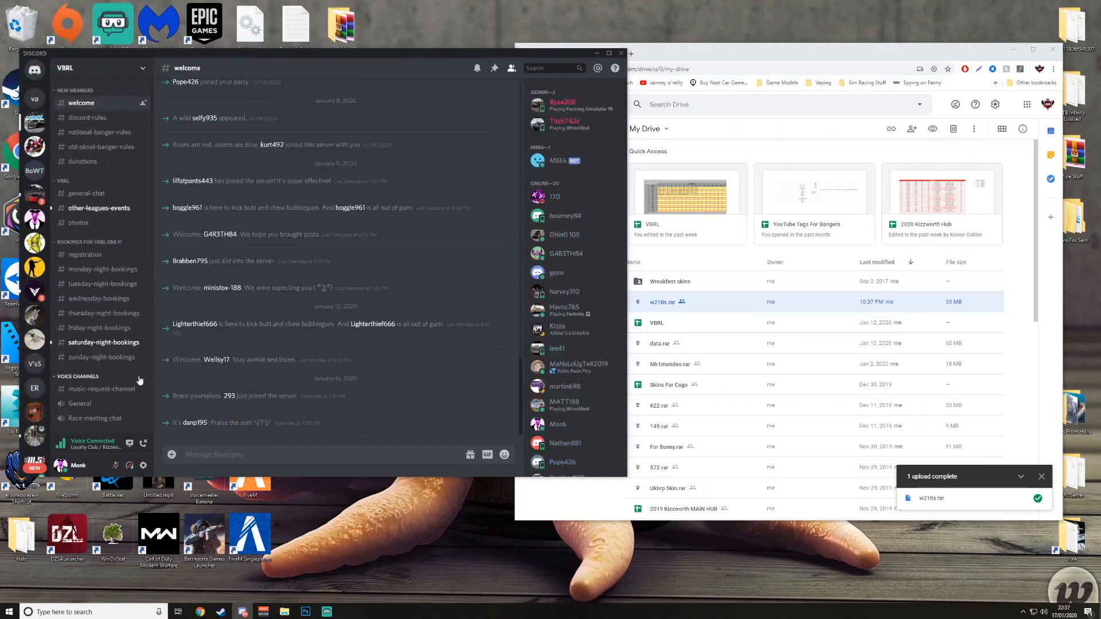
scroll(down, 3)
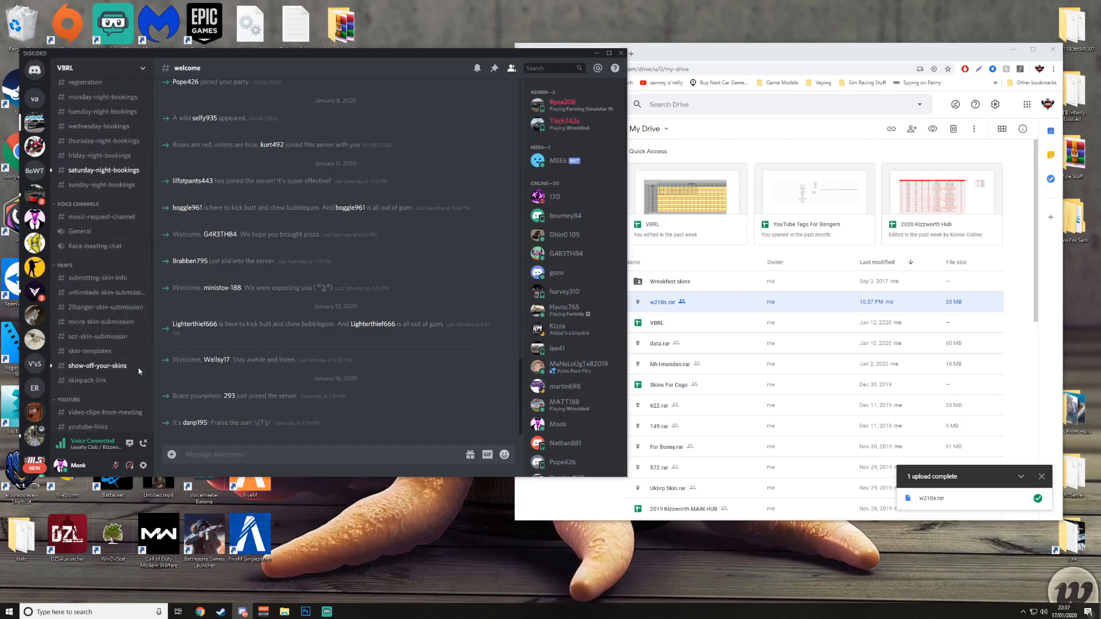
scroll(down, 3)
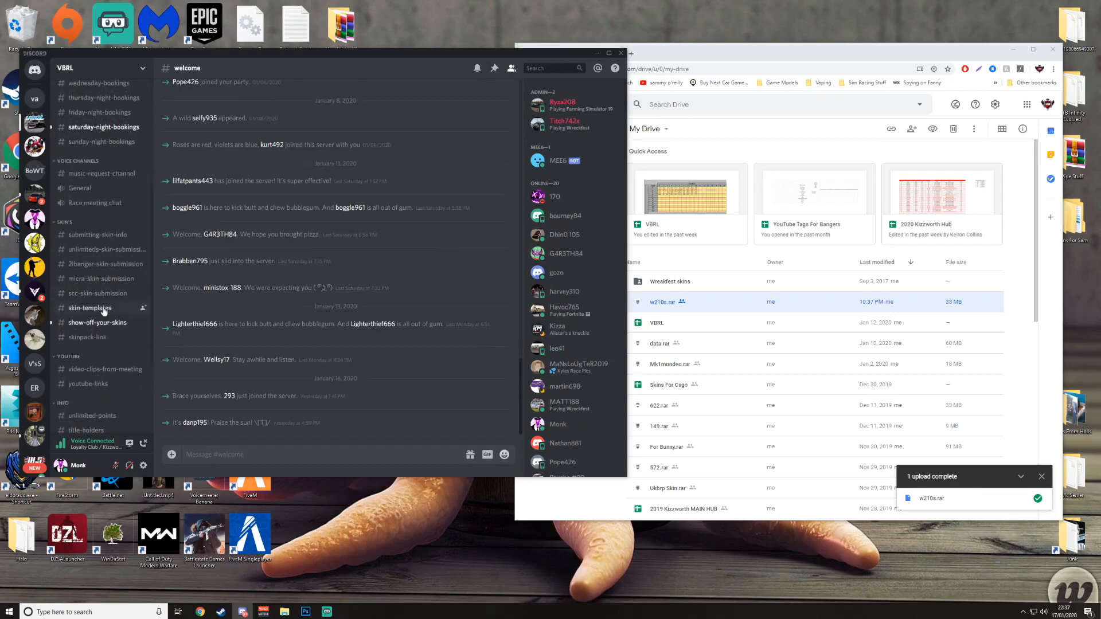
mouse_move(112, 409)
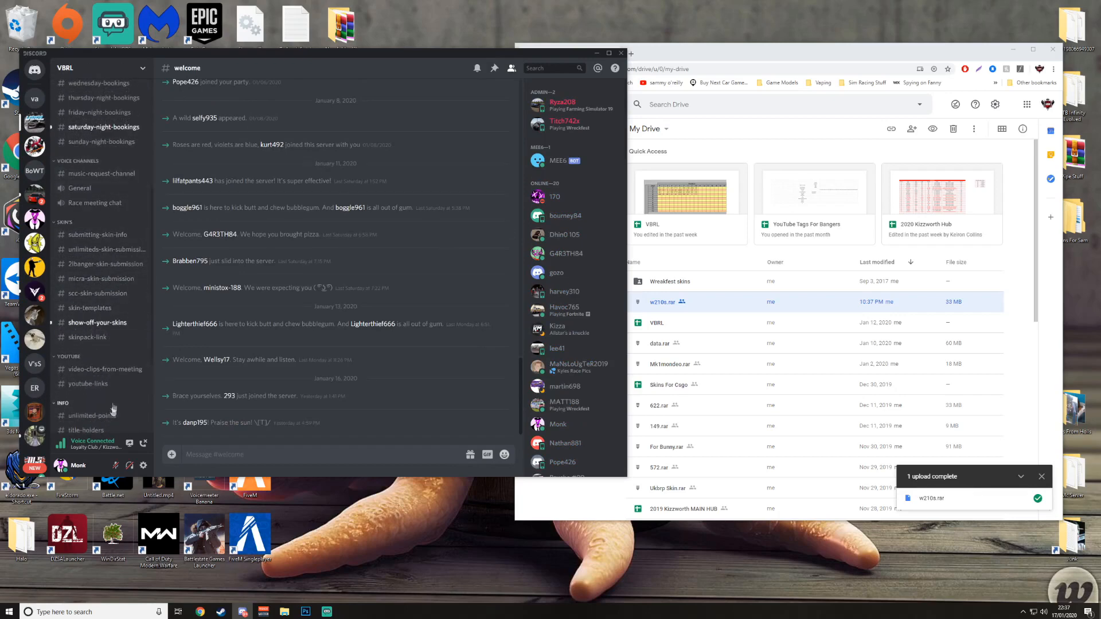
scroll(down, 3)
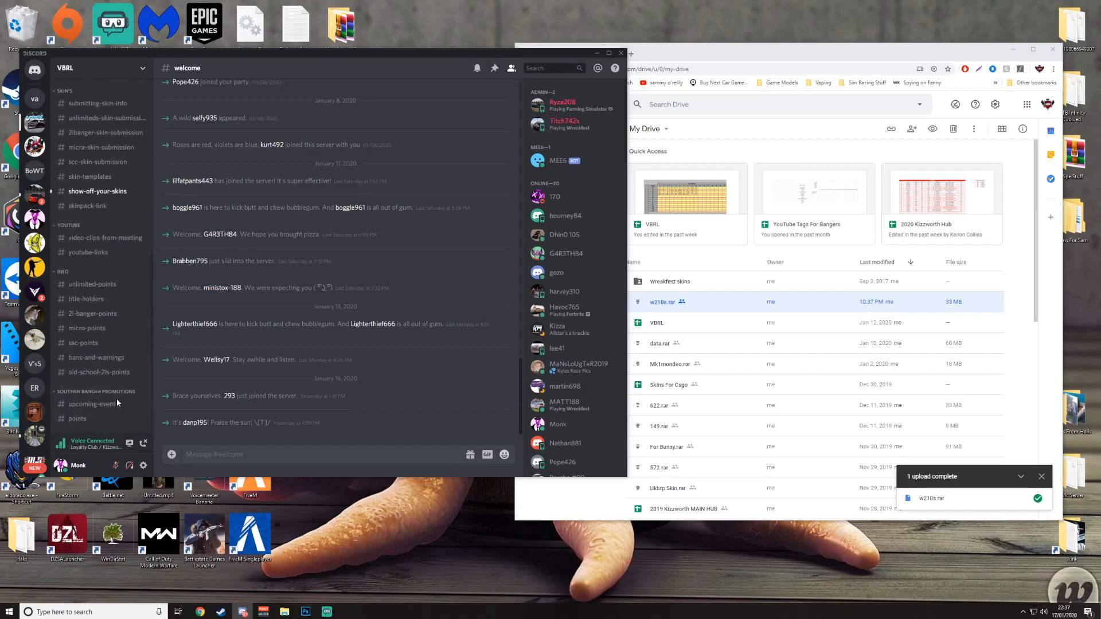
scroll(up, 3)
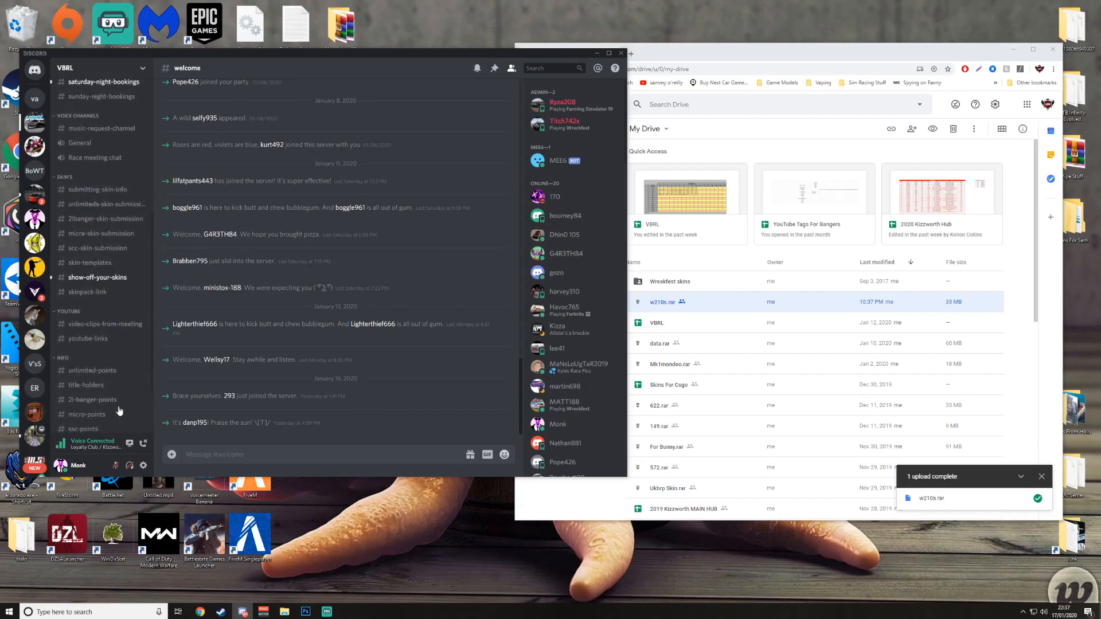
mouse_move(97, 190)
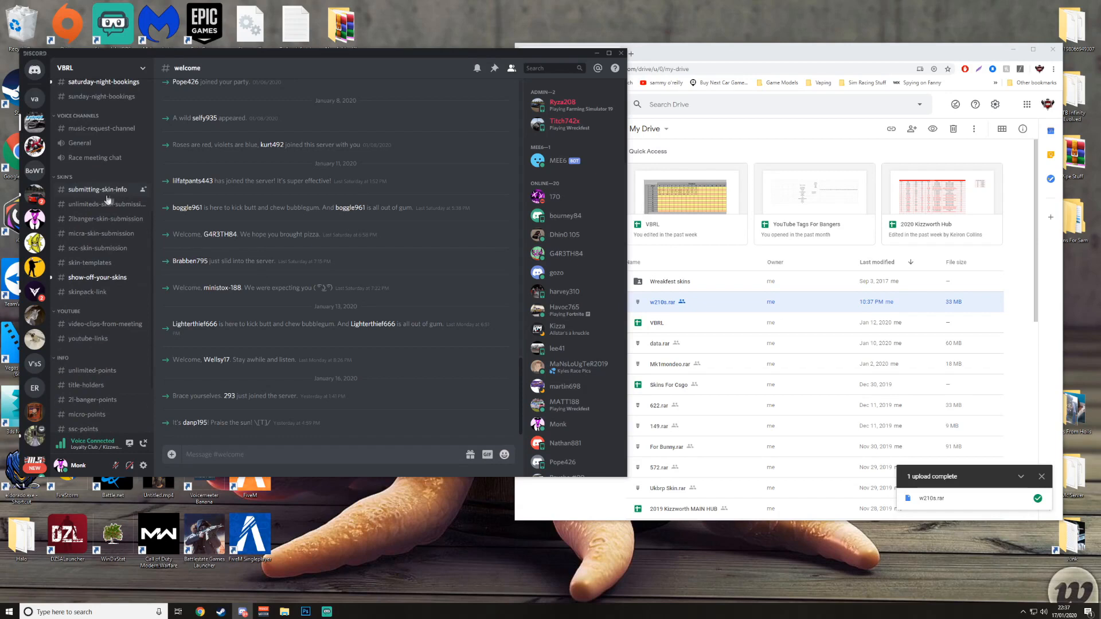
click(108, 203)
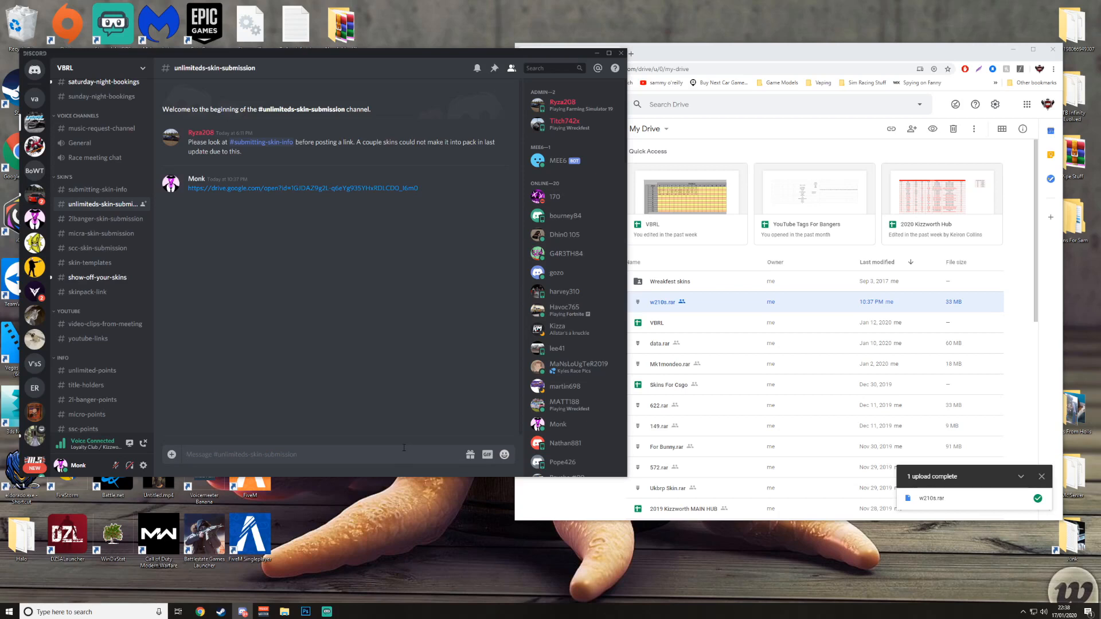
mouse_move(375, 416)
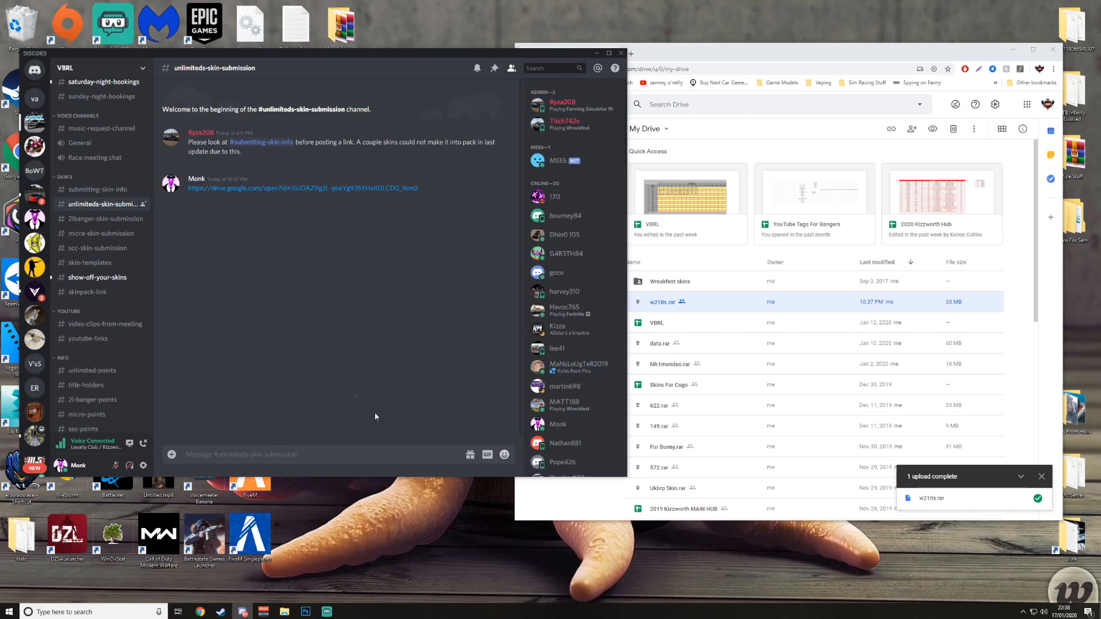
mouse_move(319, 384)
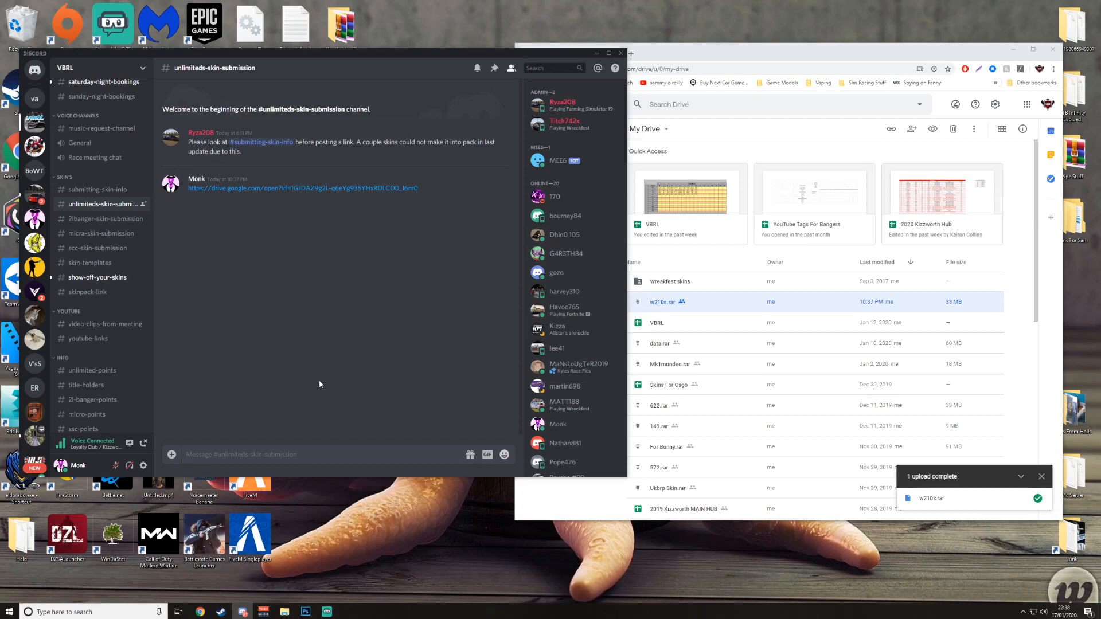